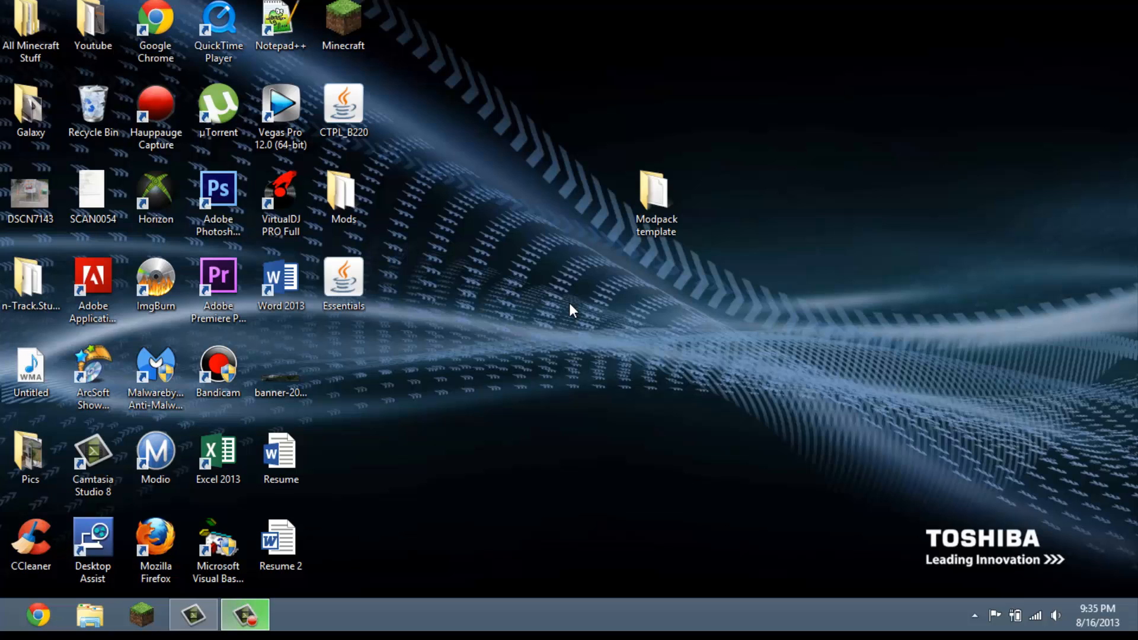
Open Modpack template's empty mods folder after checking bin, with the desktop Mods folder open too
{"action": "left_click", "coordinate": [343, 109]}
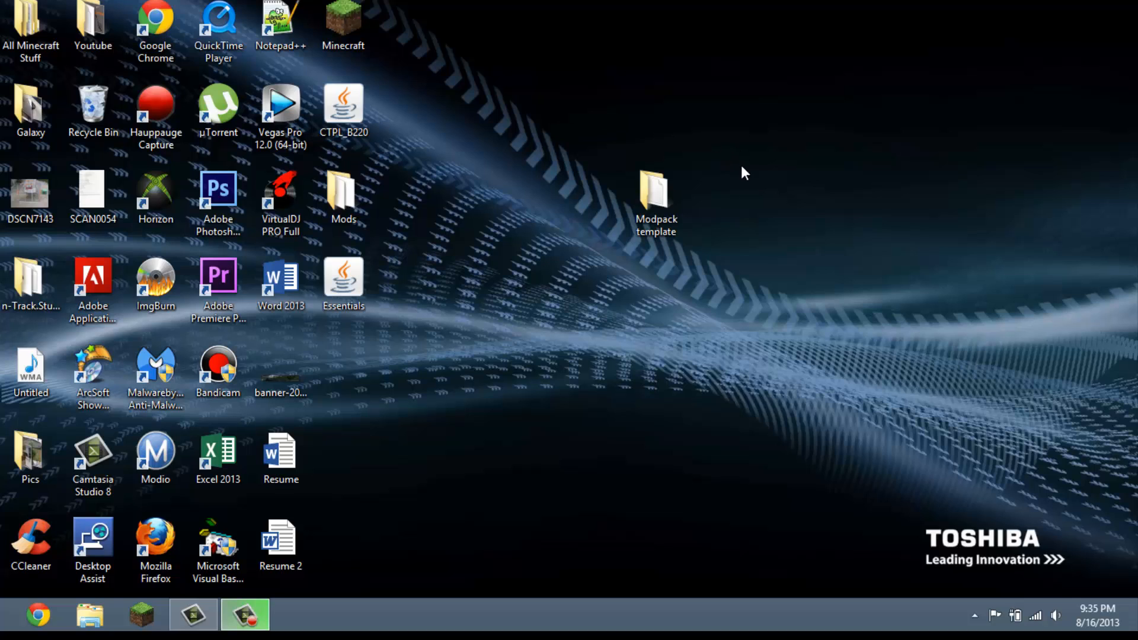
{"action": "mouse_move", "coordinate": [717, 135]}
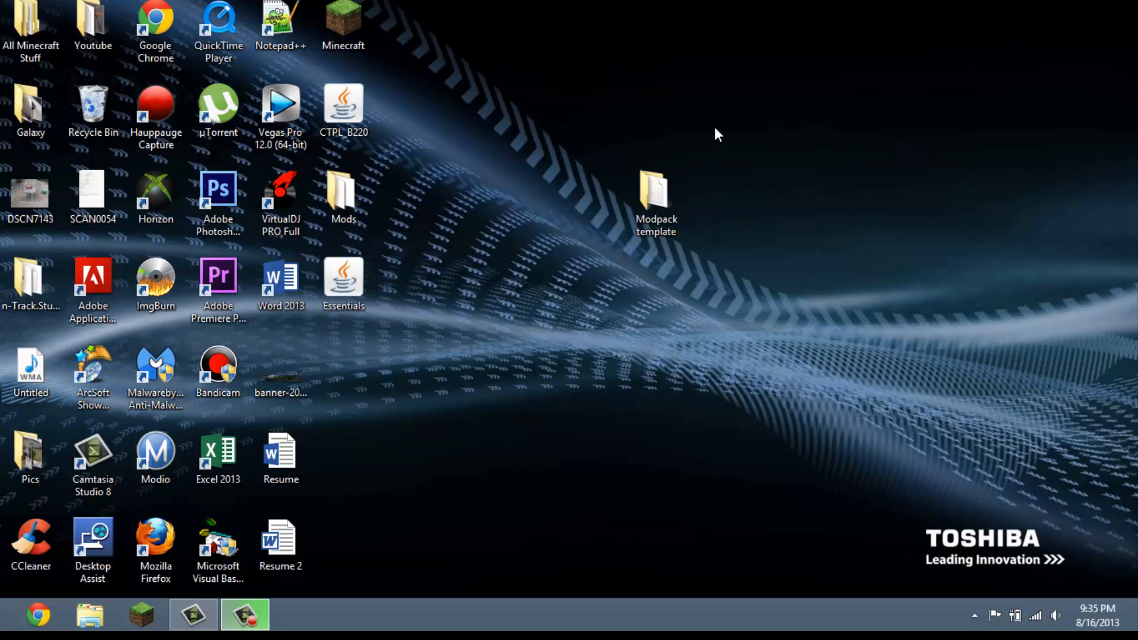
{"action": "left_click", "coordinate": [656, 200]}
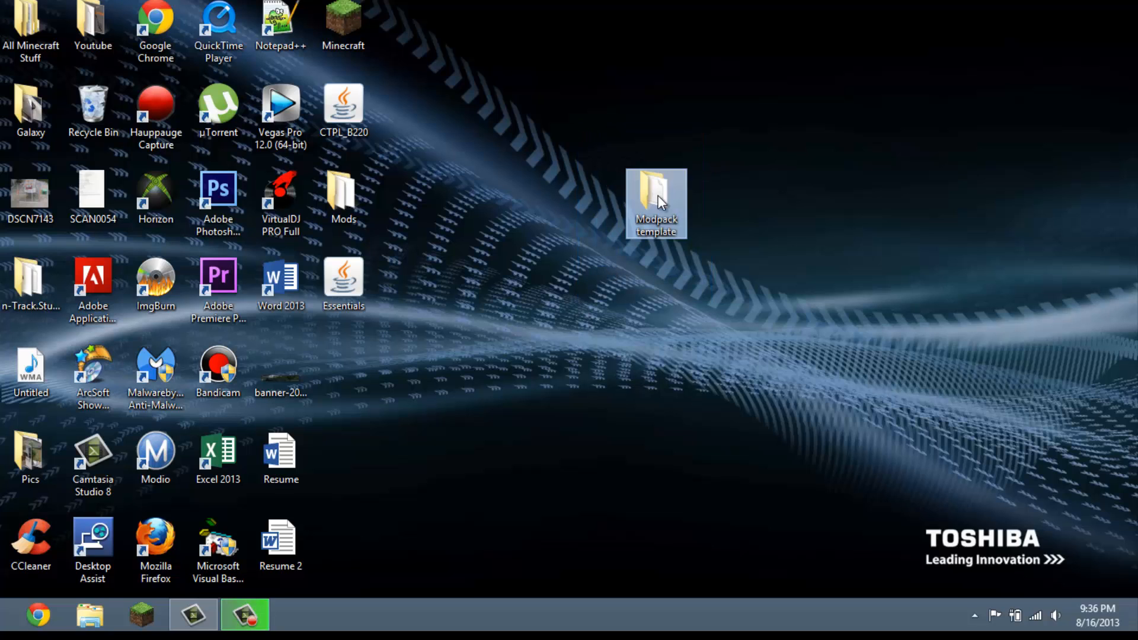
{"action": "double_click", "coordinate": [656, 203]}
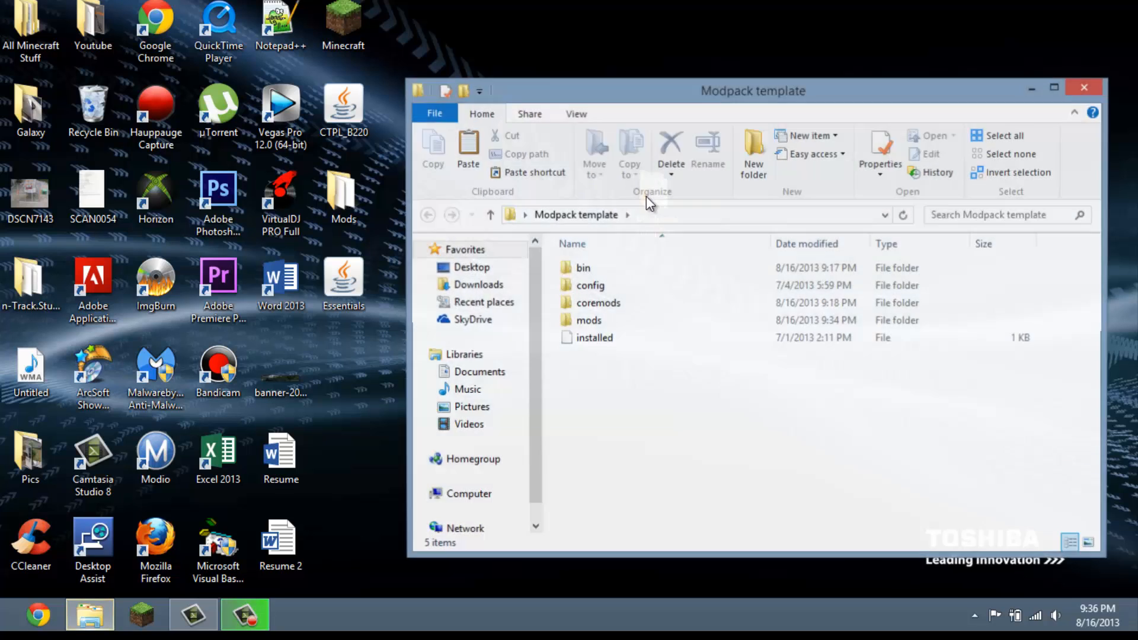
{"action": "double_click", "coordinate": [583, 268]}
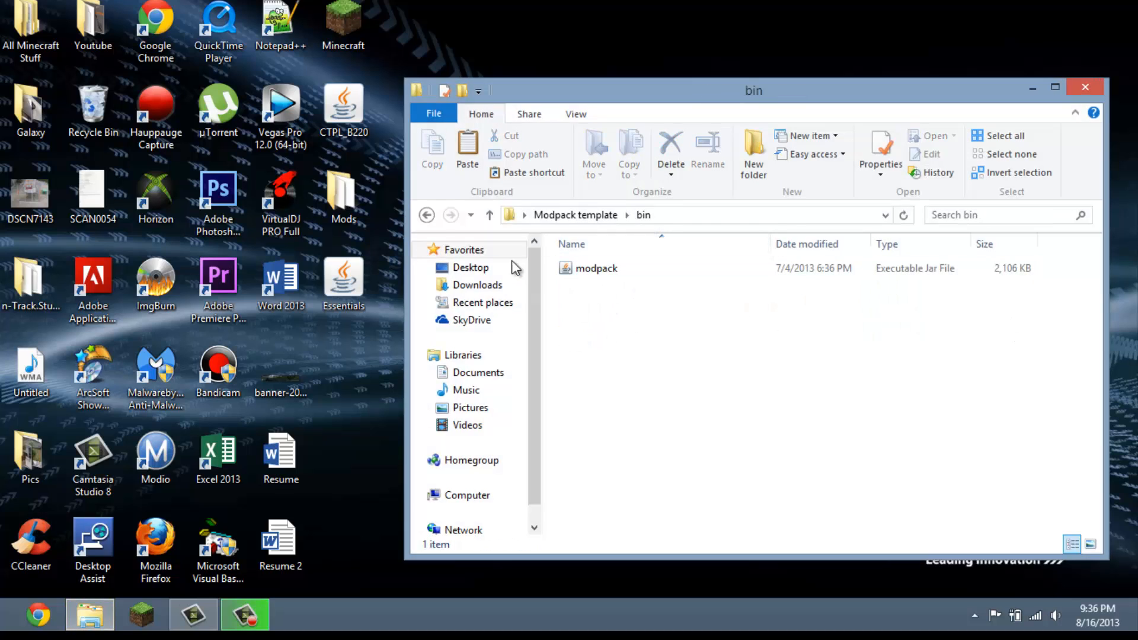
{"action": "mouse_move", "coordinate": [426, 215]}
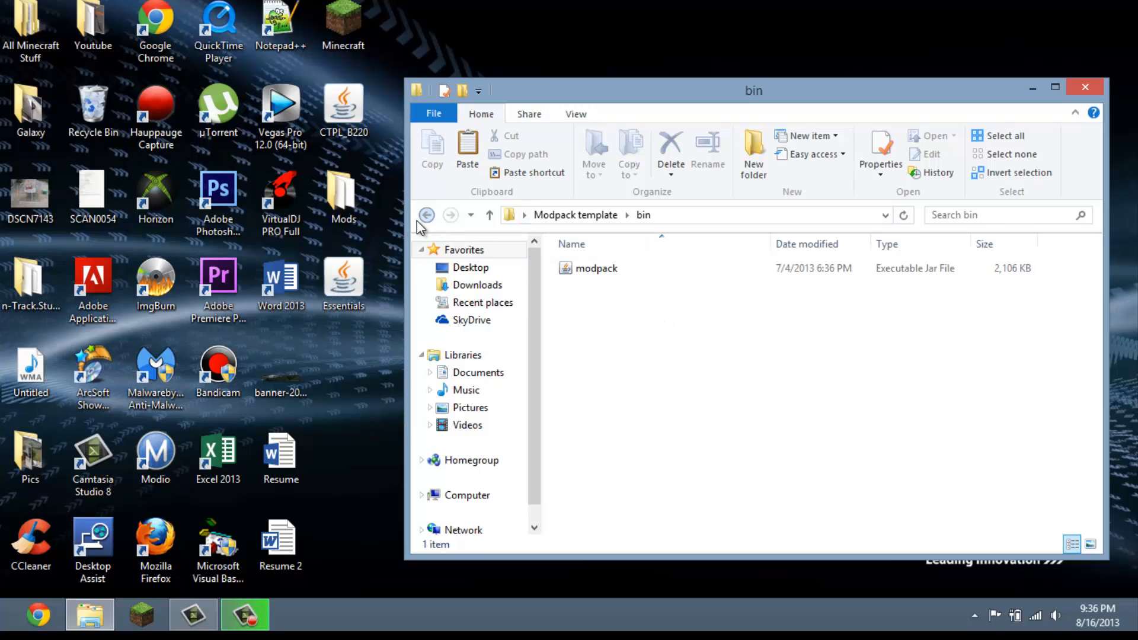
{"action": "mouse_move", "coordinate": [427, 214]}
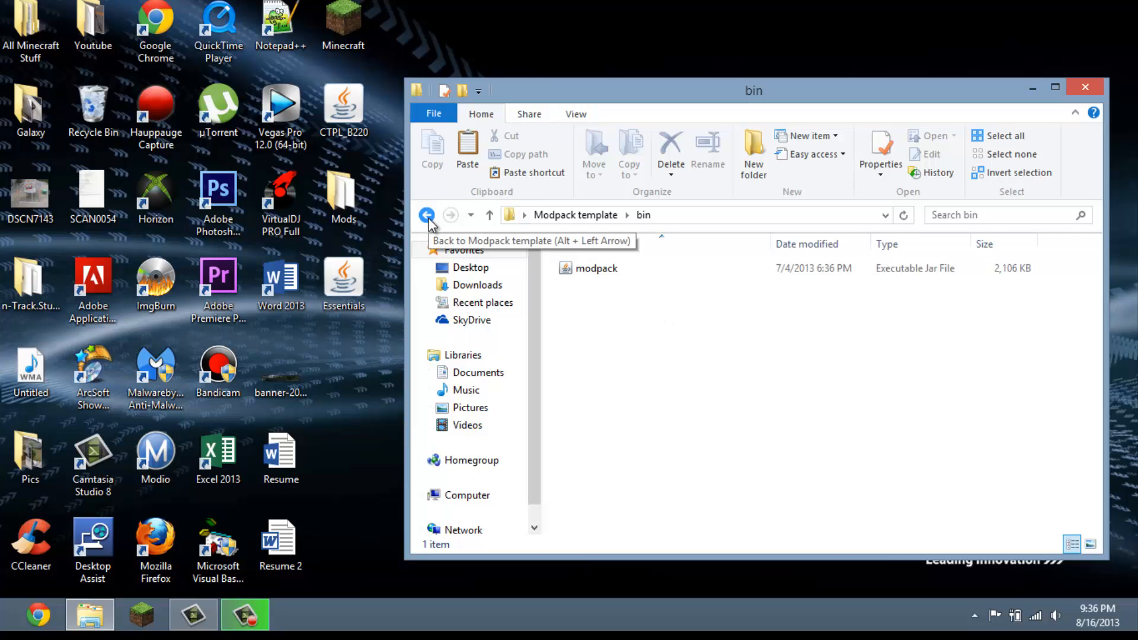
{"action": "left_click", "coordinate": [427, 215]}
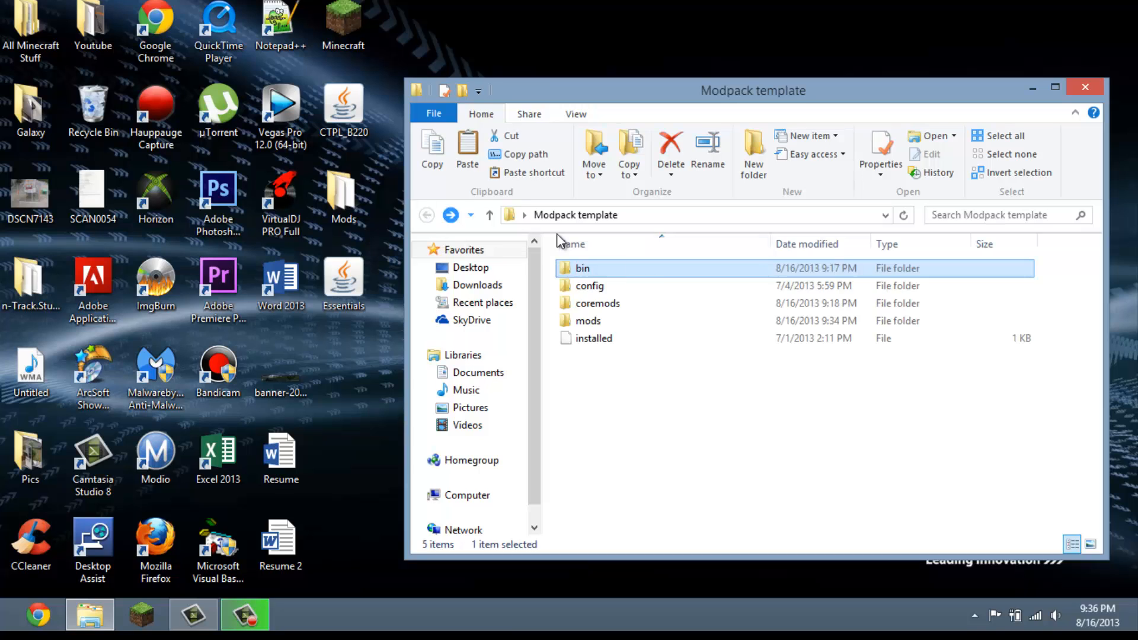
{"action": "double_click", "coordinate": [586, 320]}
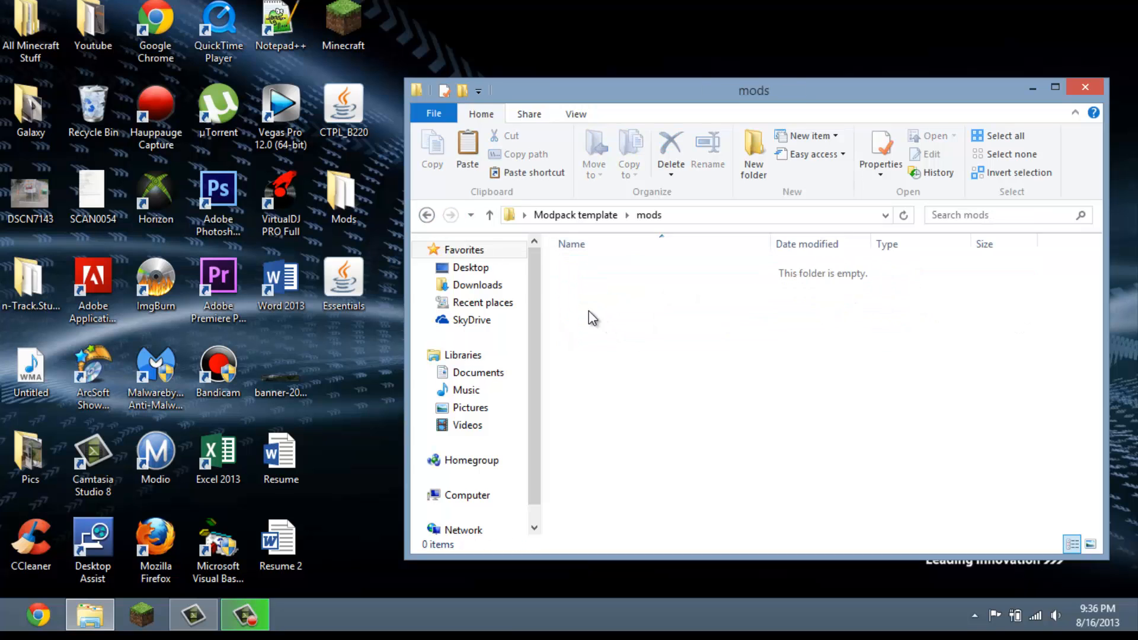
{"action": "mouse_move", "coordinate": [425, 210]}
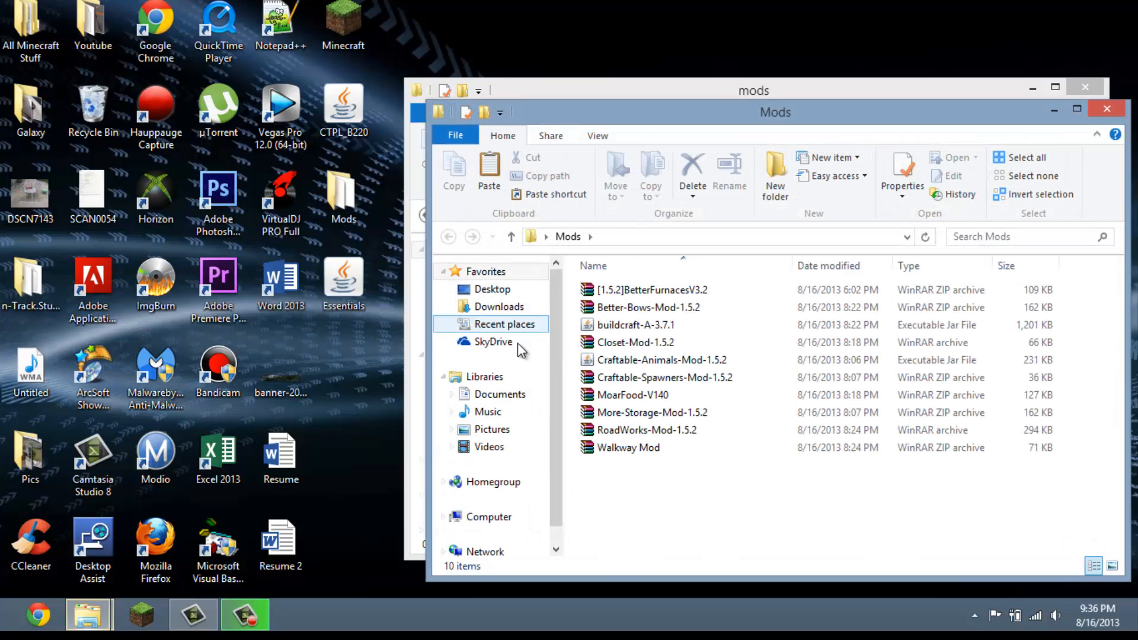
{"action": "left_click", "coordinate": [648, 307]}
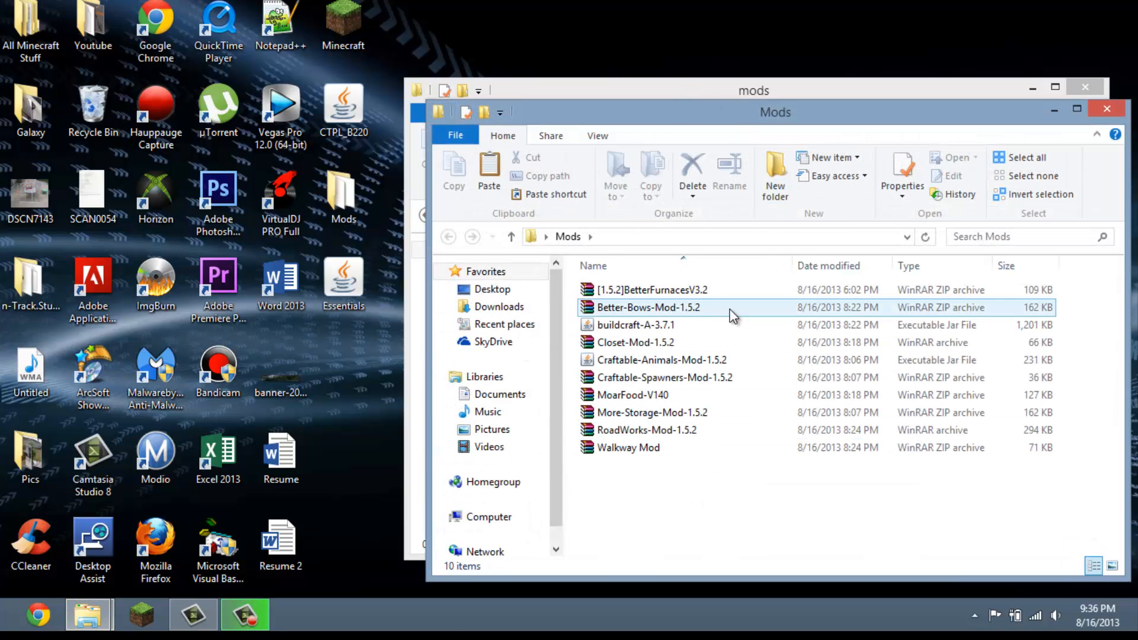
{"action": "mouse_move", "coordinate": [733, 315]}
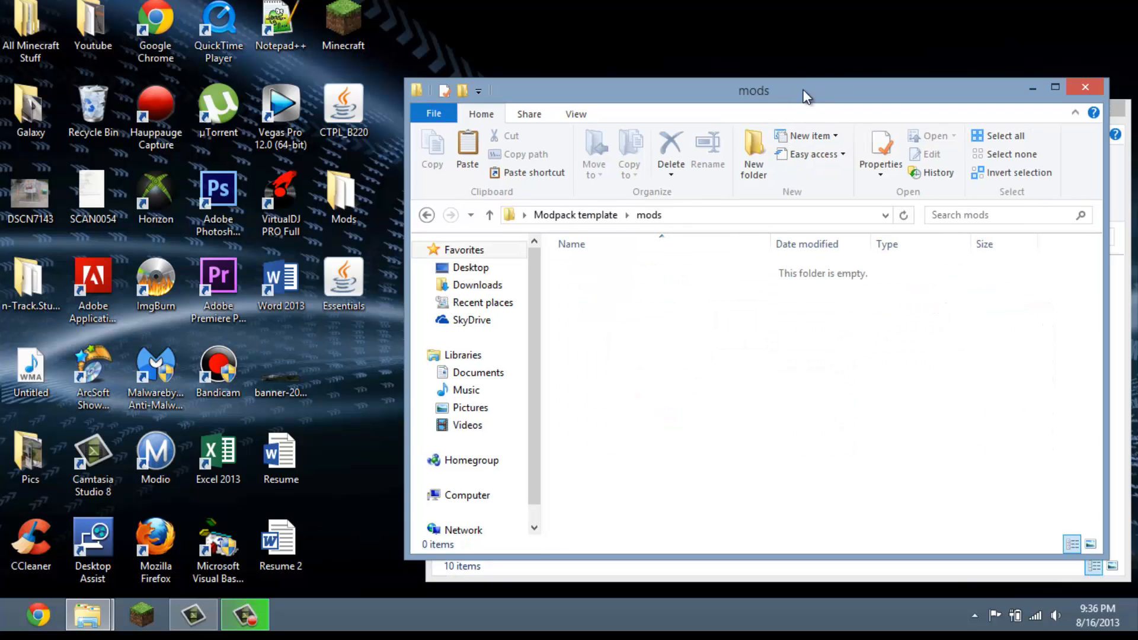
Confirm the coremods folder is empty, then return to Modpack template's top level
{"action": "left_click", "coordinate": [489, 214]}
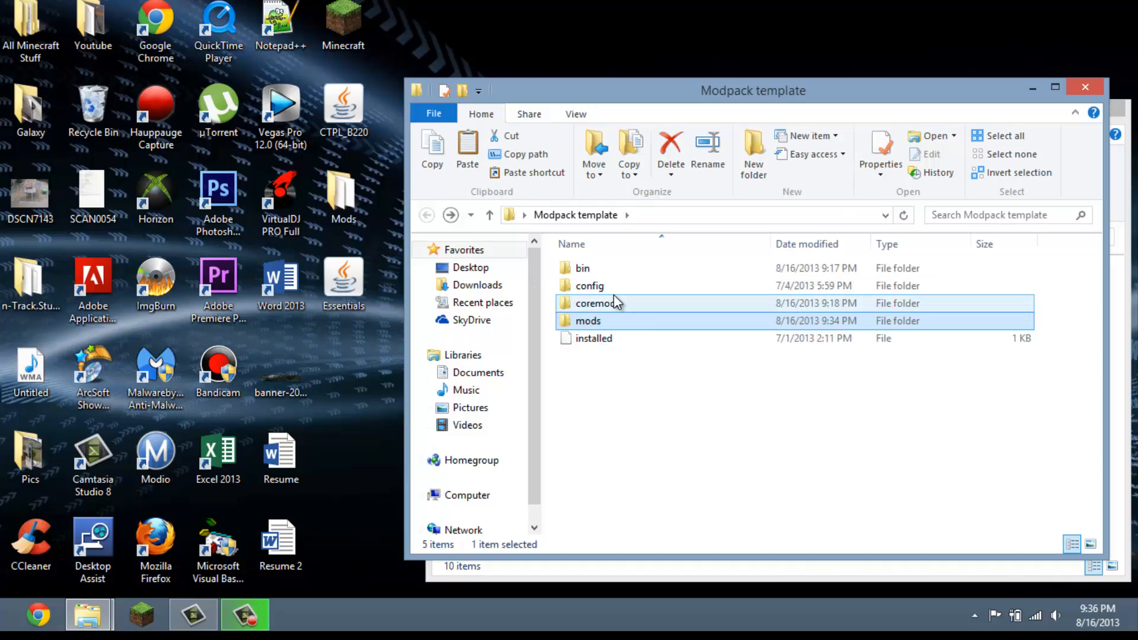
{"action": "double_click", "coordinate": [598, 303]}
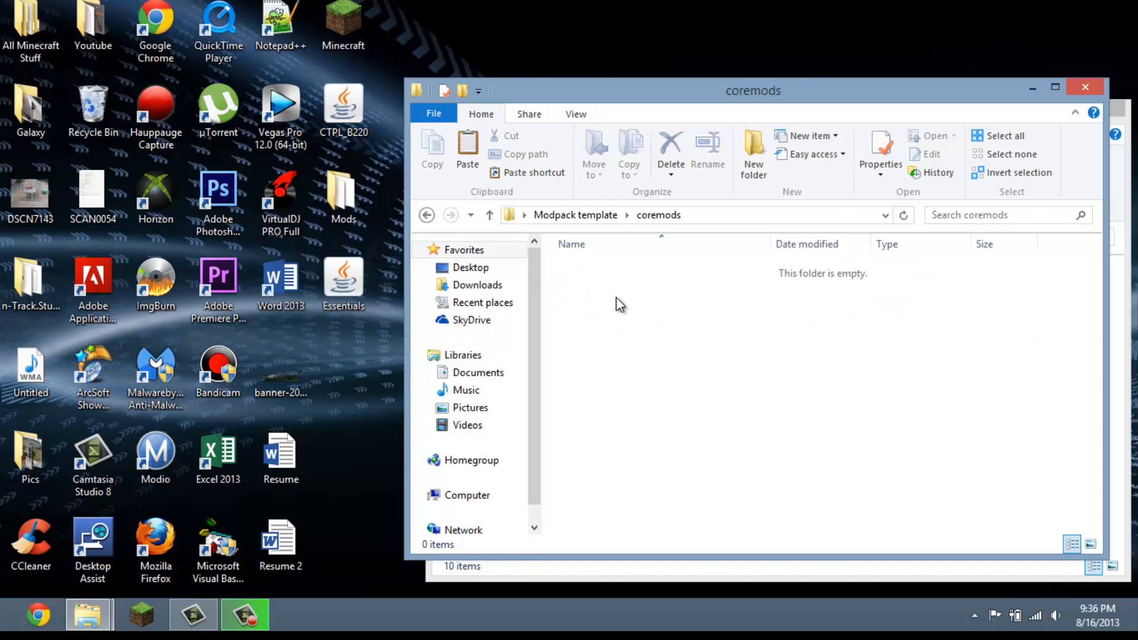
{"action": "mouse_move", "coordinate": [427, 214]}
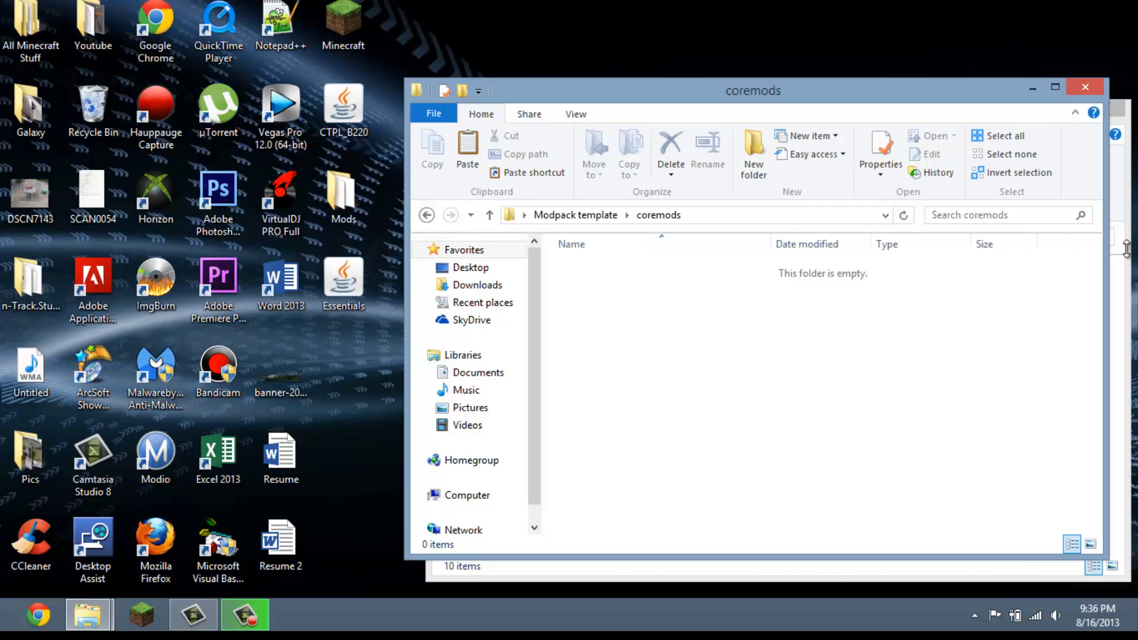
{"action": "mouse_move", "coordinate": [1124, 311]}
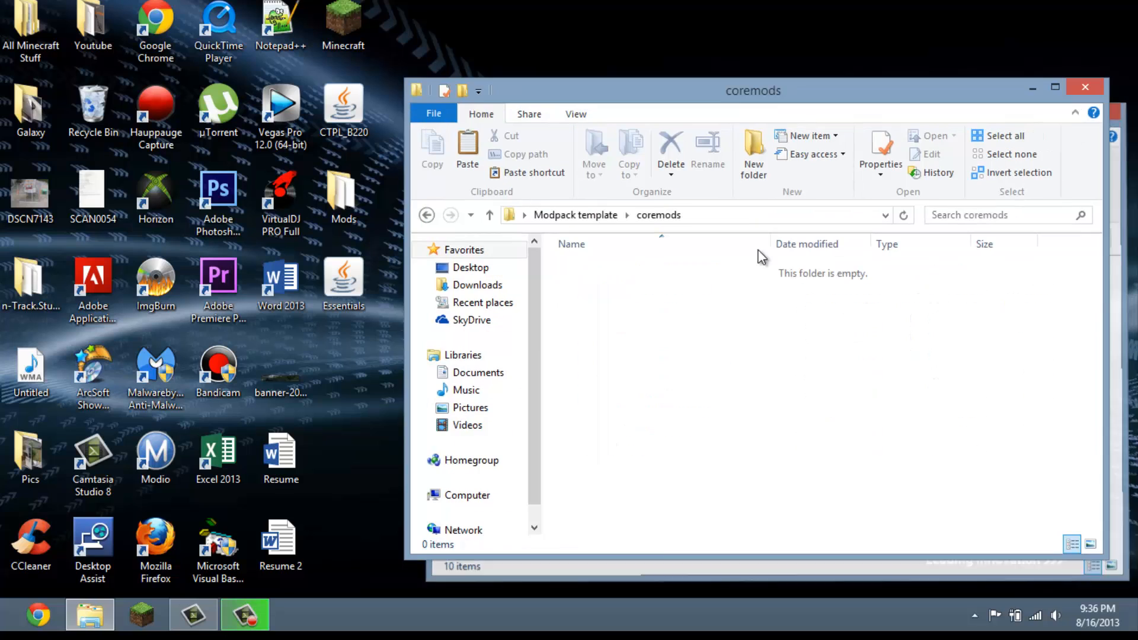
{"action": "left_click", "coordinate": [489, 214]}
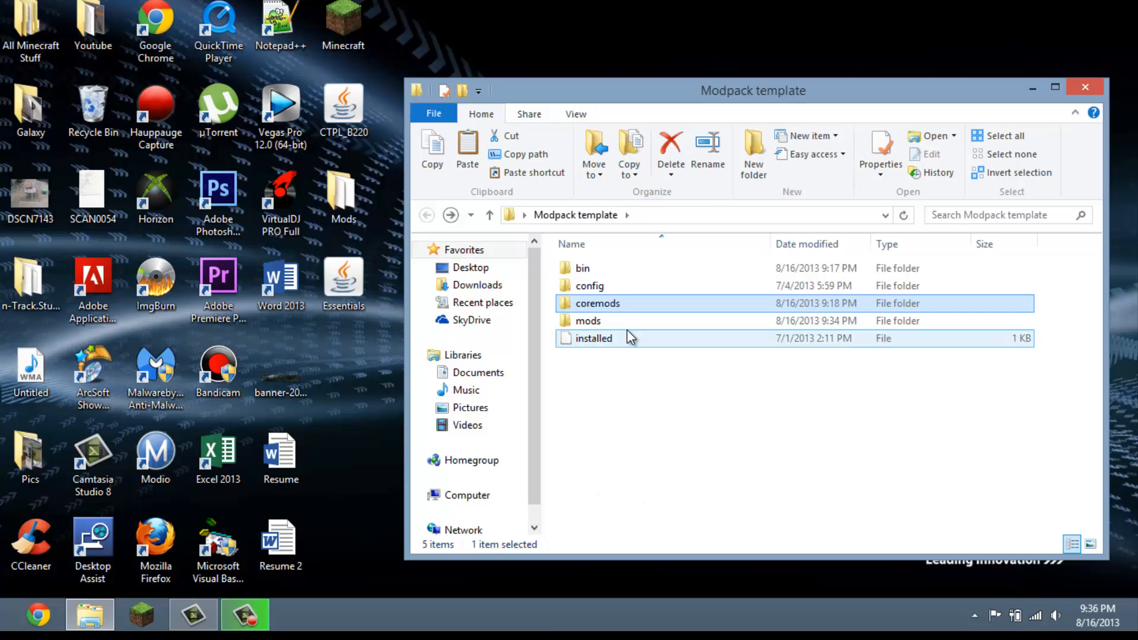
{"action": "left_click", "coordinate": [582, 268]}
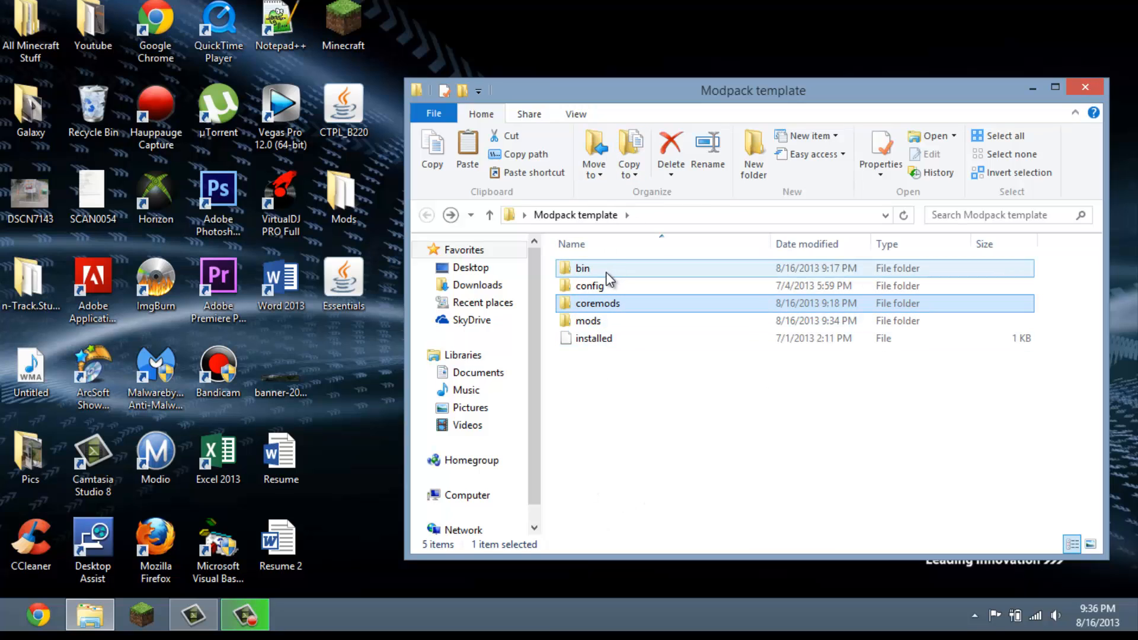
{"action": "mouse_move", "coordinate": [610, 304]}
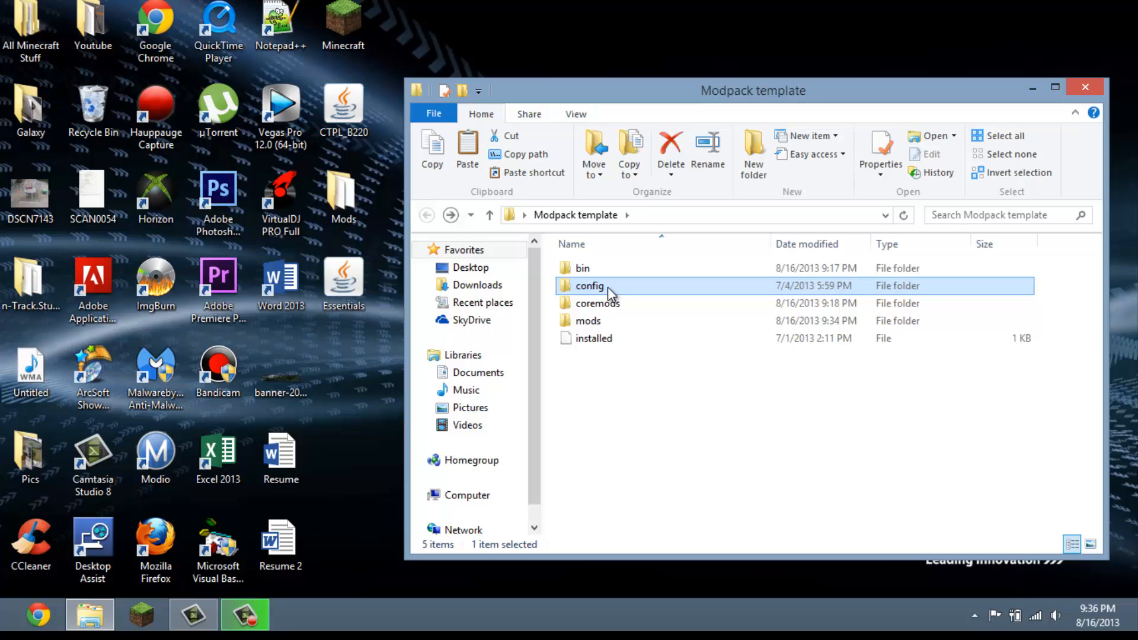
{"action": "mouse_move", "coordinate": [608, 321]}
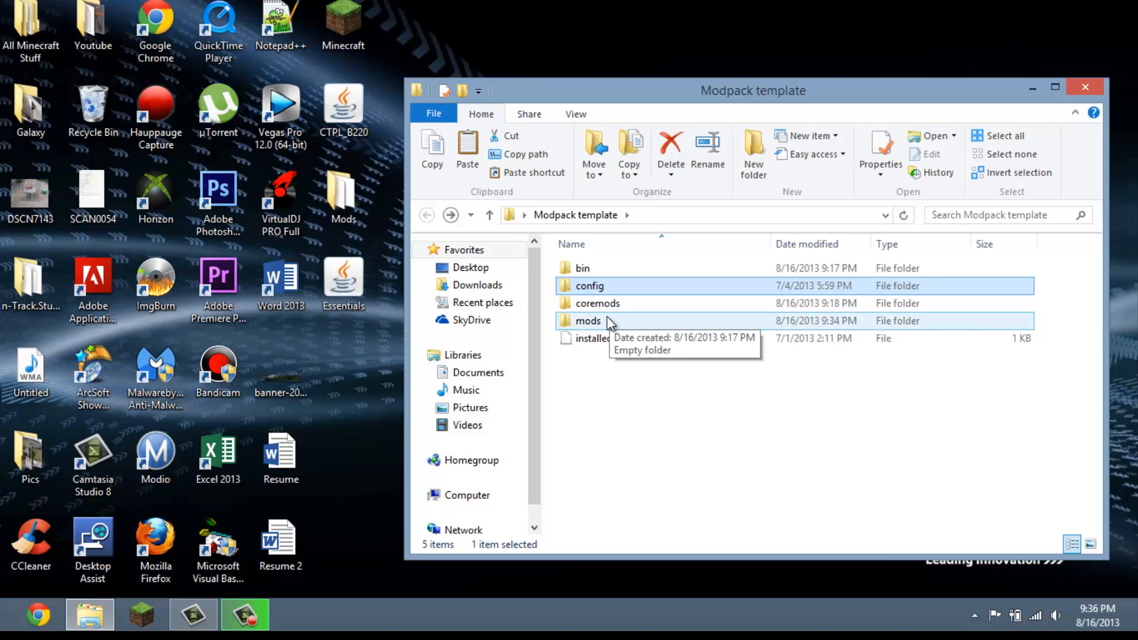
{"action": "mouse_move", "coordinate": [626, 298]}
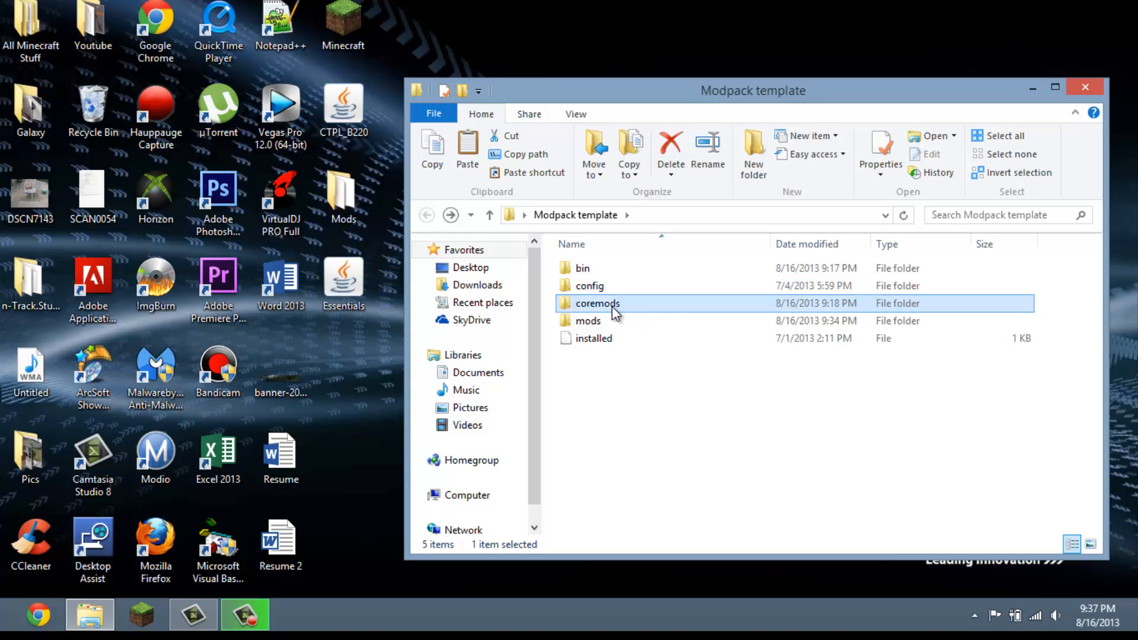
{"action": "double_click", "coordinate": [598, 303]}
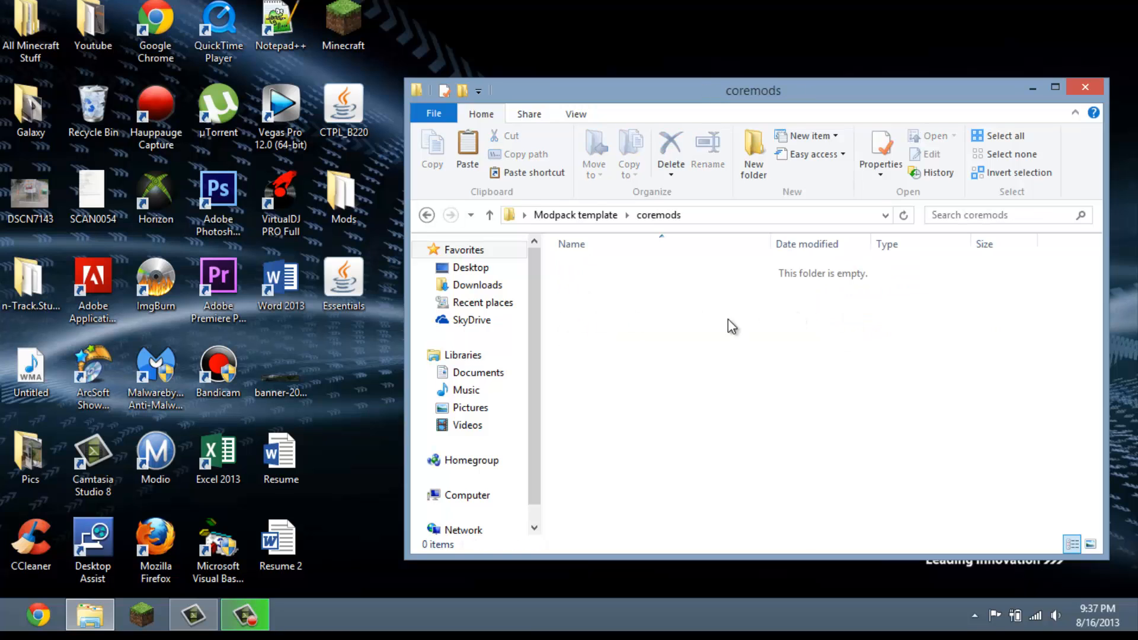
{"action": "left_click", "coordinate": [427, 215]}
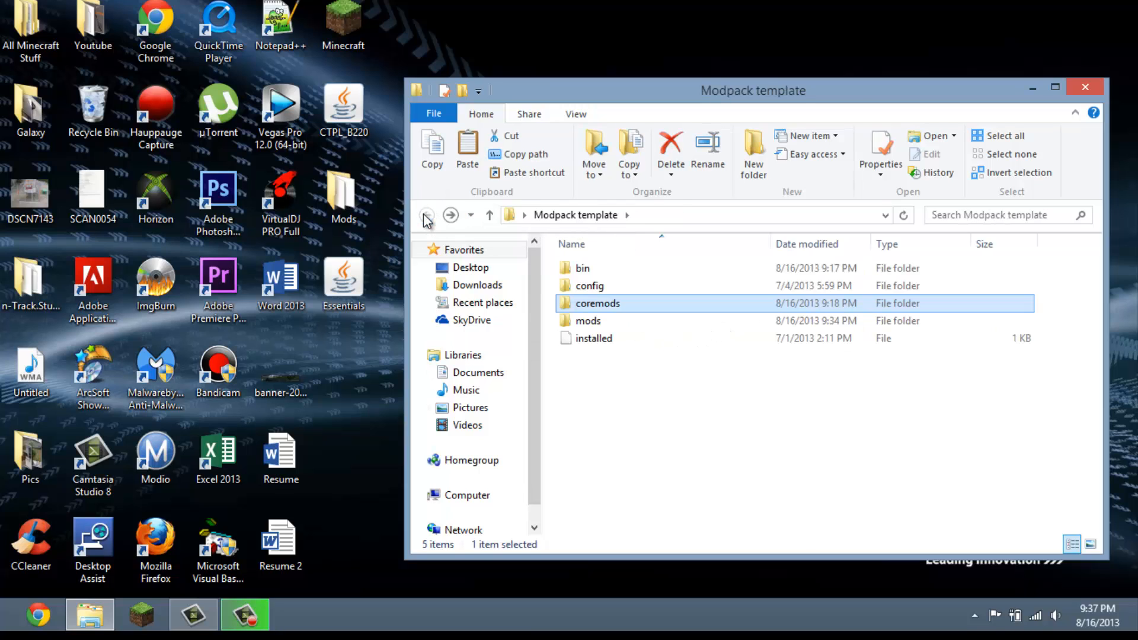
{"action": "mouse_move", "coordinate": [588, 320]}
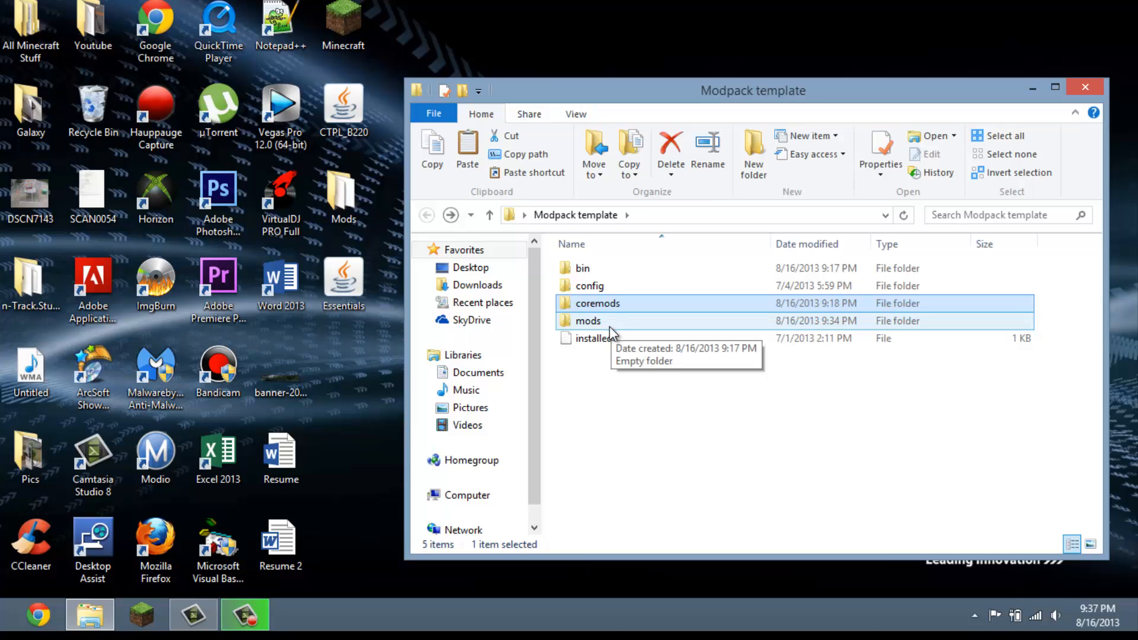
Confirm [1.5.2]BetterFurnacesV3.2 sits in the mods folder, then go back to Modpack template
{"action": "double_click", "coordinate": [585, 320]}
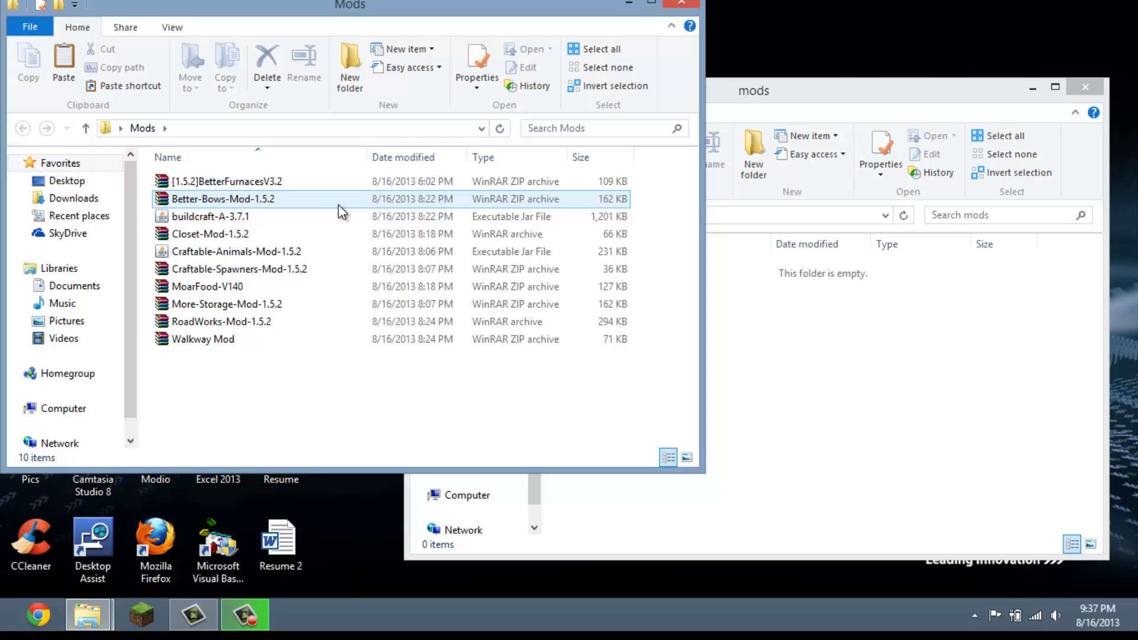
{"action": "left_click", "coordinate": [227, 182]}
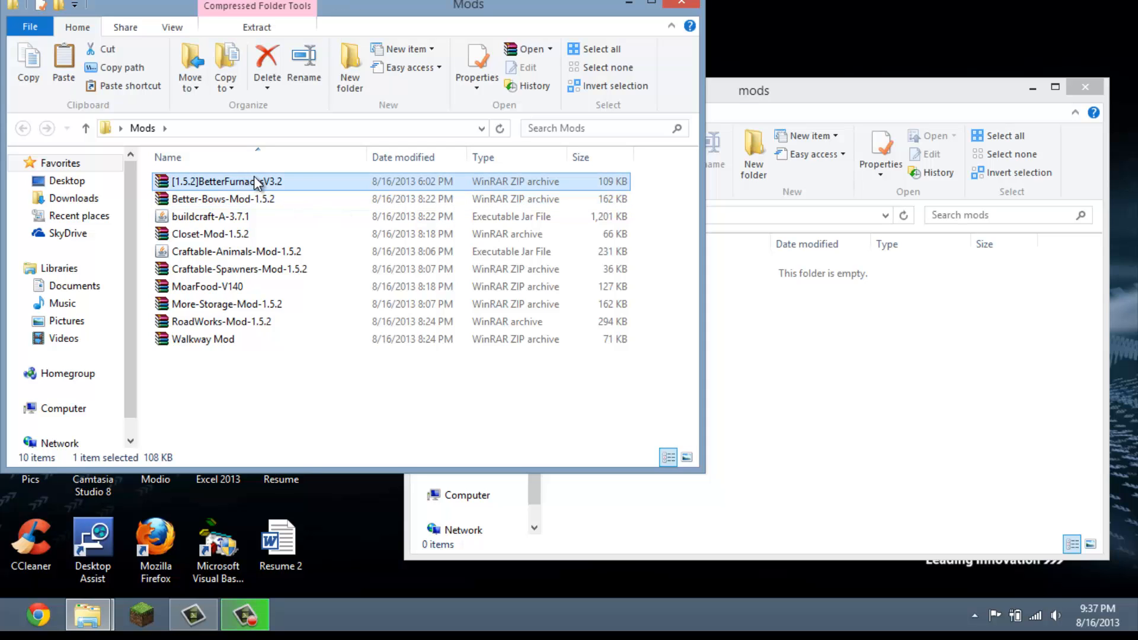
{"action": "right_click", "coordinate": [226, 181]}
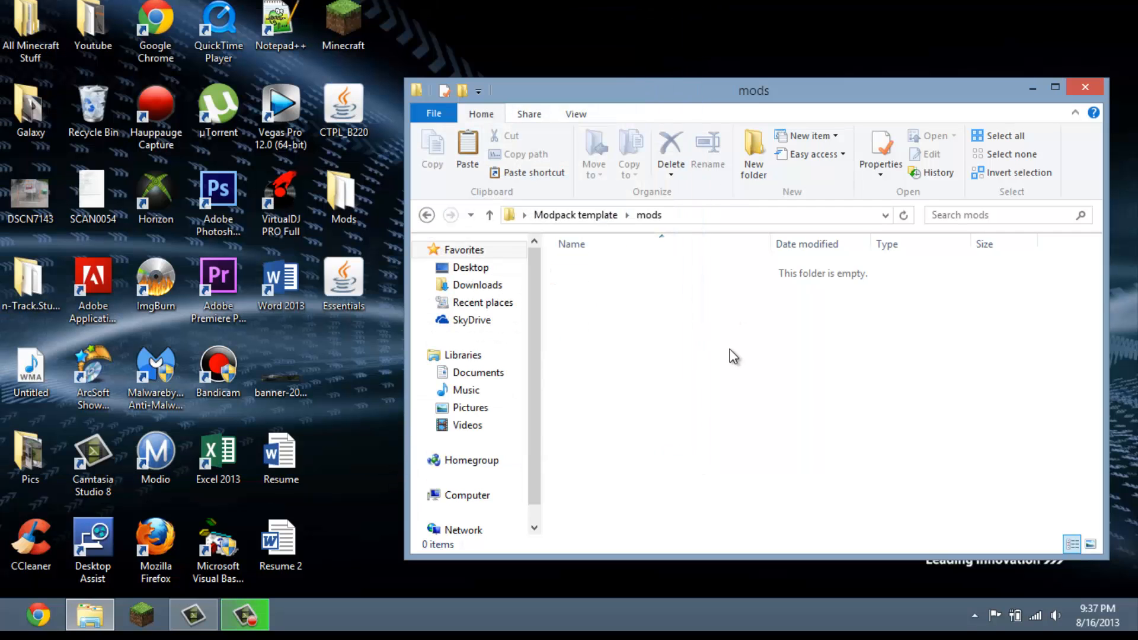
{"action": "left_click", "coordinate": [467, 145]}
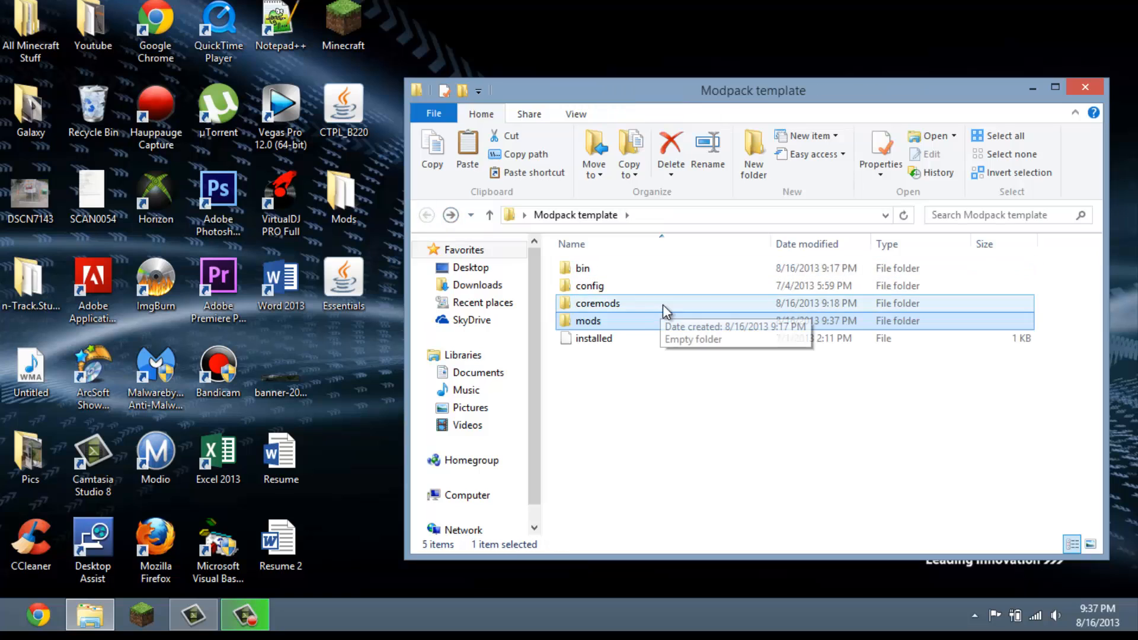
{"action": "double_click", "coordinate": [588, 320]}
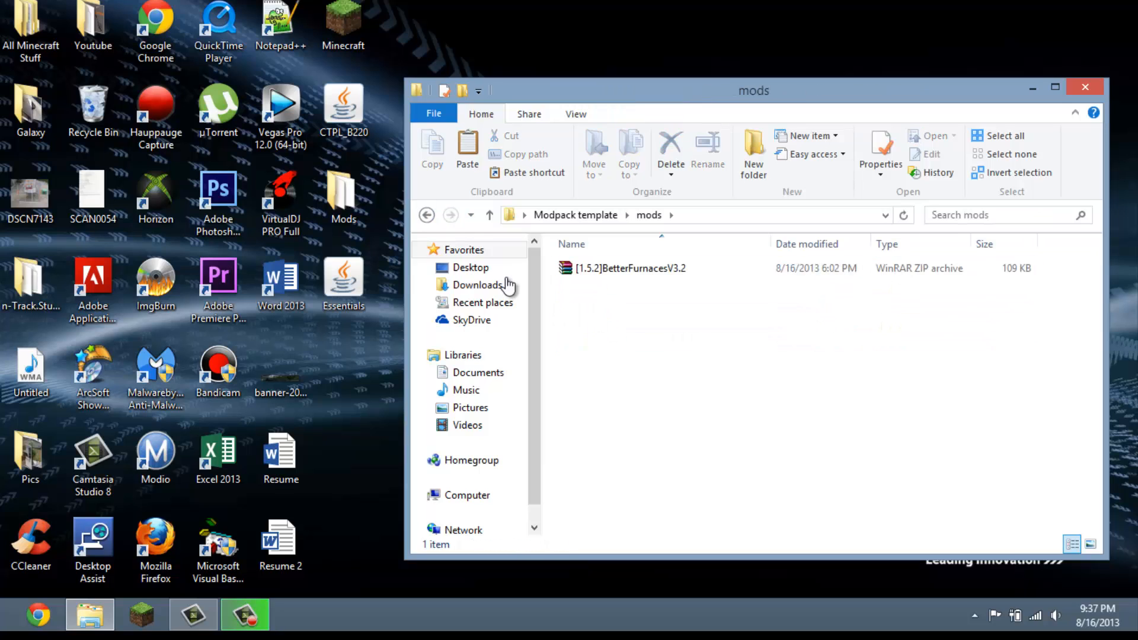
{"action": "mouse_move", "coordinate": [427, 214]}
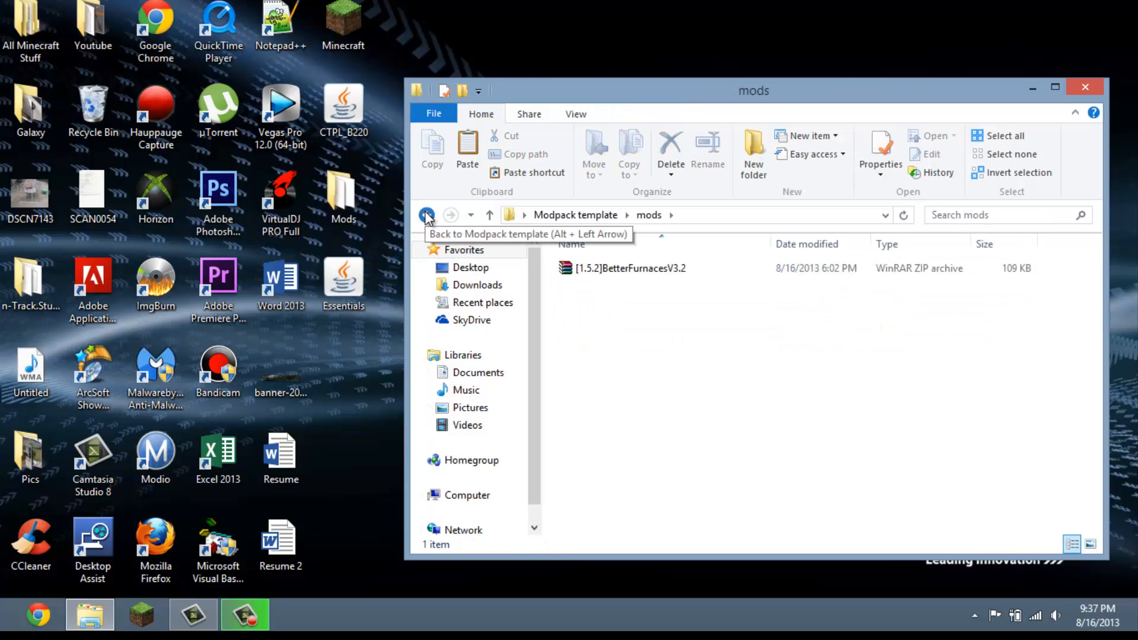
{"action": "left_click", "coordinate": [426, 215]}
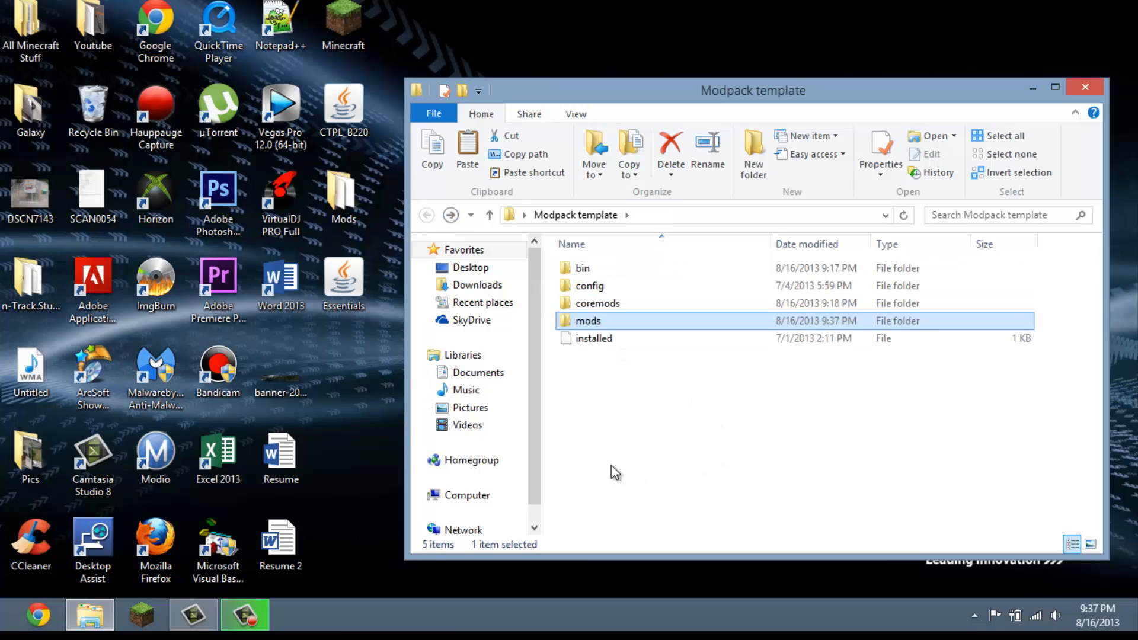
Pack all of Modpack template's folders into a ZIP archive named ModpackTest.zip
{"action": "key", "text": "ctrl+a"}
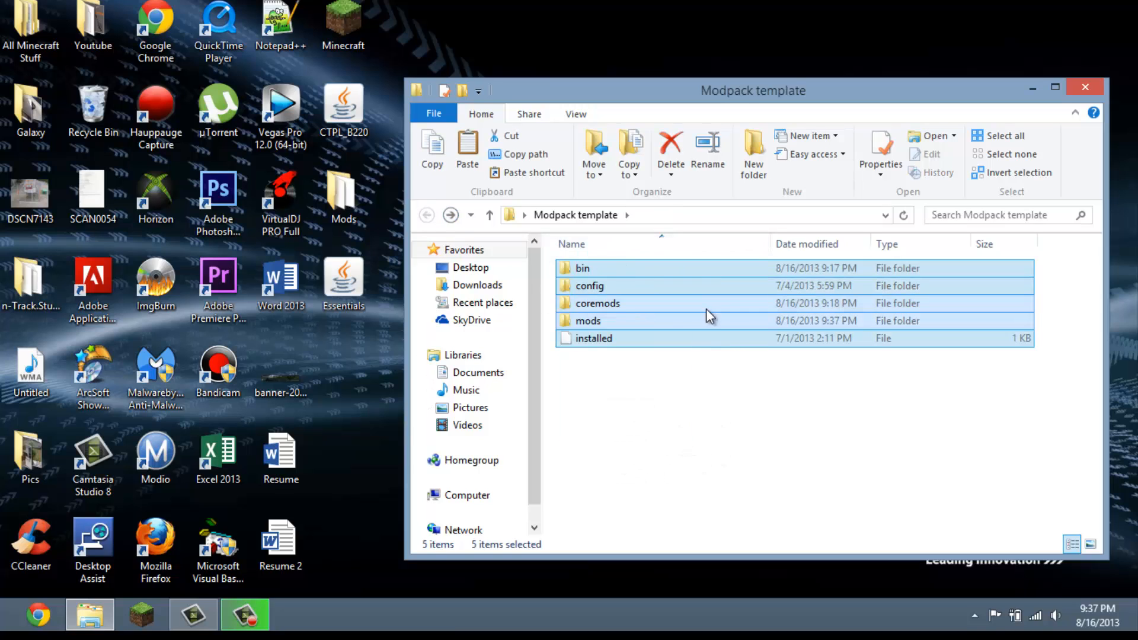
{"action": "right_click", "coordinate": [710, 316]}
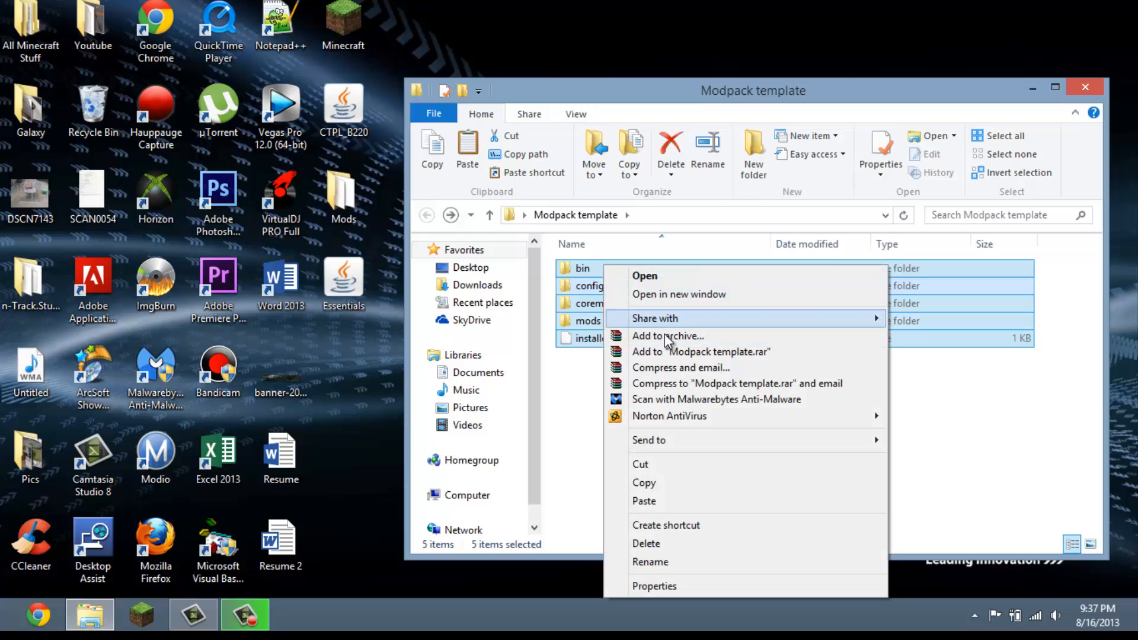
{"action": "left_click", "coordinate": [666, 335]}
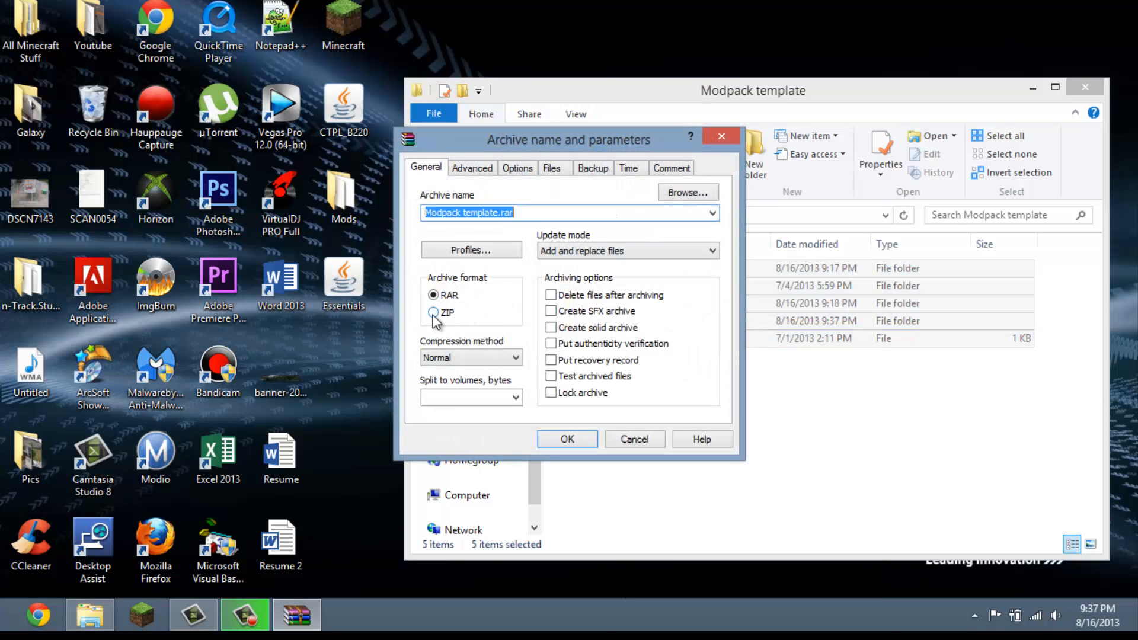
{"action": "left_click", "coordinate": [434, 313]}
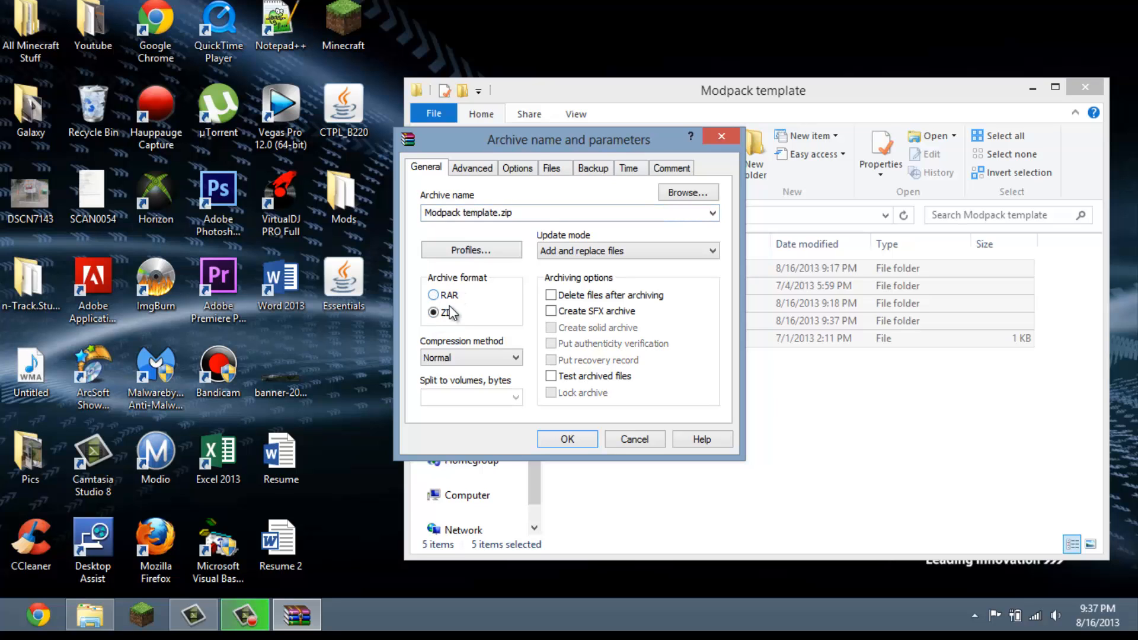
{"action": "mouse_move", "coordinate": [485, 265]}
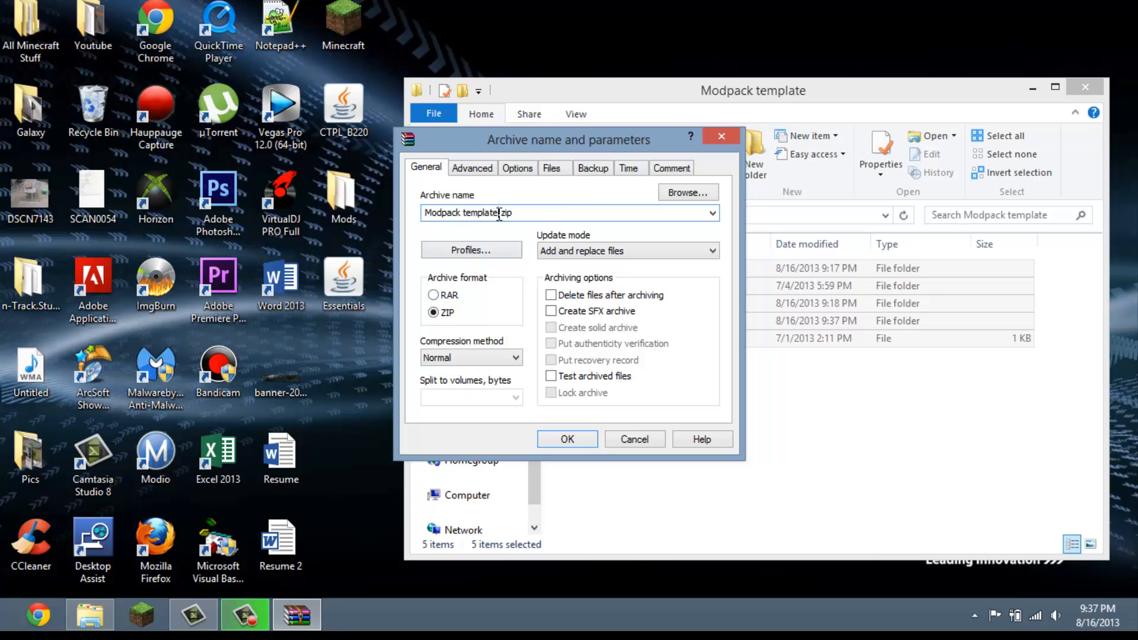
{"action": "double_click", "coordinate": [481, 213]}
{"action": "type", "text": "Tes"}
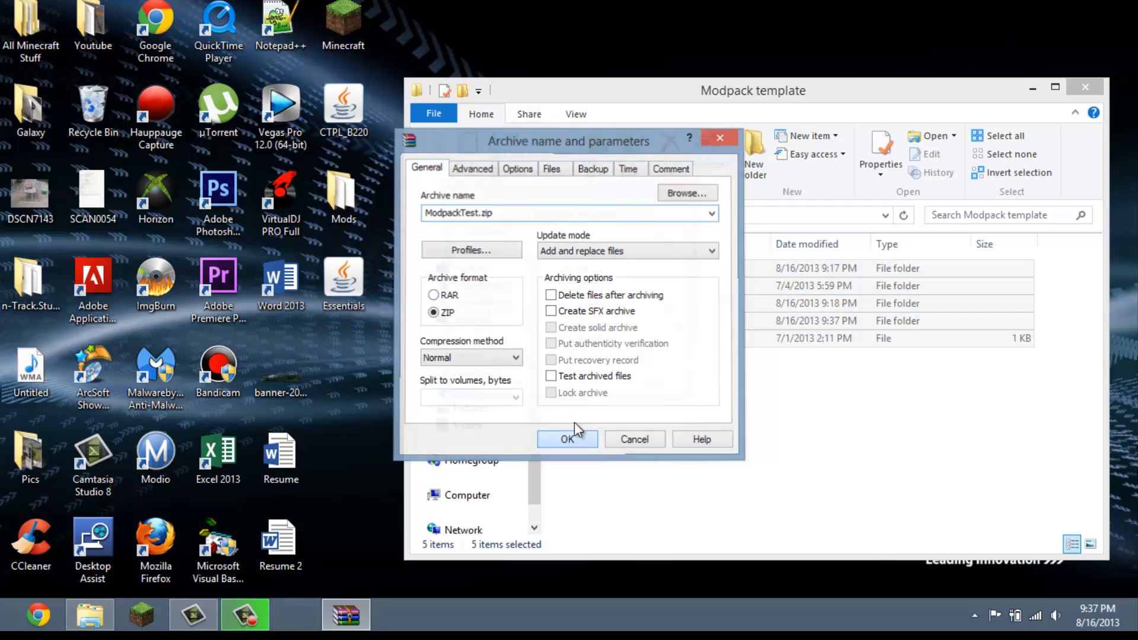
{"action": "left_click", "coordinate": [568, 439]}
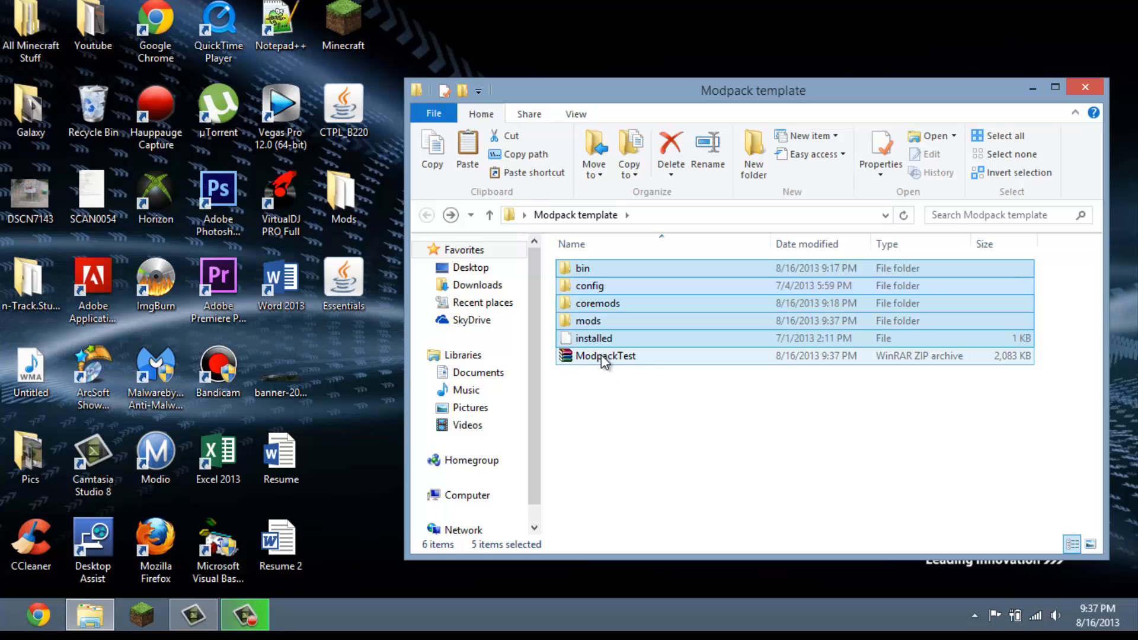
{"action": "double_click", "coordinate": [605, 356]}
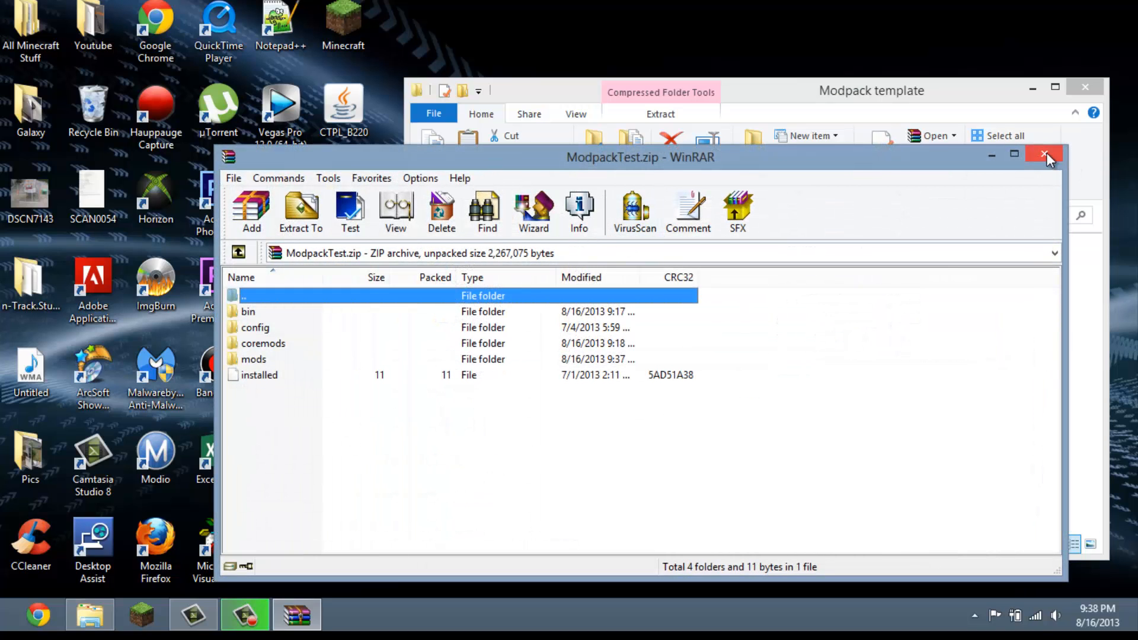
{"action": "left_click", "coordinate": [1045, 156]}
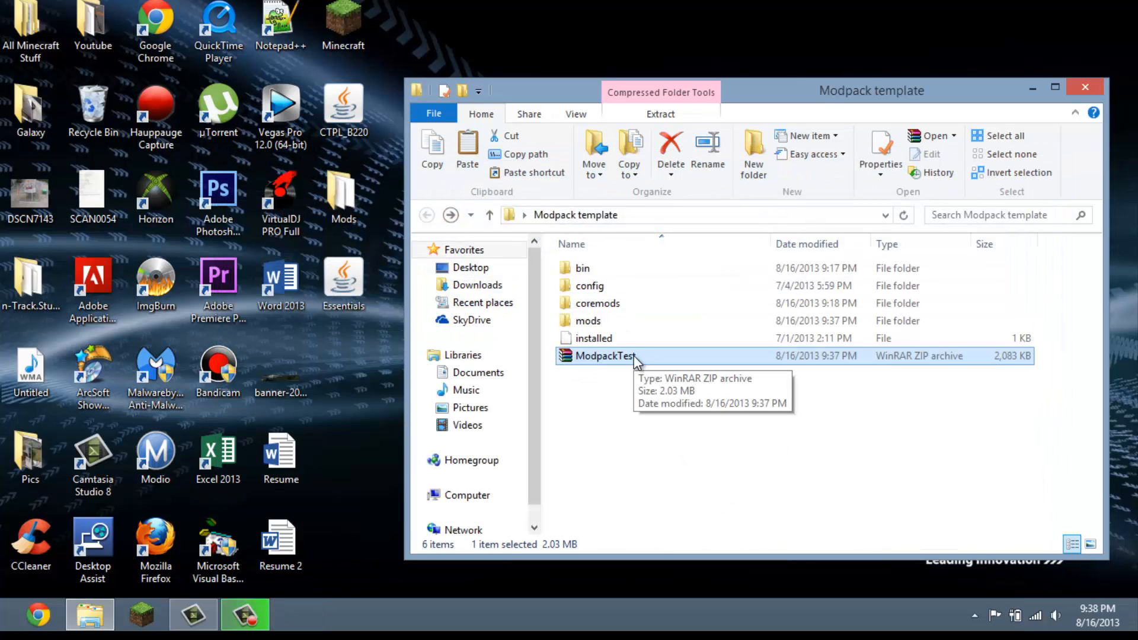
{"action": "right_click", "coordinate": [605, 356]}
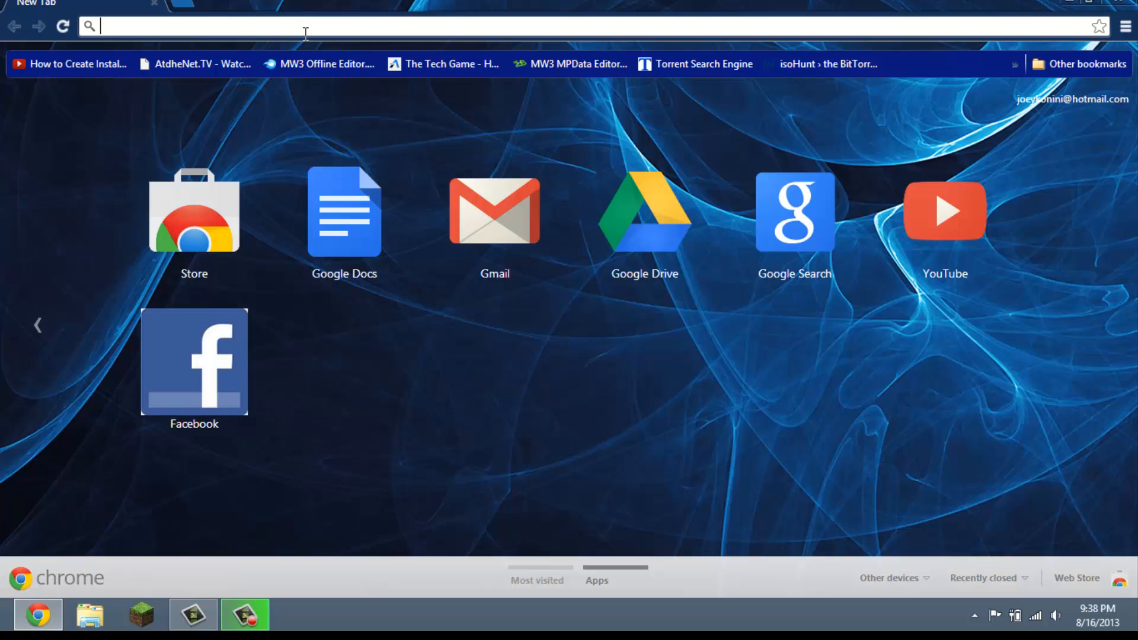
{"action": "type", "text": "https://www.dropbox.com"}
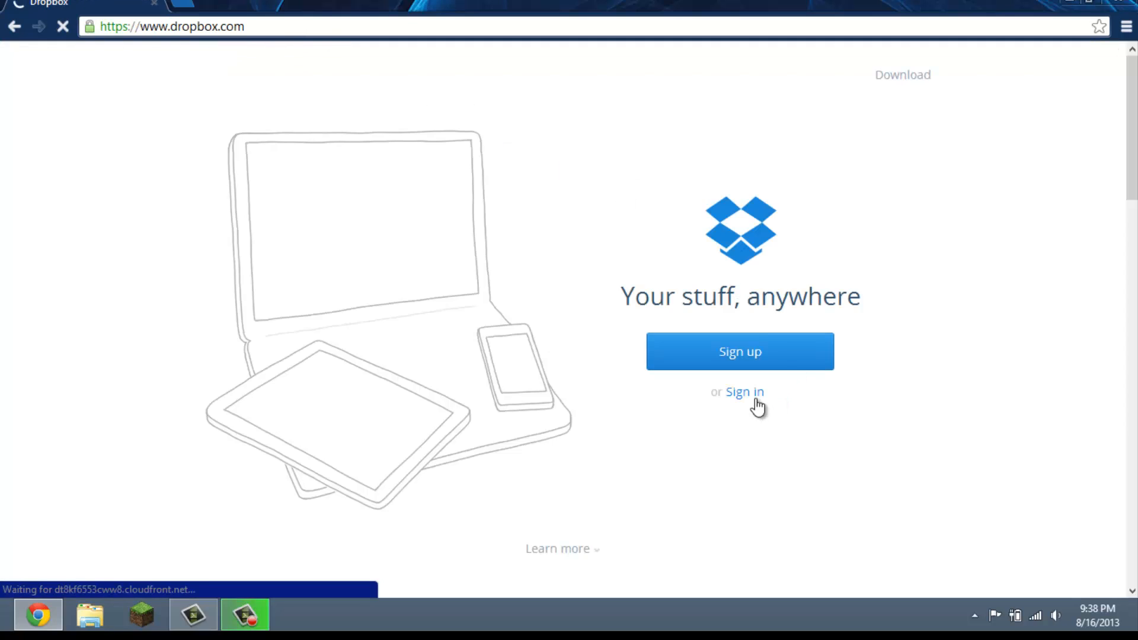
{"action": "left_click", "coordinate": [743, 392]}
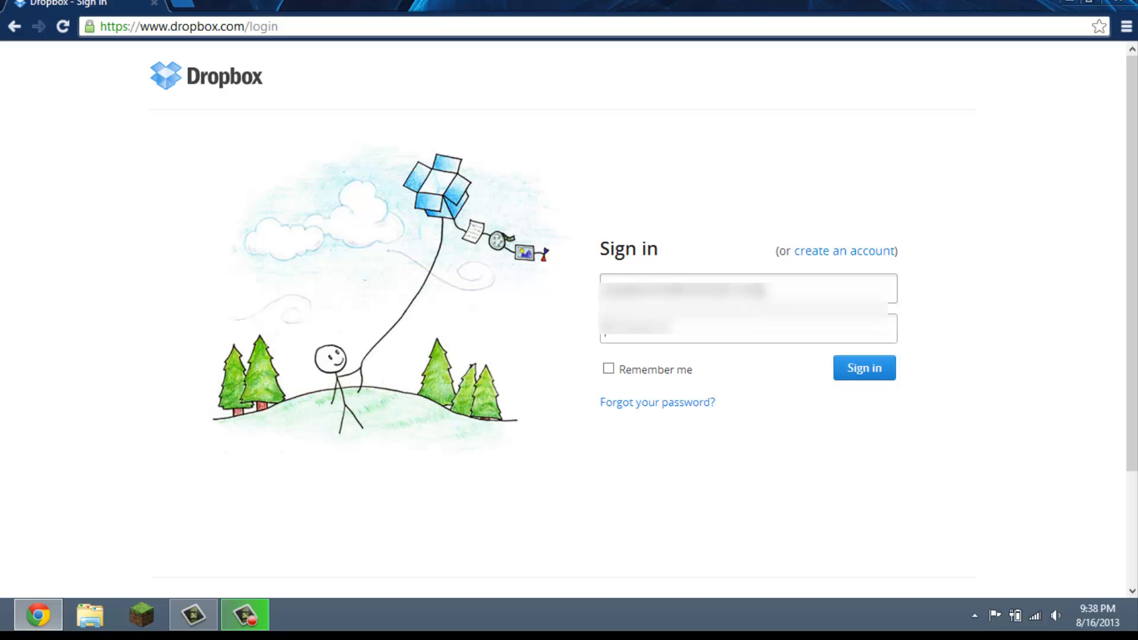
{"action": "left_click", "coordinate": [863, 367]}
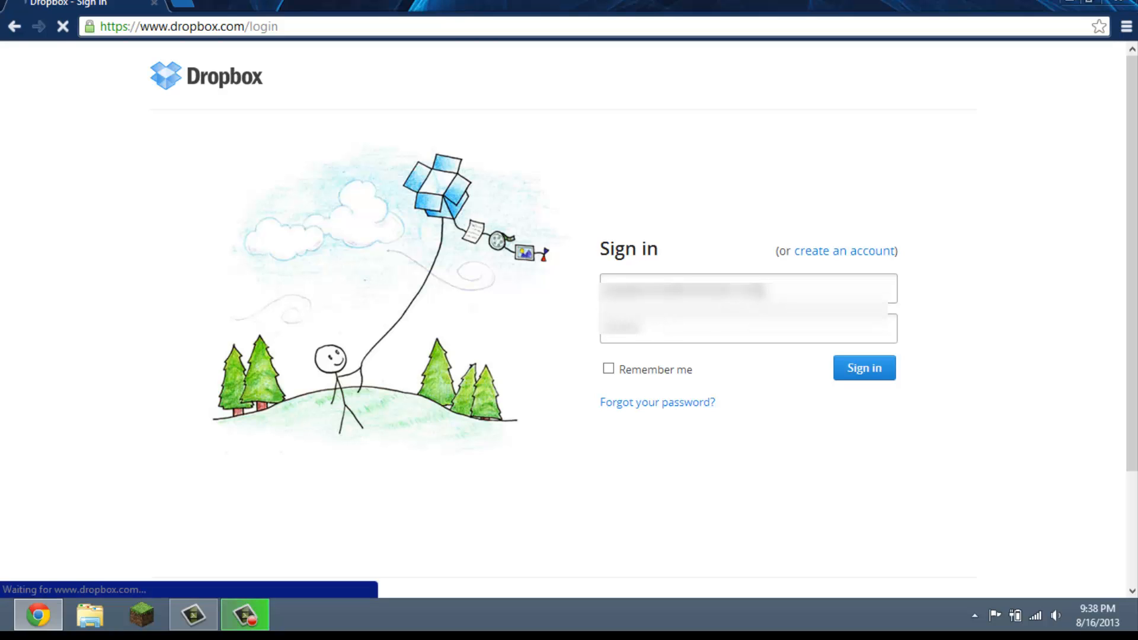
{"action": "left_click", "coordinate": [864, 368]}
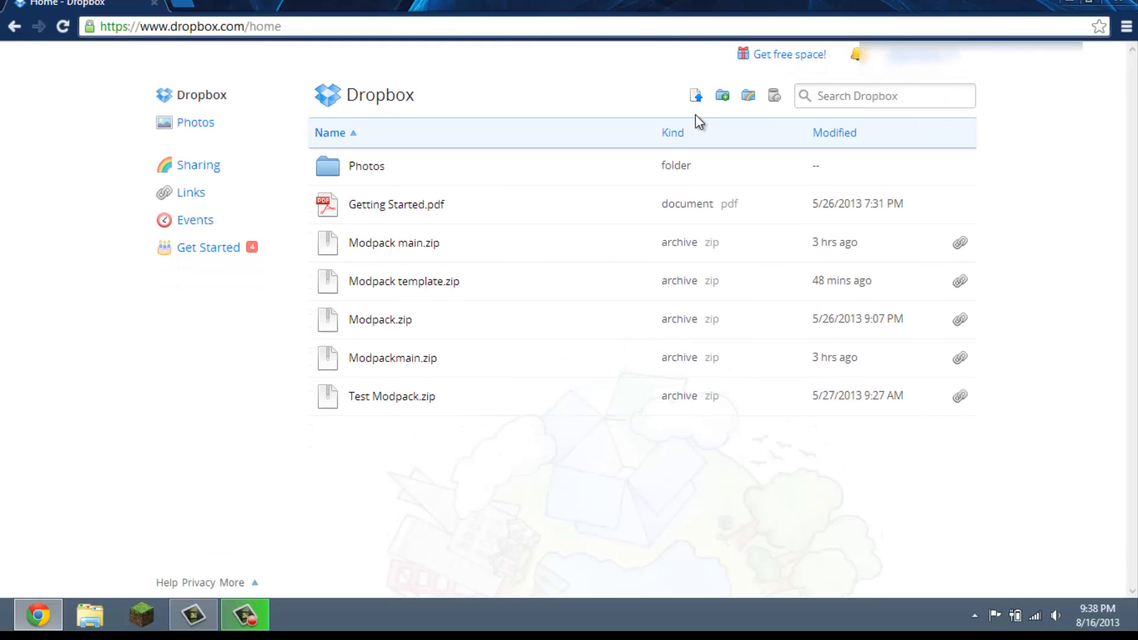
{"action": "mouse_move", "coordinate": [695, 95]}
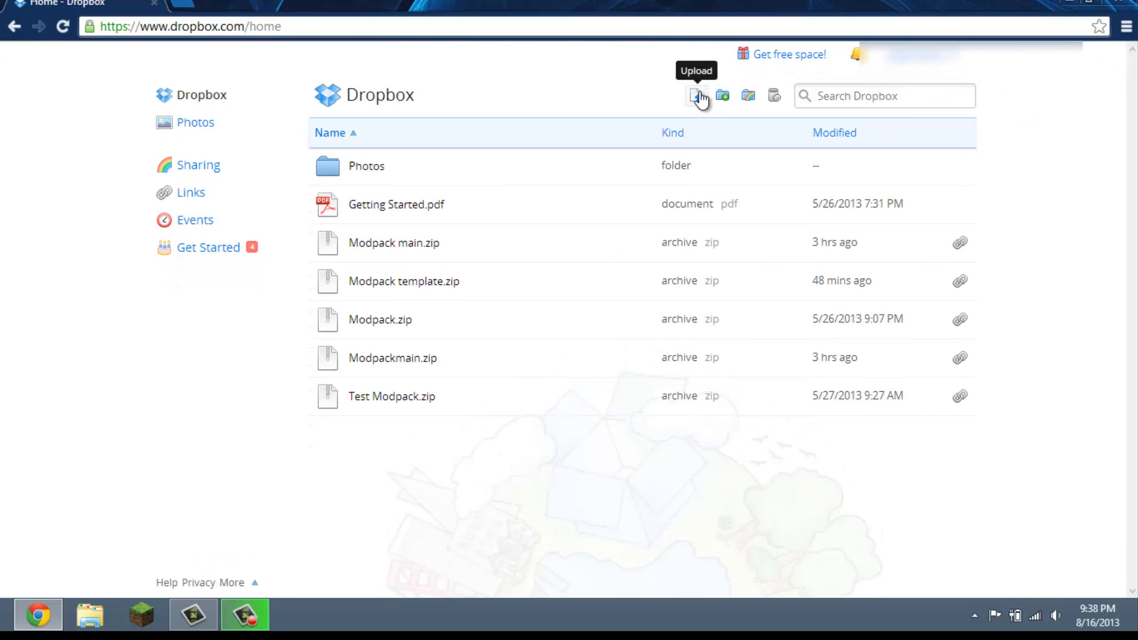
Upload the ModpackTest.zip archive from the computer to the Dropbox home folder
{"action": "left_click", "coordinate": [695, 95]}
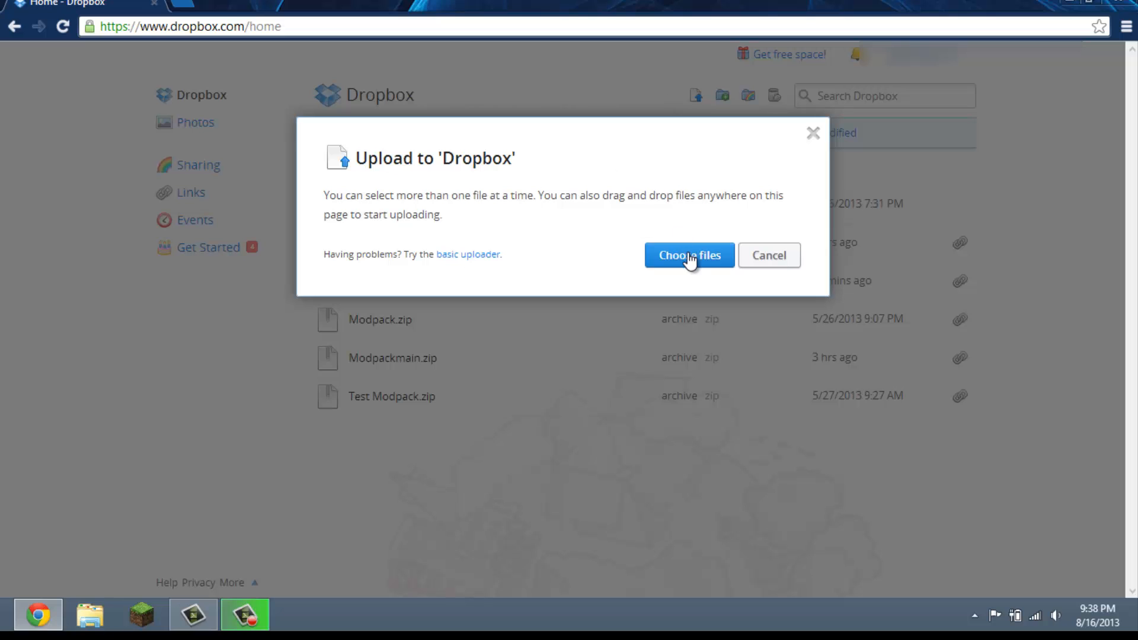
{"action": "left_click", "coordinate": [688, 255]}
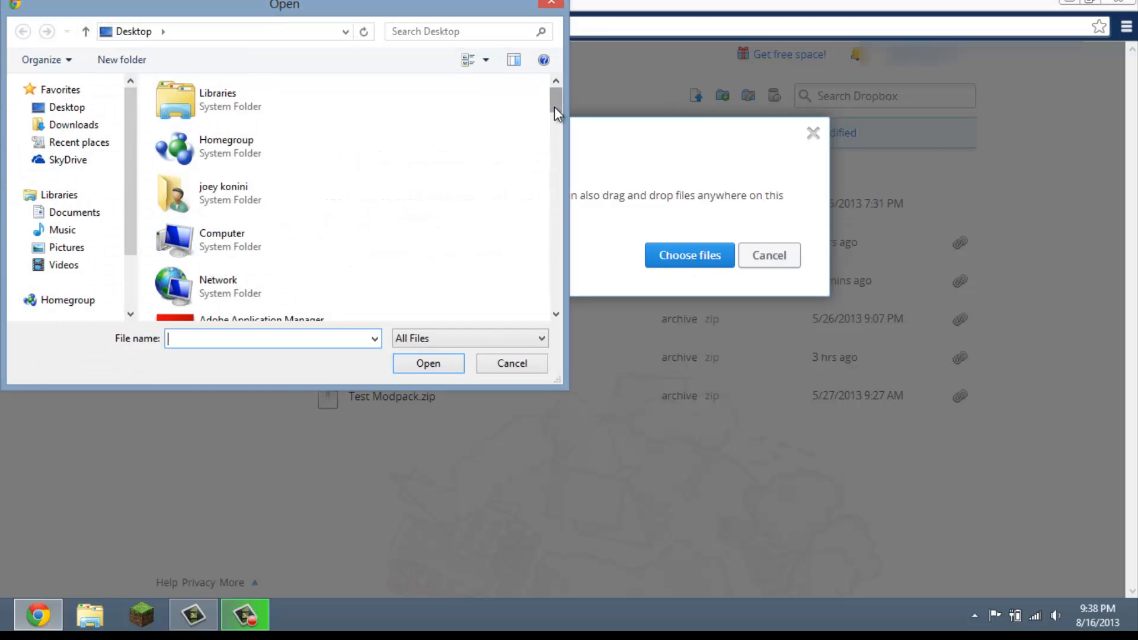
{"action": "scroll", "scroll_direction": "down", "scroll_amount": 3}
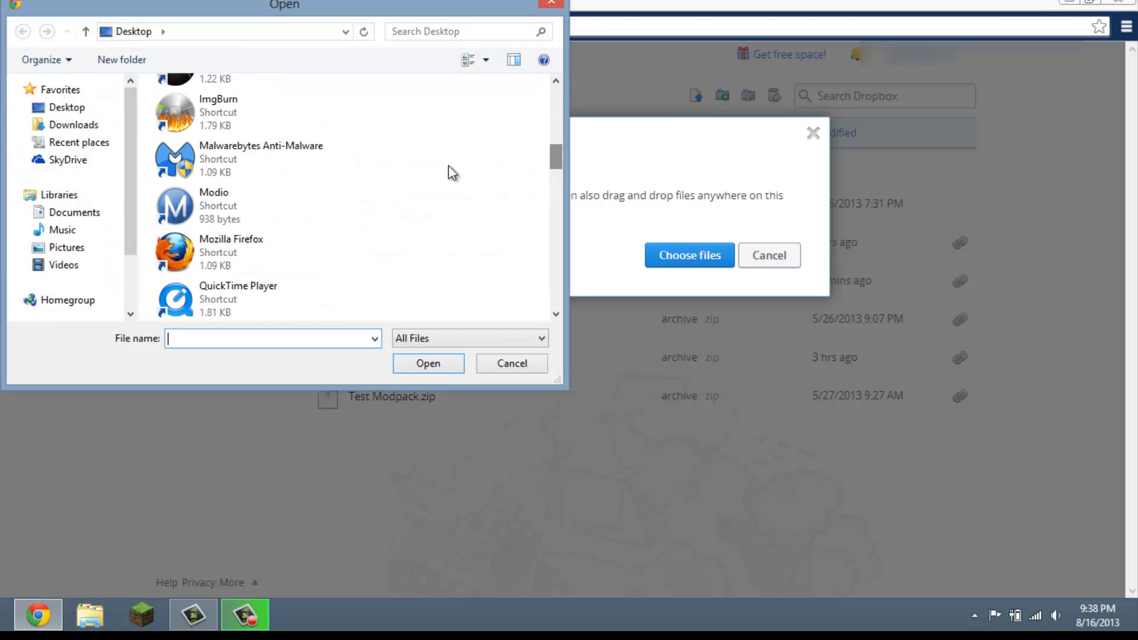
{"action": "scroll", "scroll_direction": "down", "scroll_amount": 3}
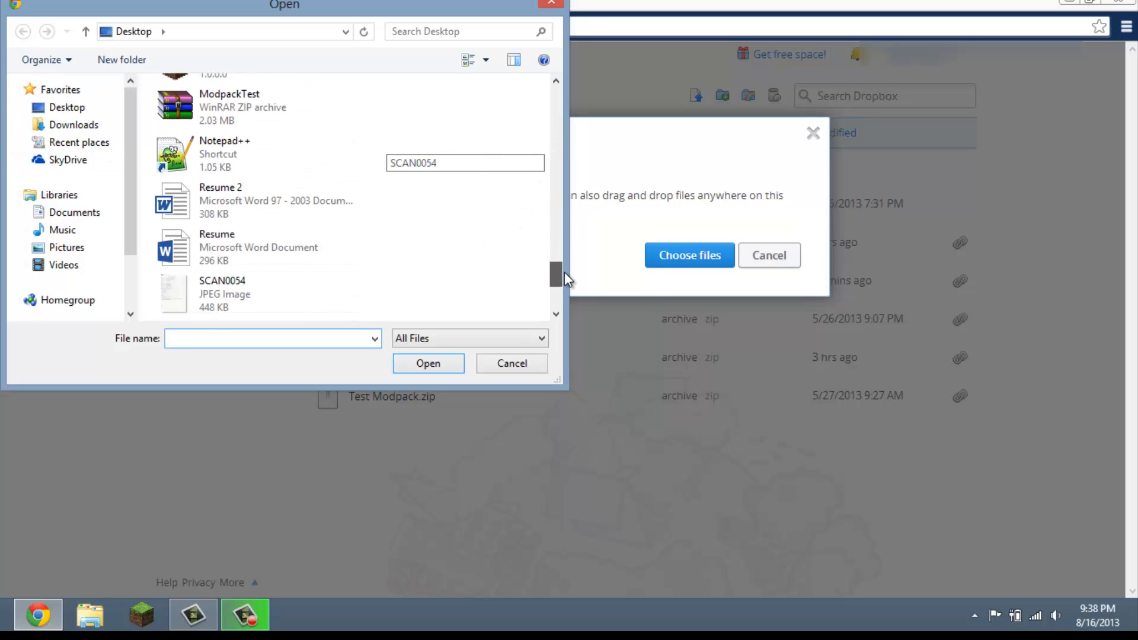
{"action": "left_click", "coordinate": [243, 146]}
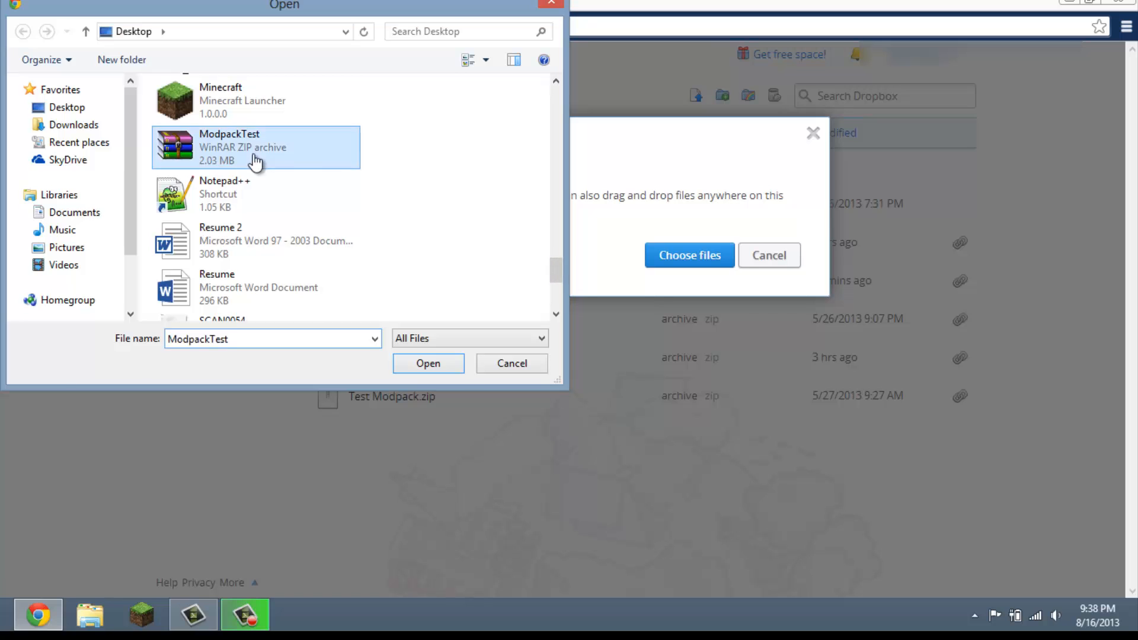
{"action": "left_click", "coordinate": [427, 363]}
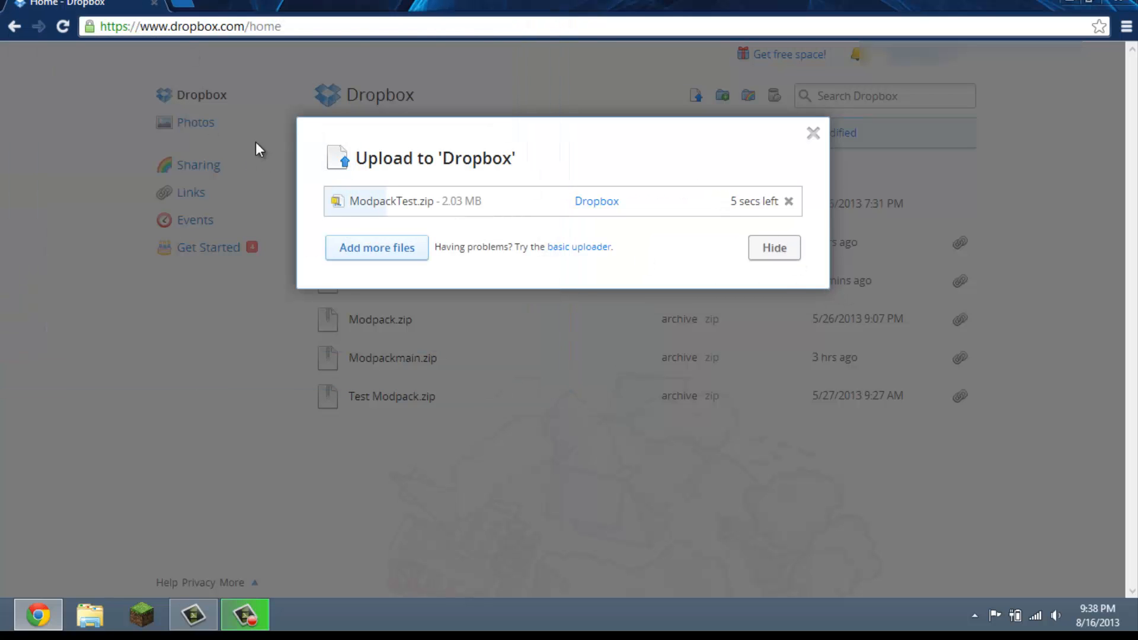
{"action": "mouse_move", "coordinate": [839, 201]}
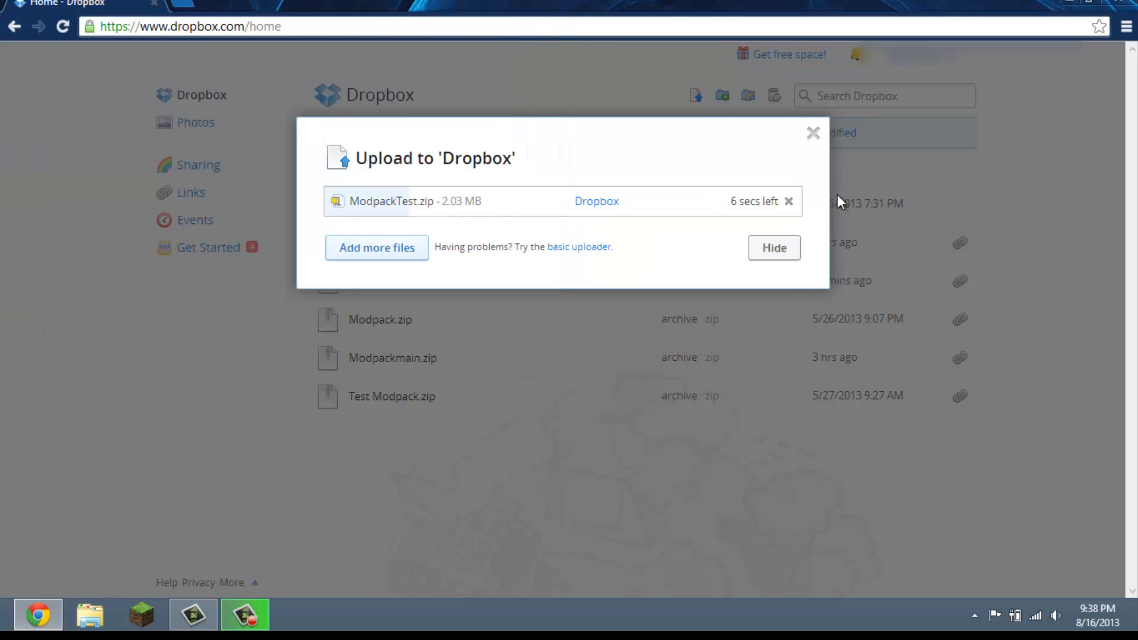
{"action": "mouse_move", "coordinate": [191, 9]}
{"action": "type", "text": "te"}
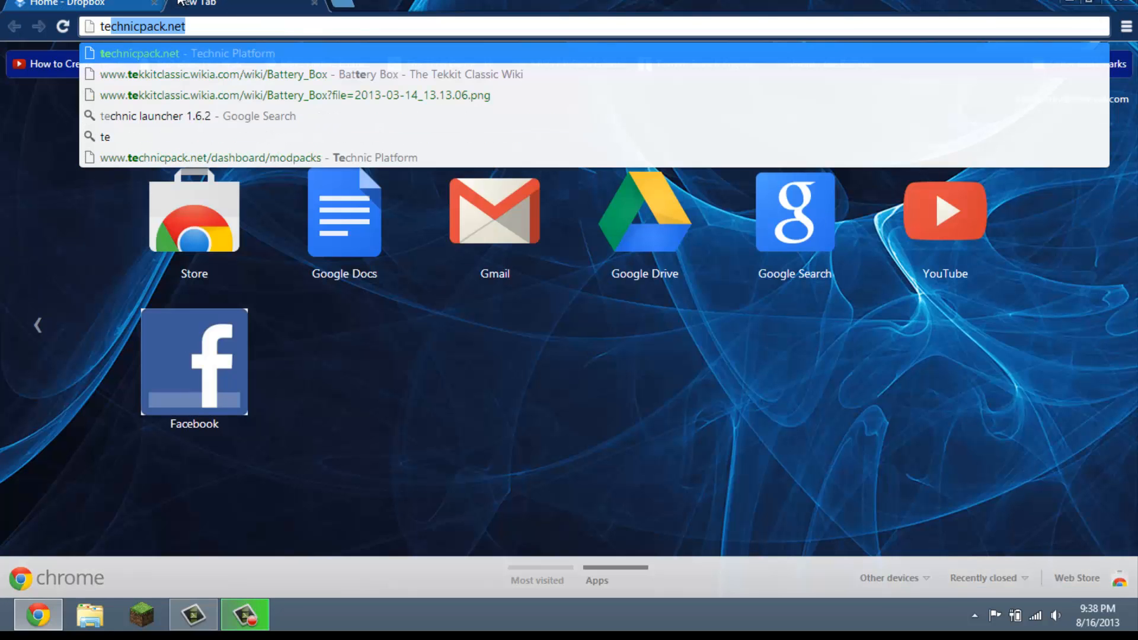
Load technicpack.net and log in as Computersallout
{"action": "key", "text": "Return"}
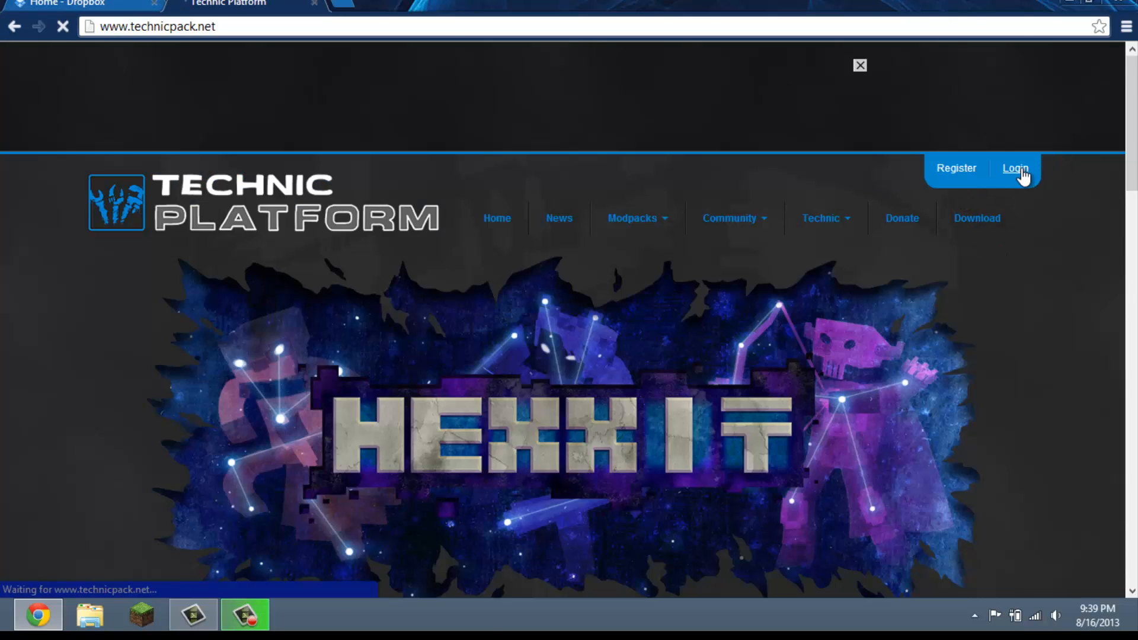
{"action": "left_click", "coordinate": [1015, 167]}
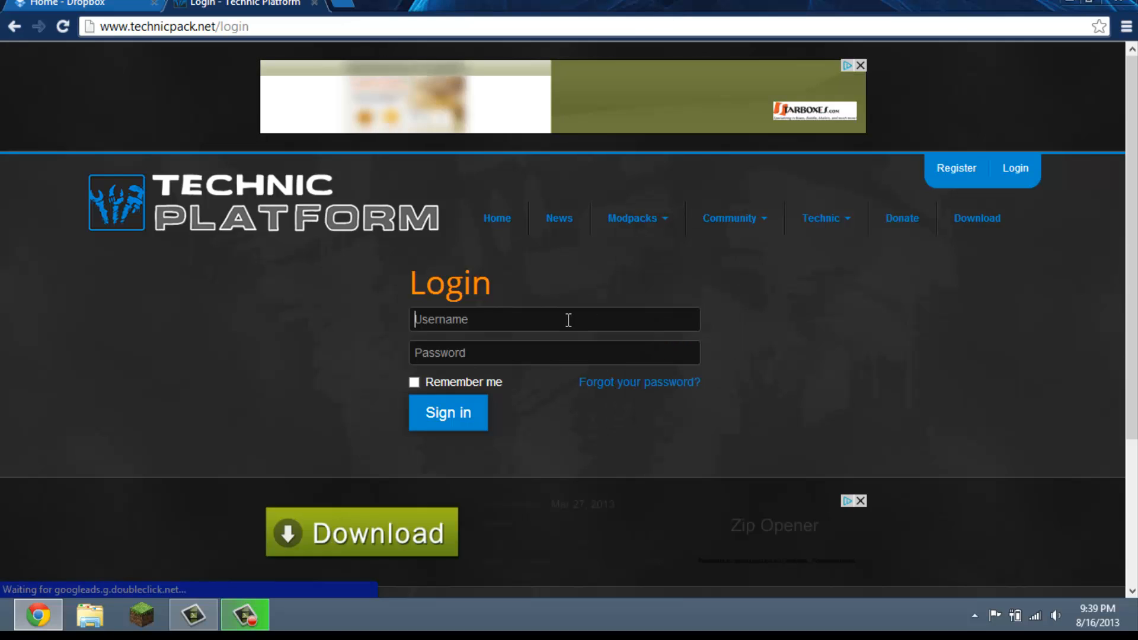
{"action": "type", "text": "Computersallout"}
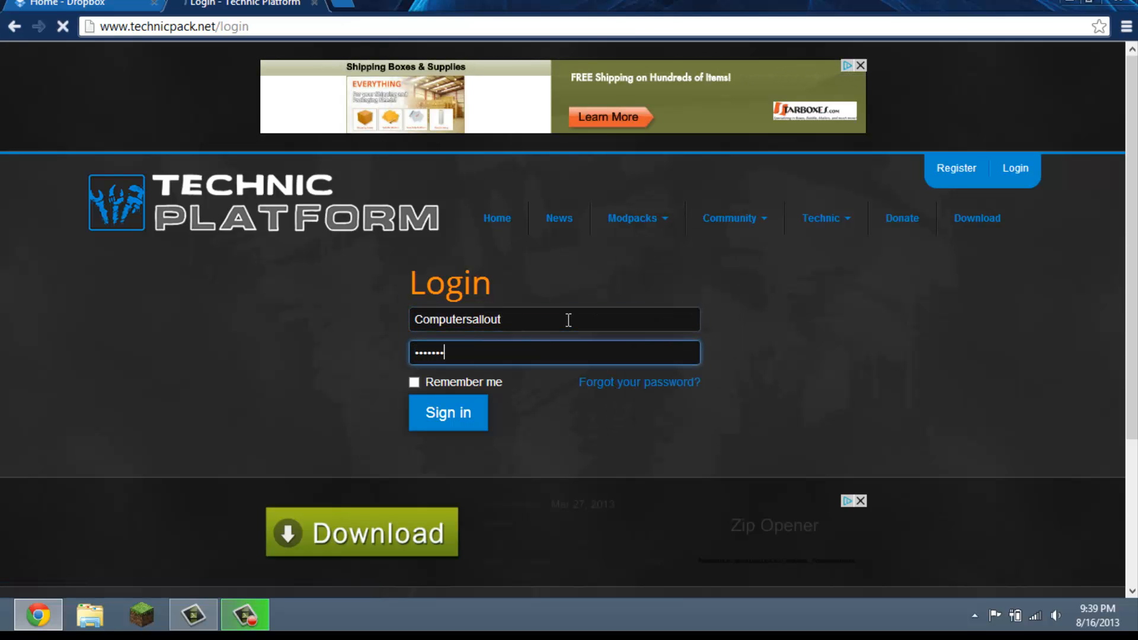
{"action": "left_click", "coordinate": [448, 413]}
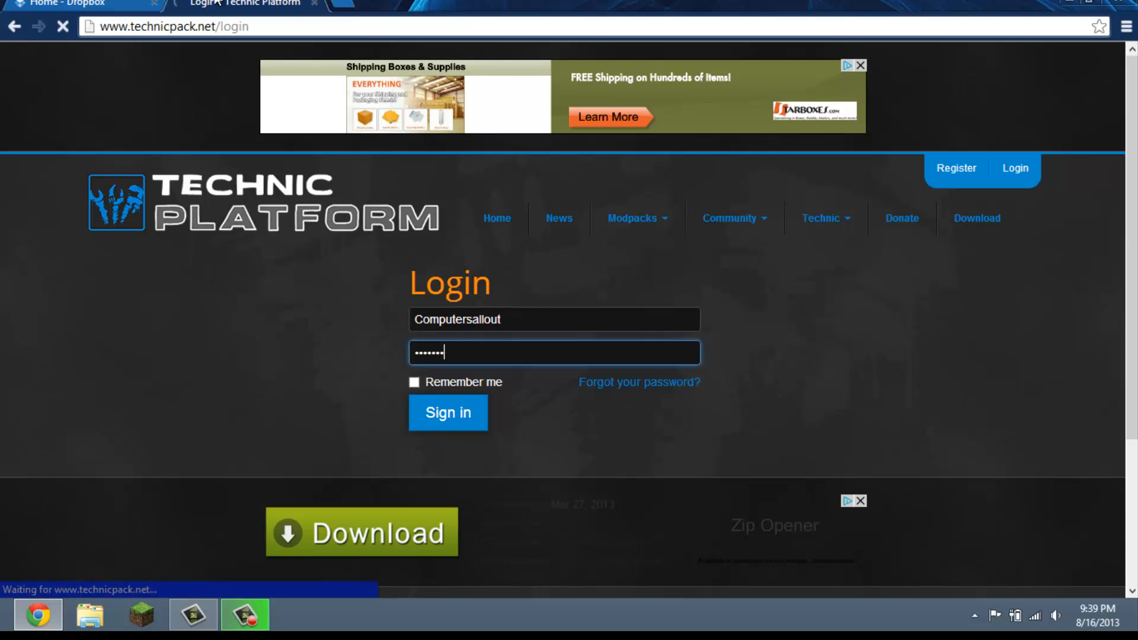
{"action": "left_click", "coordinate": [446, 413]}
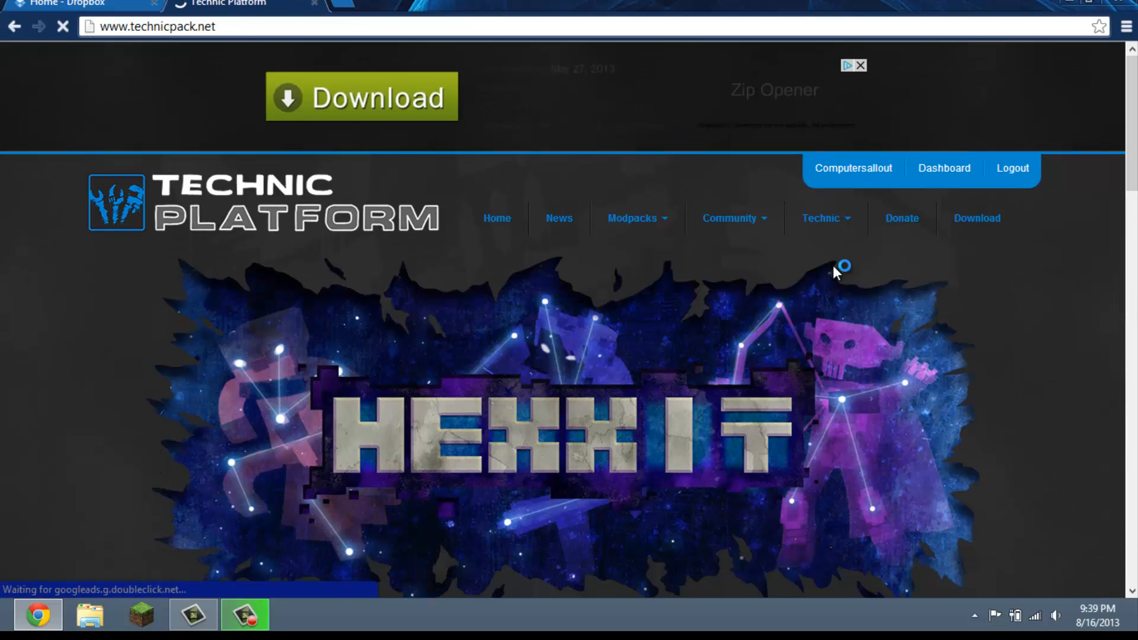
Open the blank Create a Modpack form from the Modpacks menu
{"action": "left_click", "coordinate": [633, 217]}
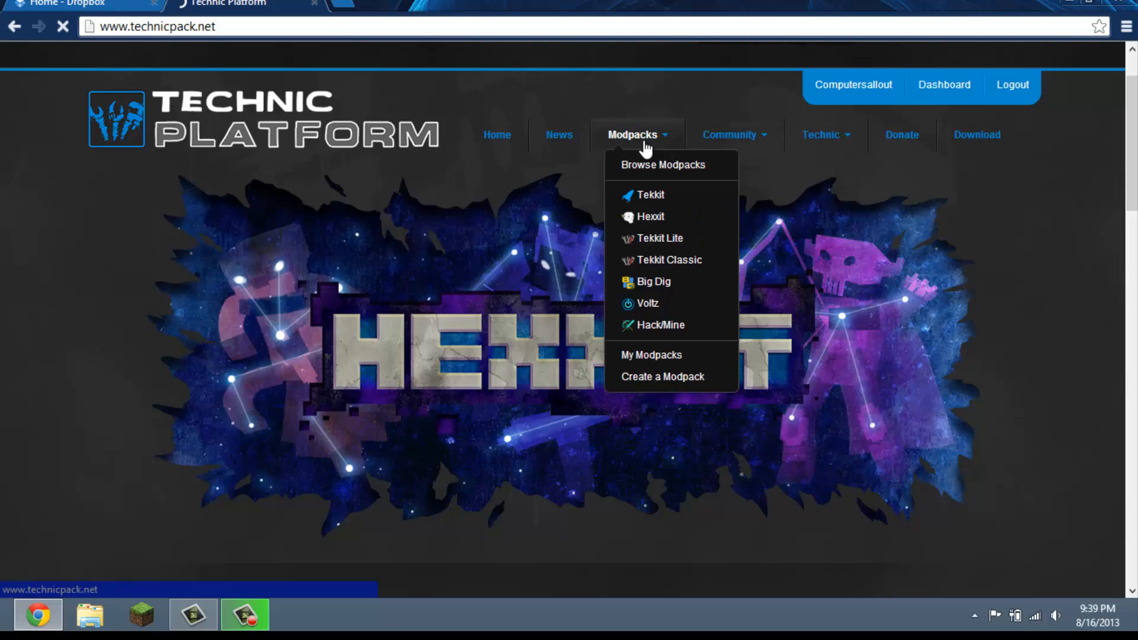
{"action": "mouse_move", "coordinate": [652, 194]}
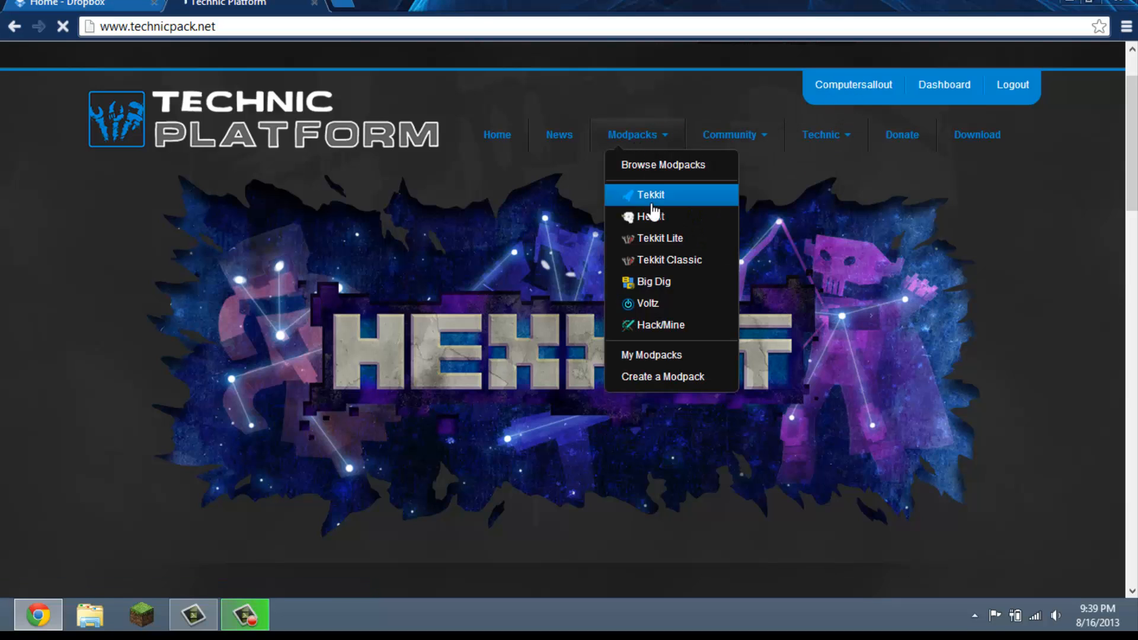
{"action": "left_click", "coordinate": [662, 377]}
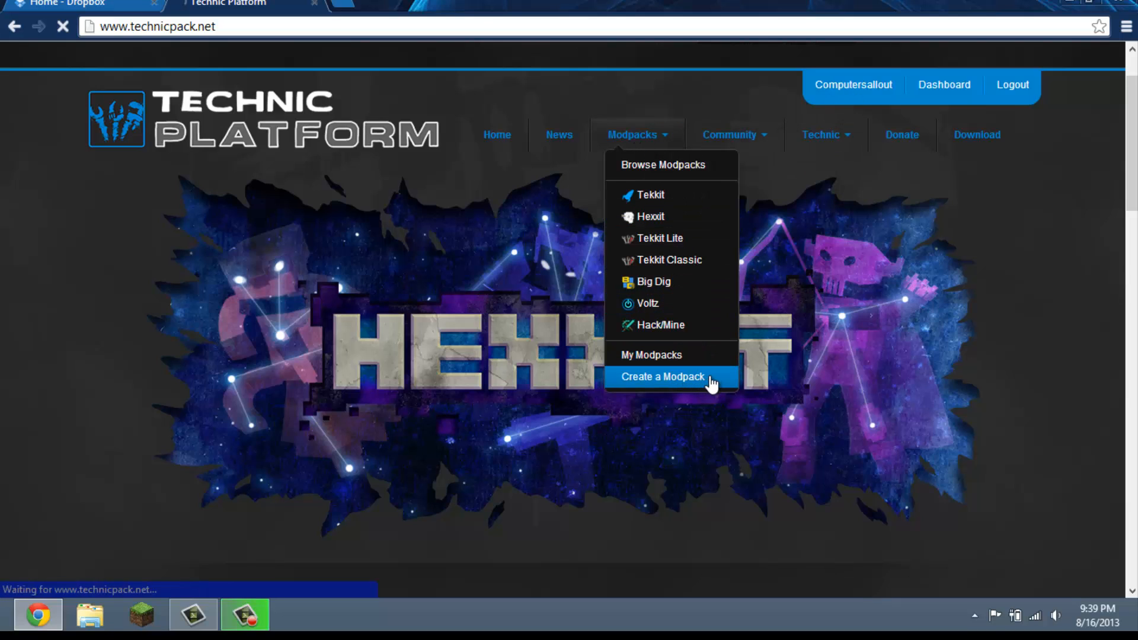
{"action": "left_click", "coordinate": [662, 377]}
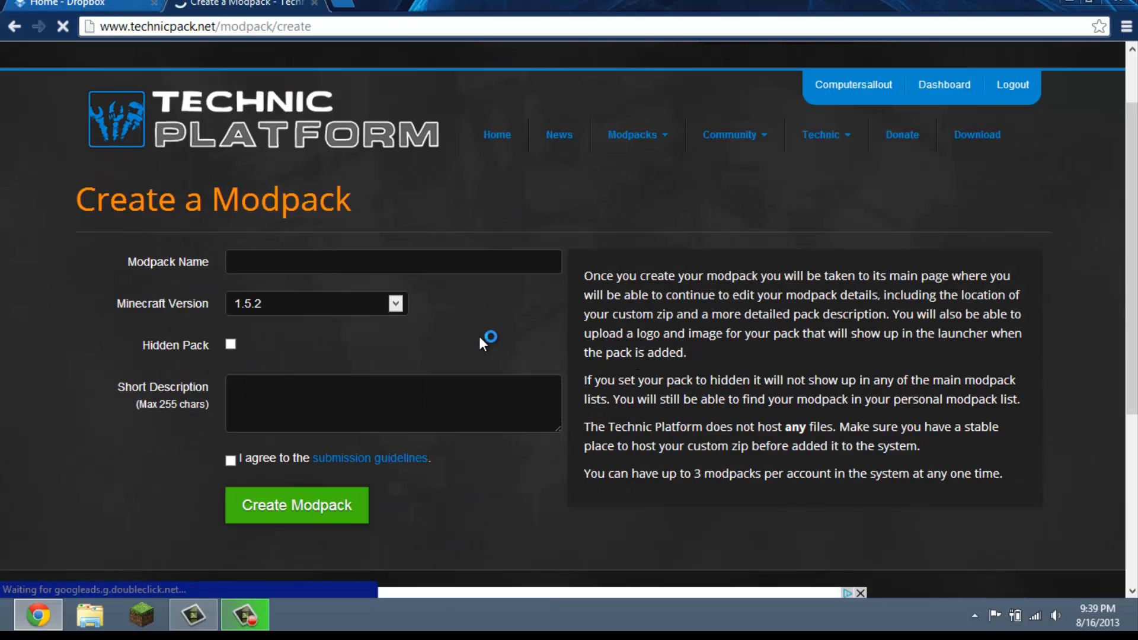
Close the upload summary, share ModpackTest.zip, and copy its direct download link
{"action": "left_click", "coordinate": [73, 3]}
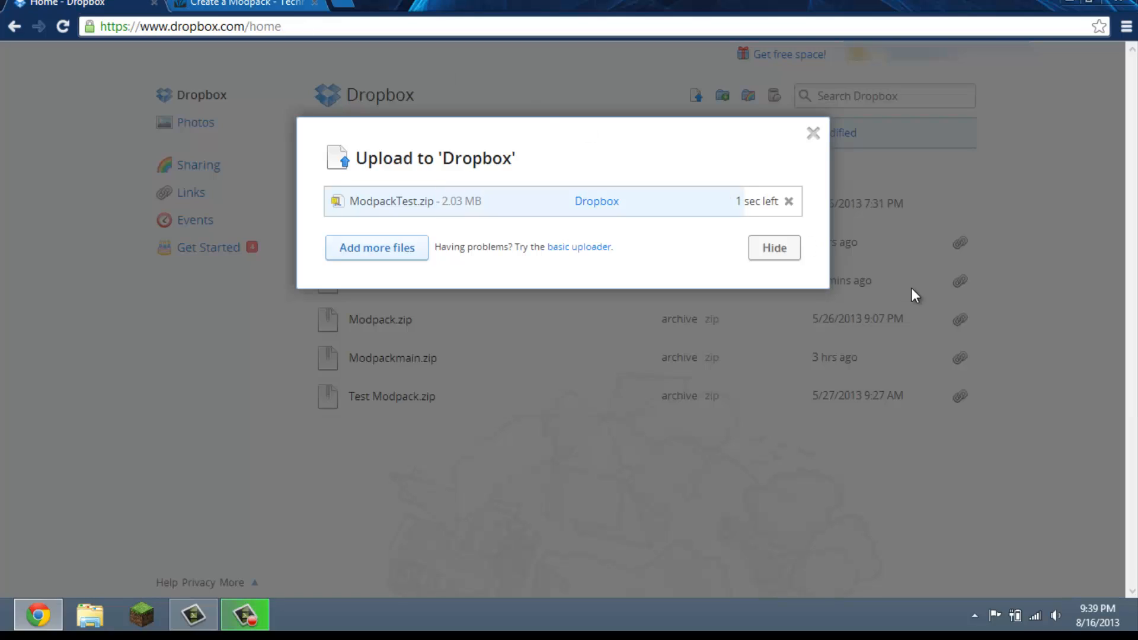
{"action": "mouse_move", "coordinate": [802, 216]}
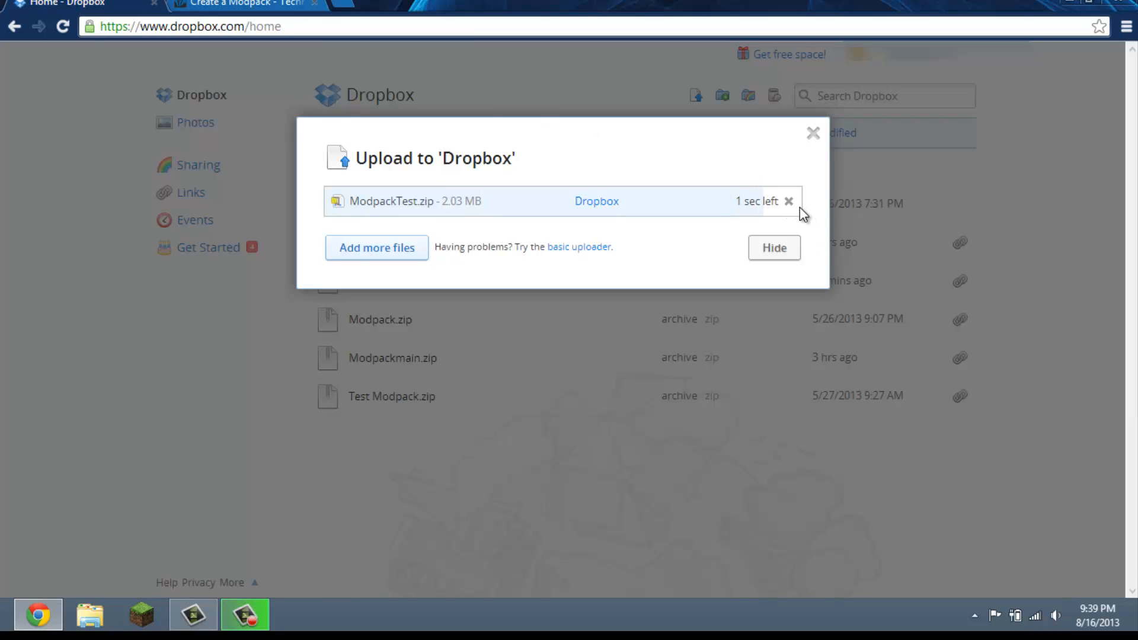
{"action": "mouse_move", "coordinate": [821, 211]}
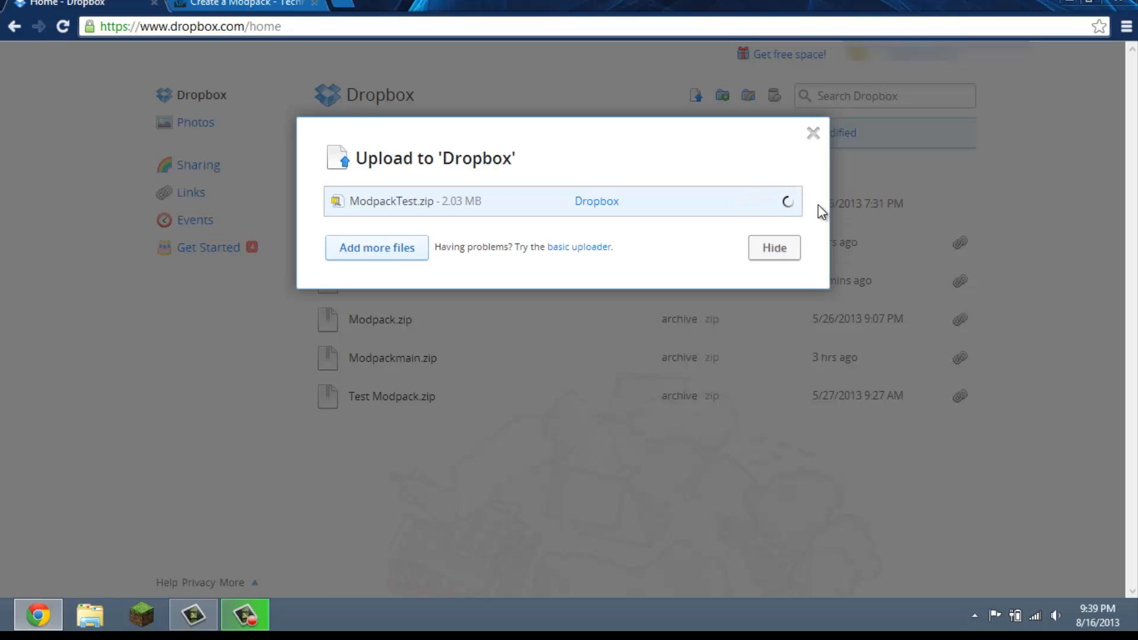
{"action": "mouse_move", "coordinate": [512, 249]}
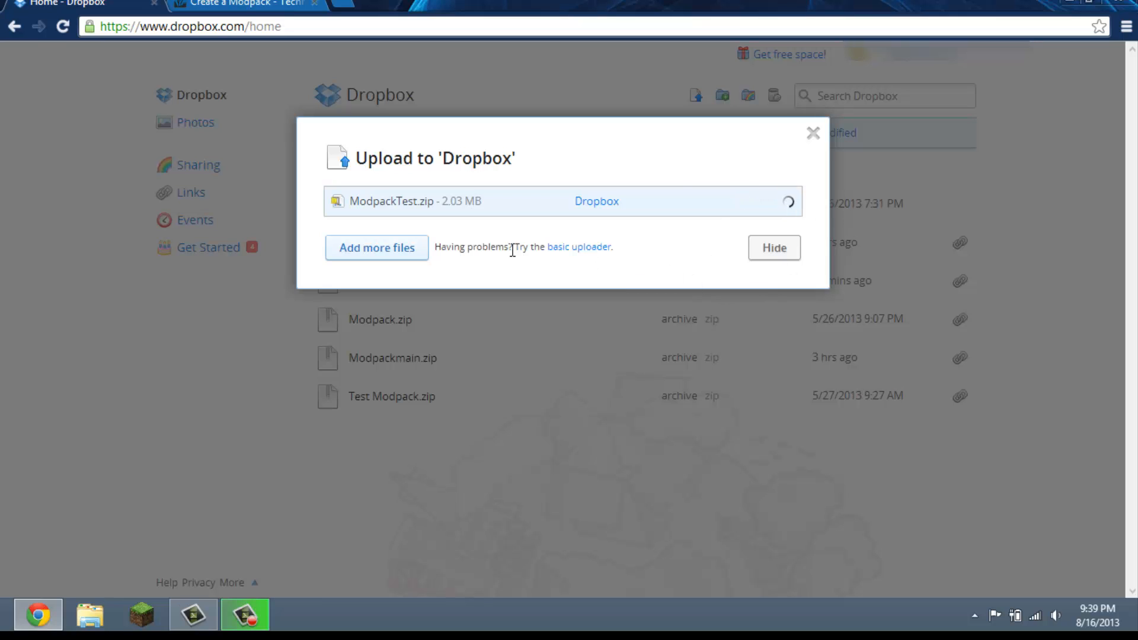
{"action": "mouse_move", "coordinate": [806, 162]}
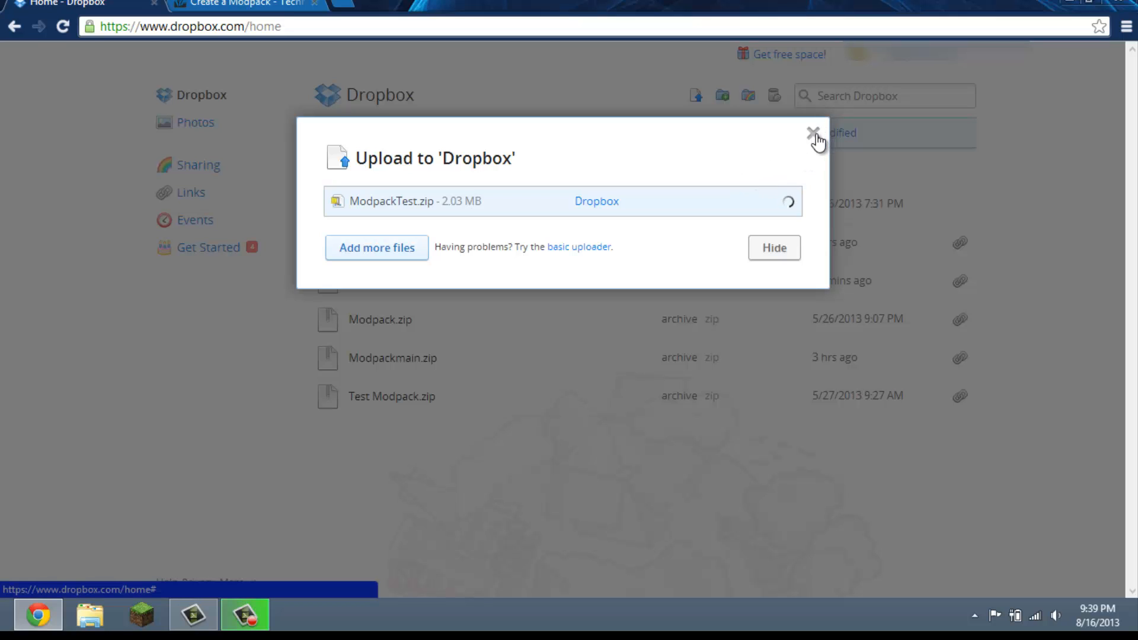
{"action": "mouse_move", "coordinate": [790, 191]}
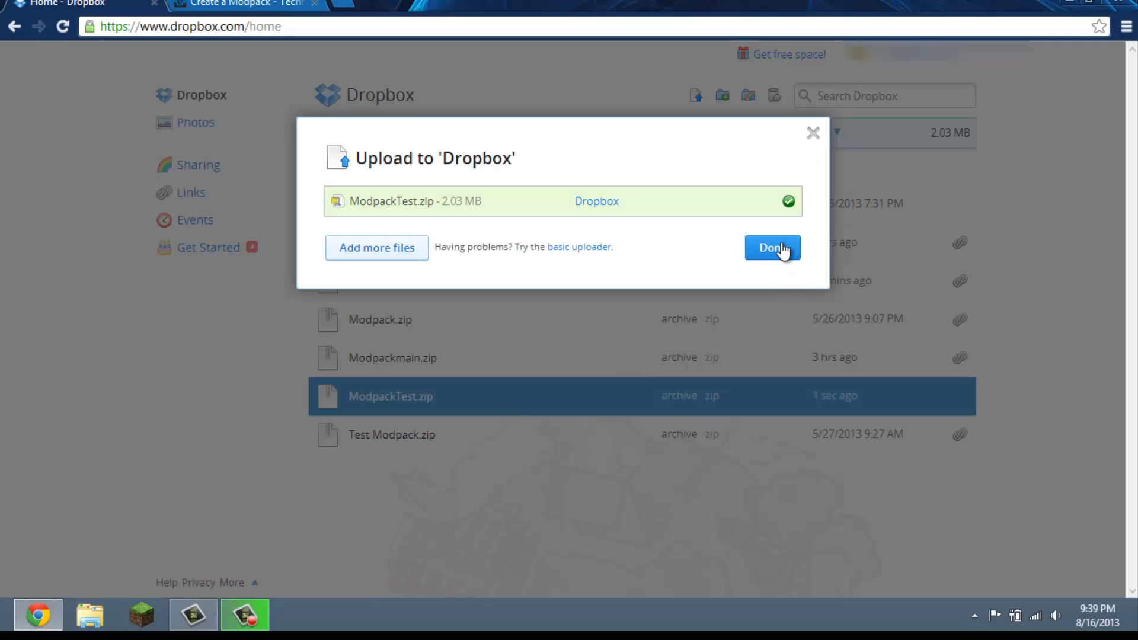
{"action": "left_click", "coordinate": [772, 248]}
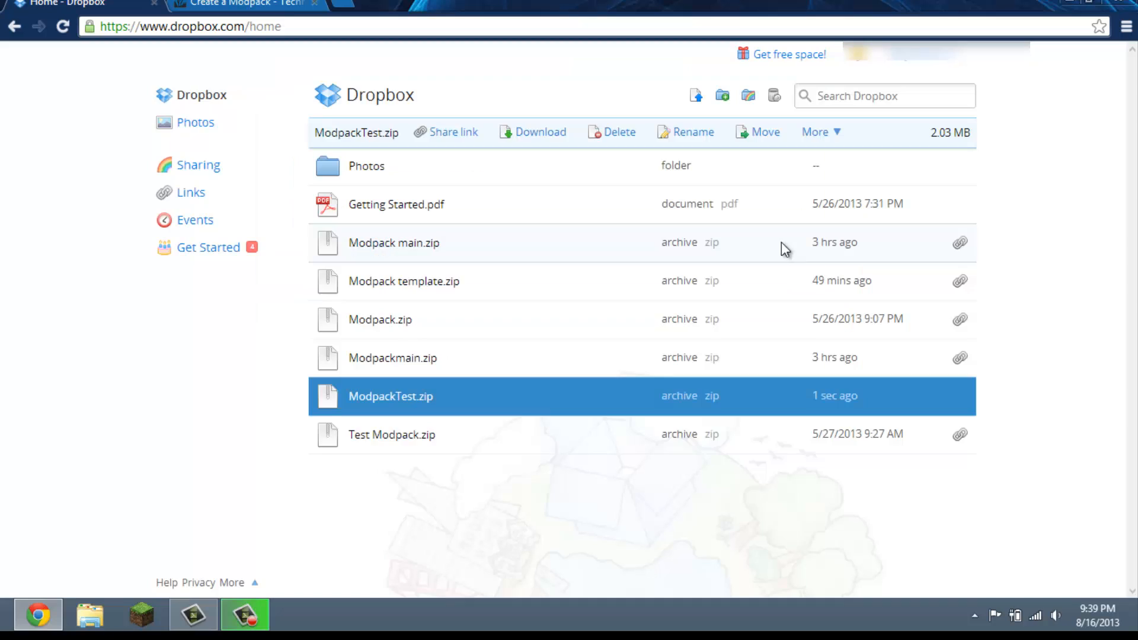
{"action": "right_click", "coordinate": [390, 395]}
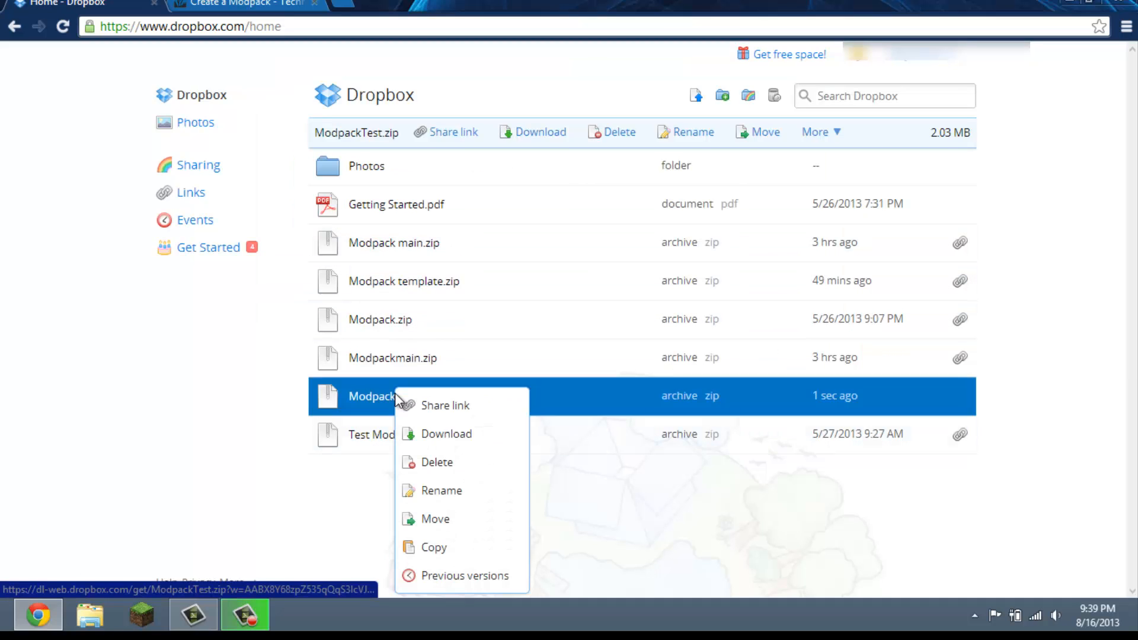
{"action": "mouse_move", "coordinate": [452, 414]}
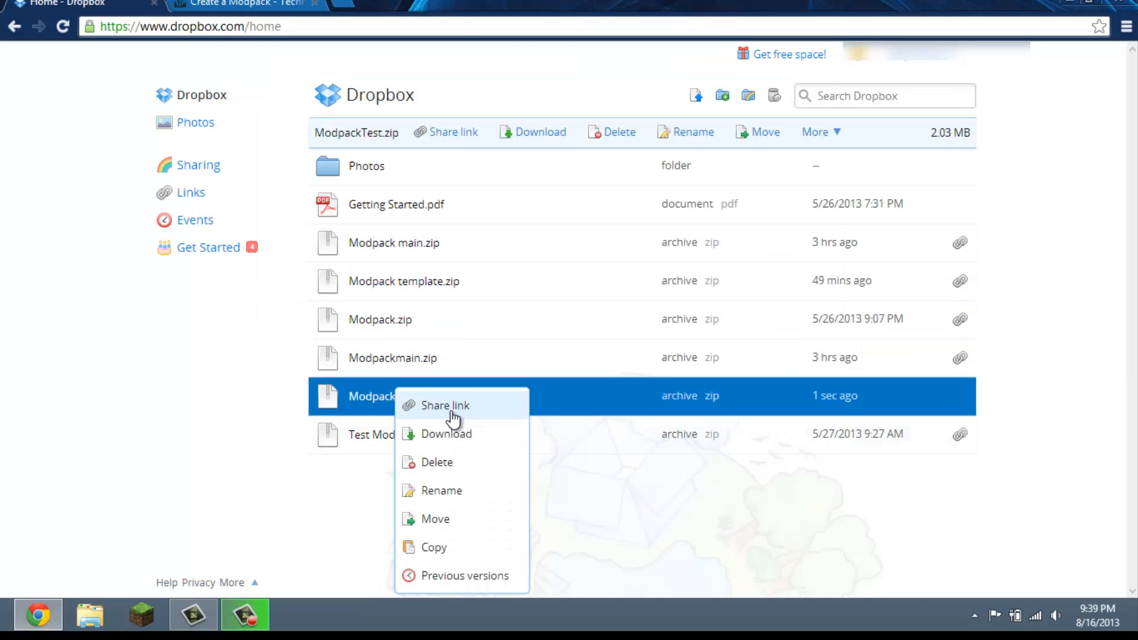
{"action": "left_click", "coordinate": [445, 405]}
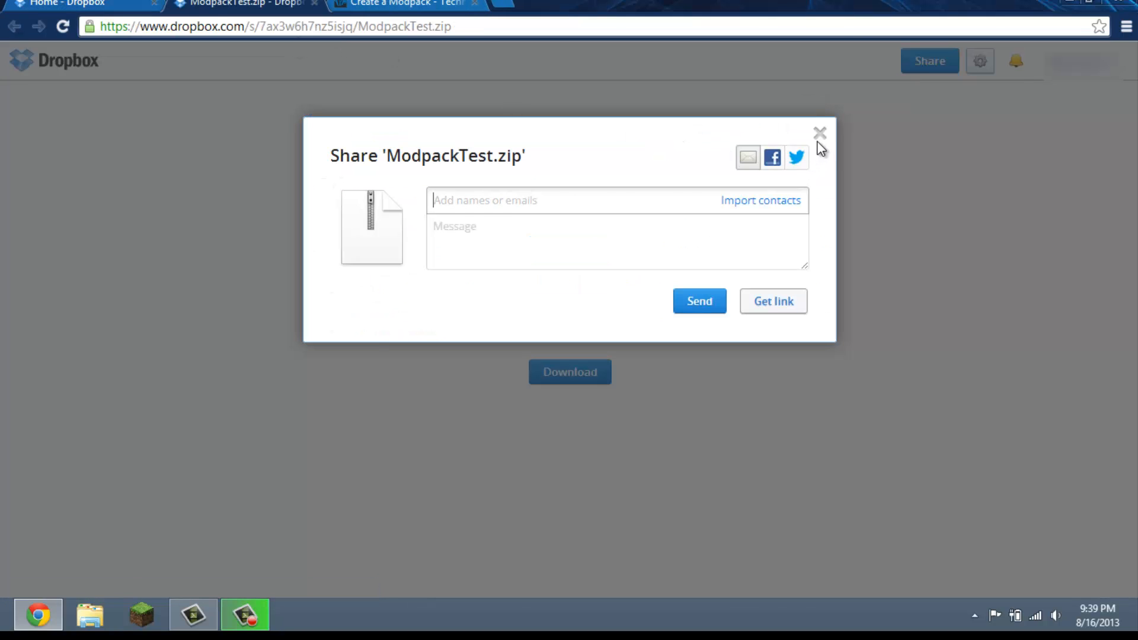
{"action": "left_click", "coordinate": [820, 134]}
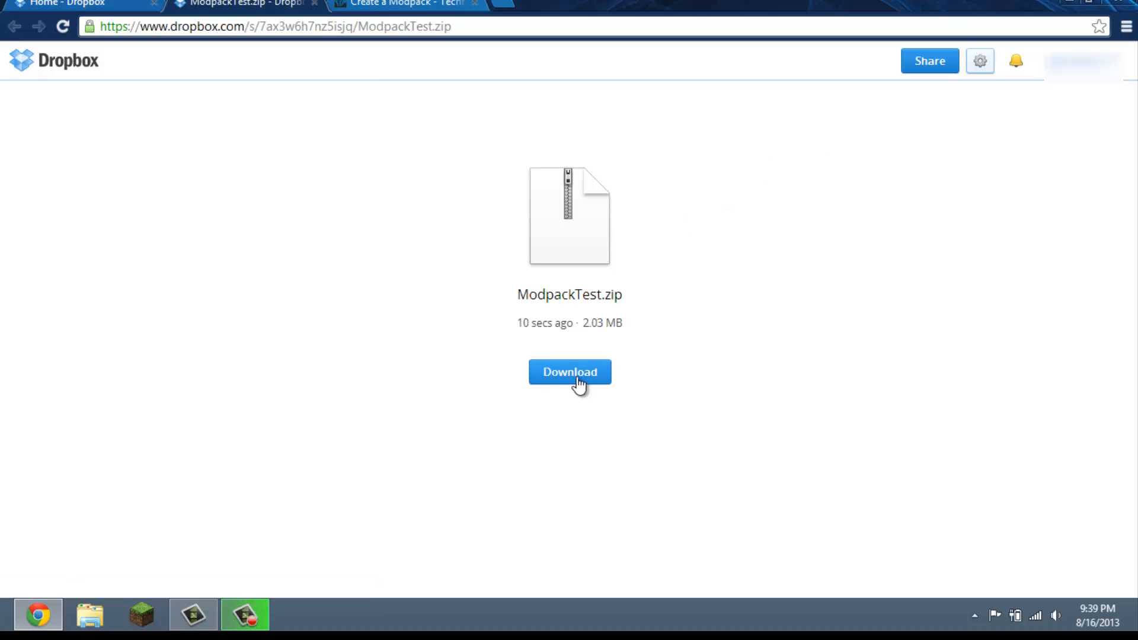
{"action": "right_click", "coordinate": [569, 372]}
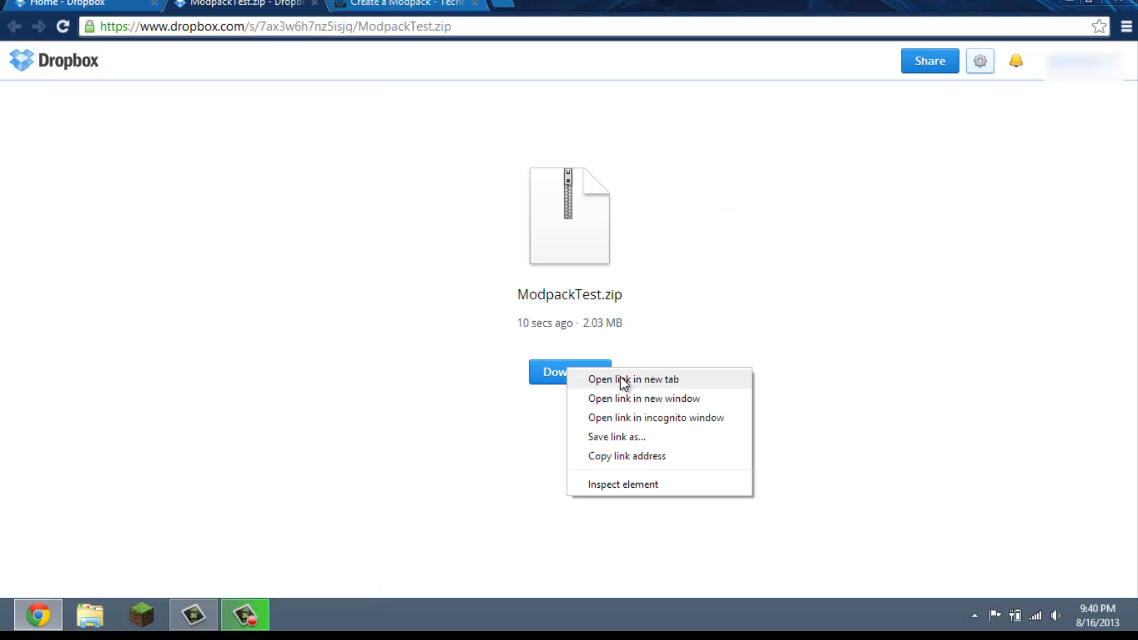
{"action": "mouse_move", "coordinate": [617, 465]}
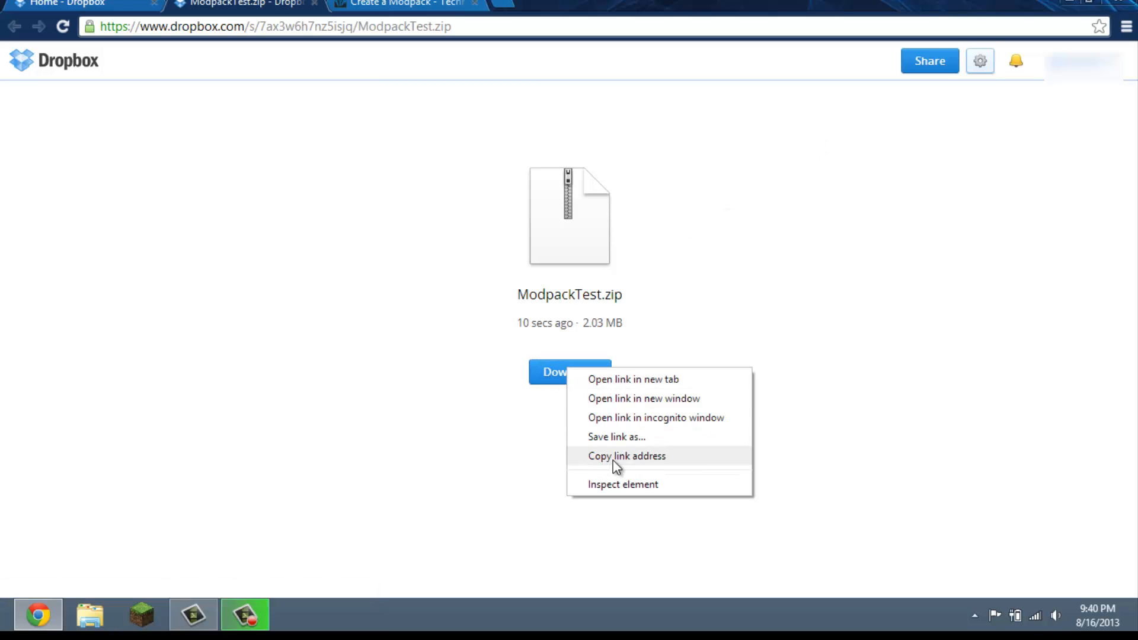
{"action": "left_click", "coordinate": [625, 455]}
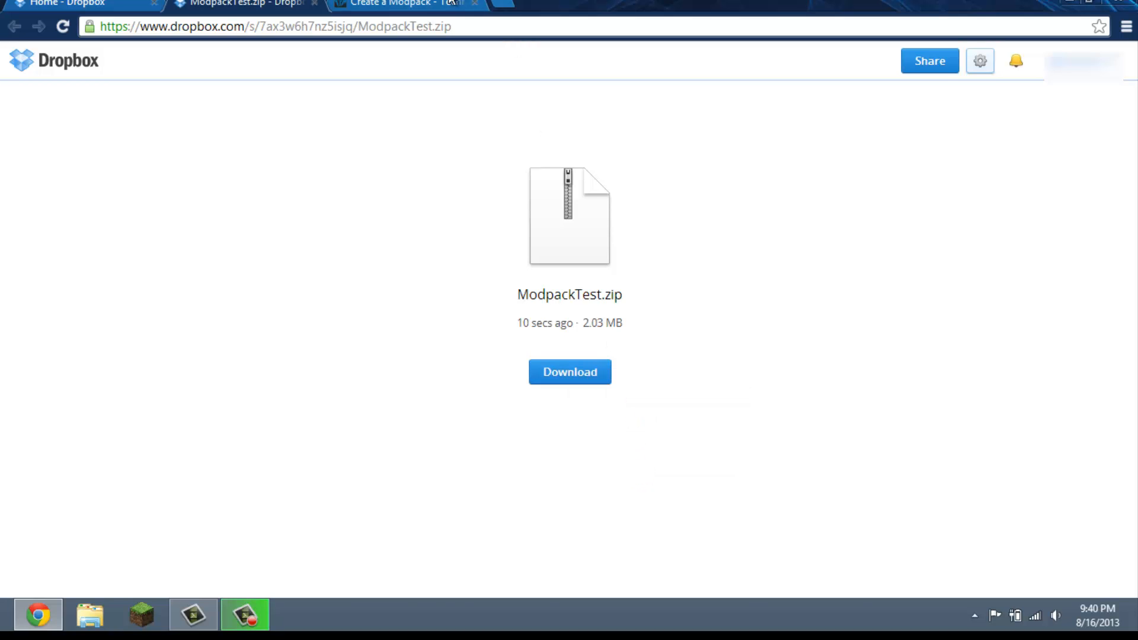
Enter the name 'This is a modpack template', pick Minecraft 1.5.2, accept guidelines and submit
{"action": "left_click", "coordinate": [399, 4]}
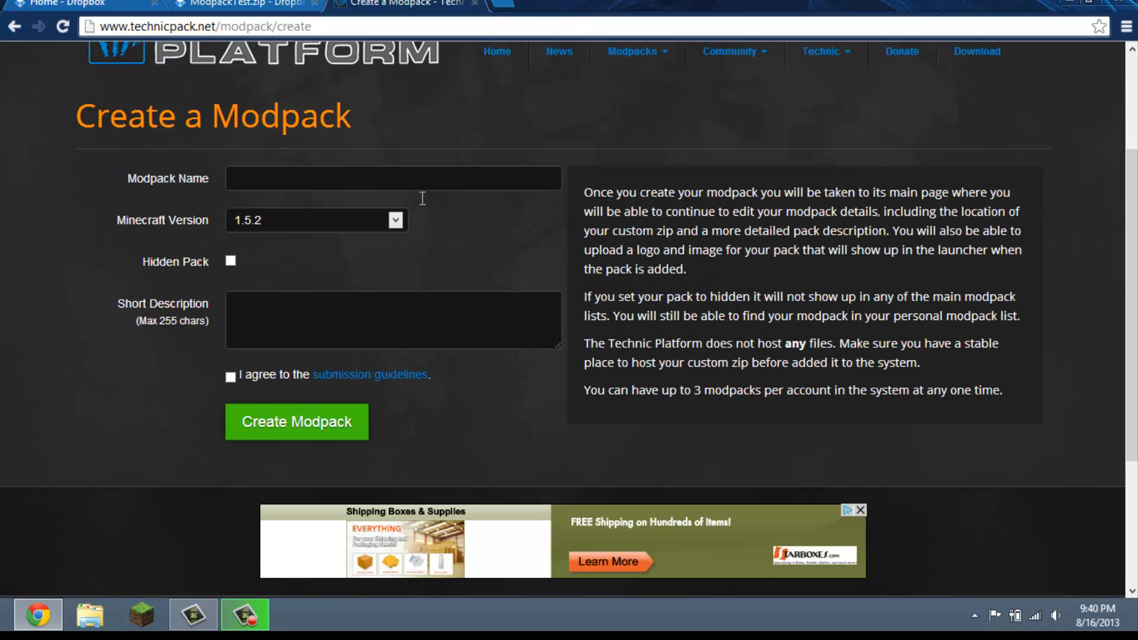
{"action": "left_click", "coordinate": [392, 177]}
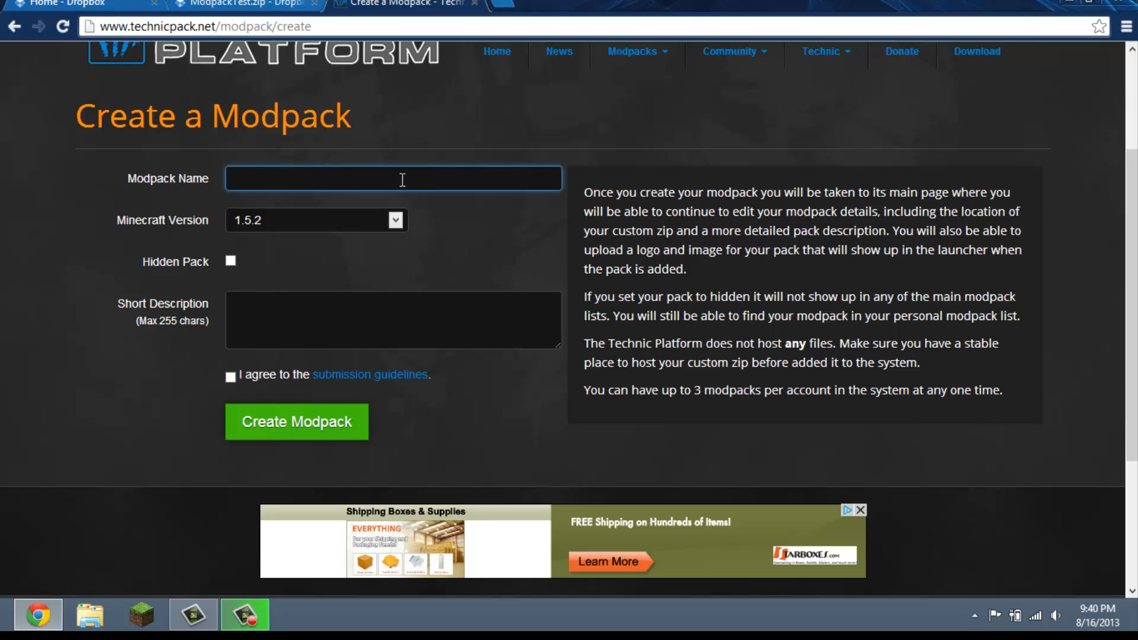
{"action": "type", "text": "This is a"}
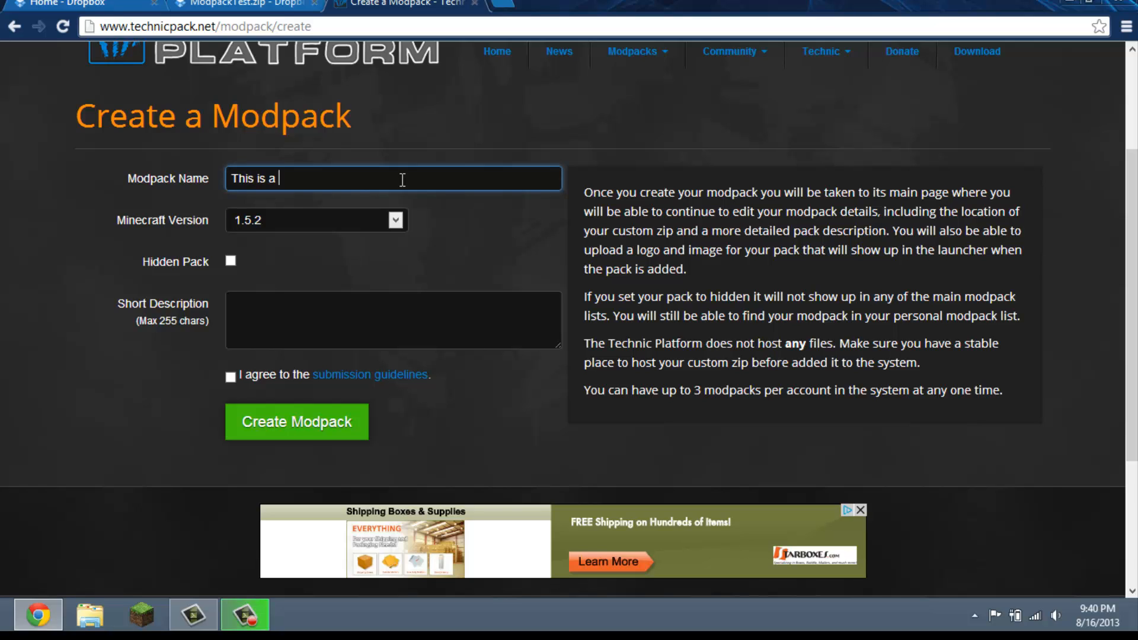
{"action": "type", "text": "modpack"}
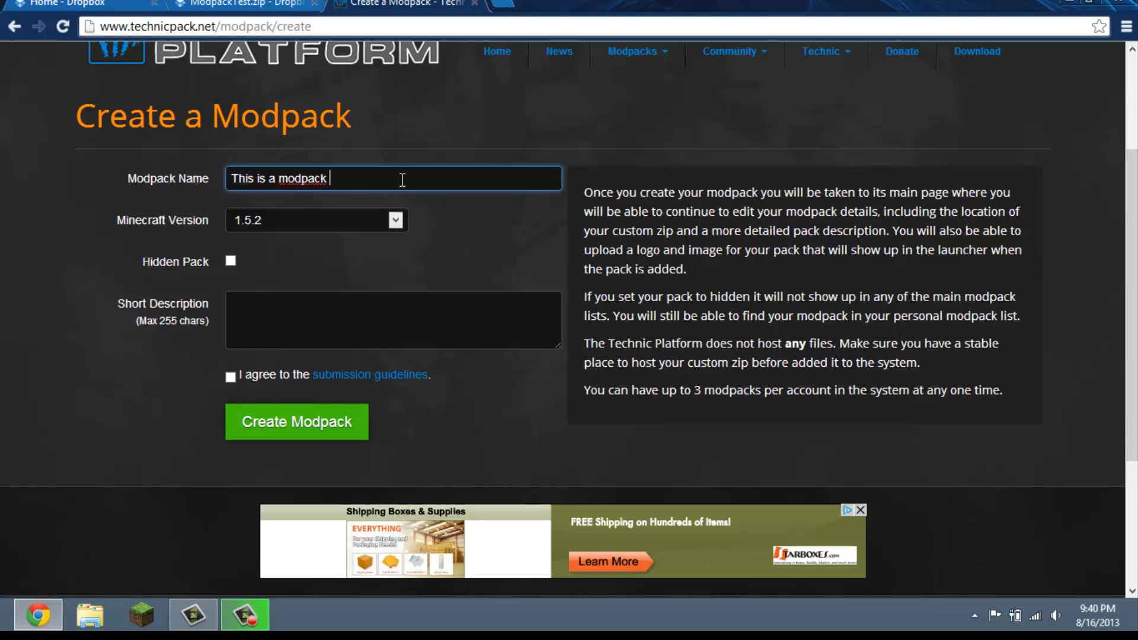
{"action": "type", "text": "template"}
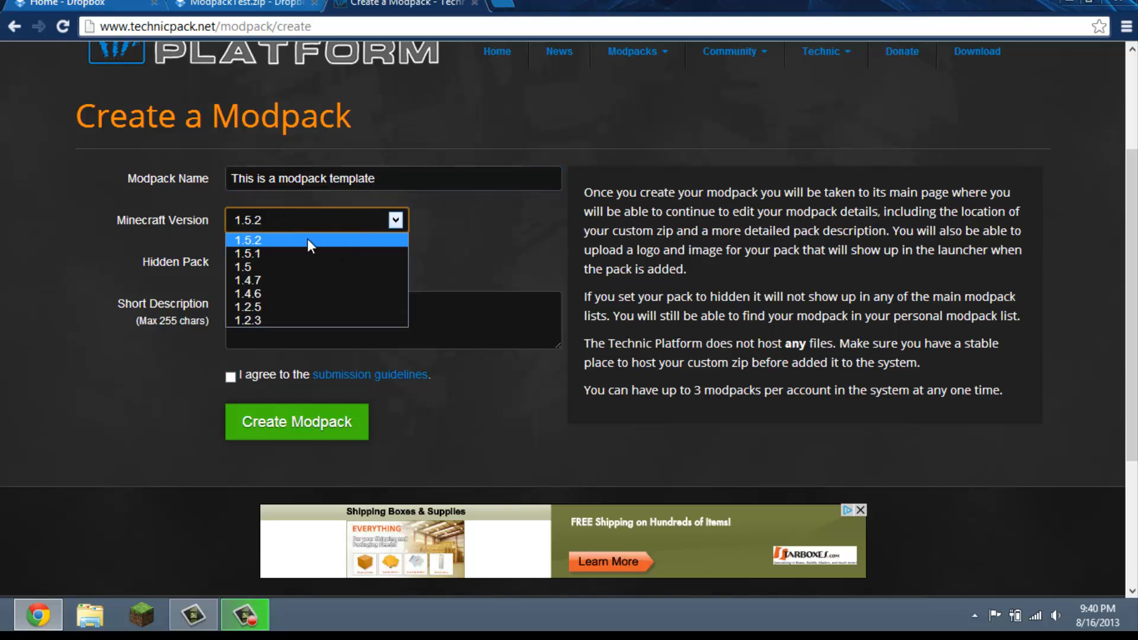
{"action": "left_click", "coordinate": [249, 239]}
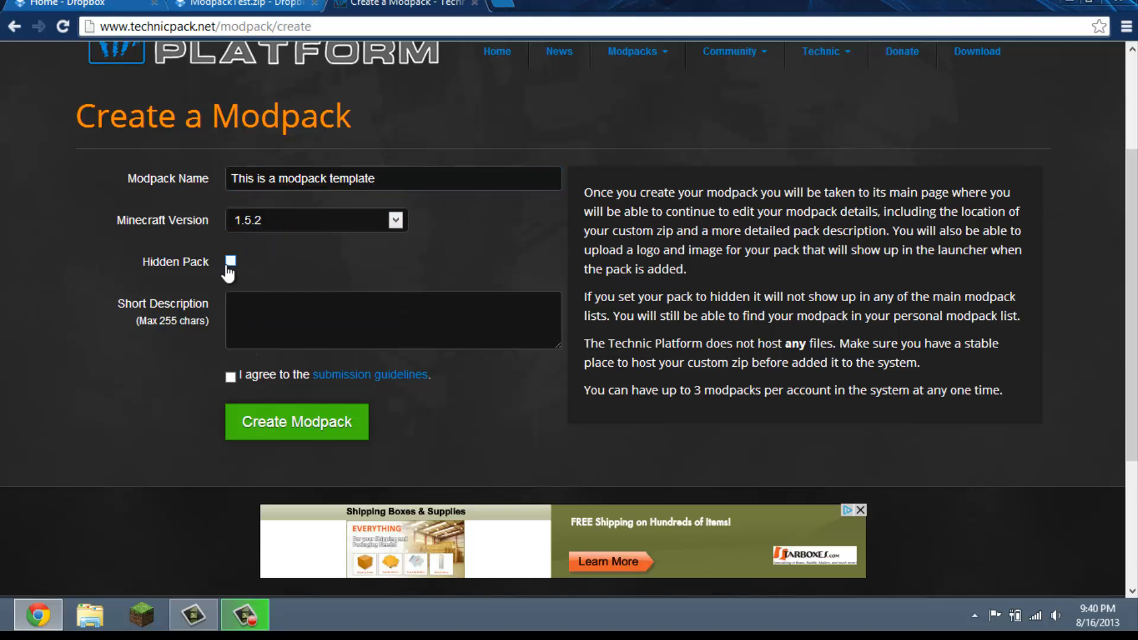
{"action": "left_click", "coordinate": [393, 320]}
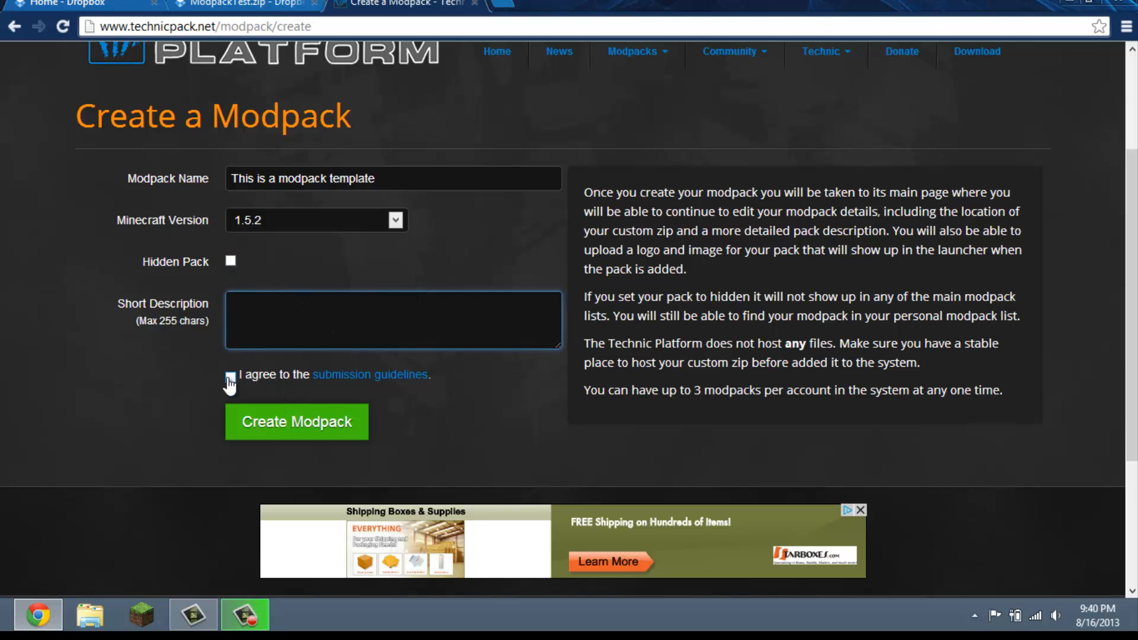
{"action": "left_click", "coordinate": [230, 377]}
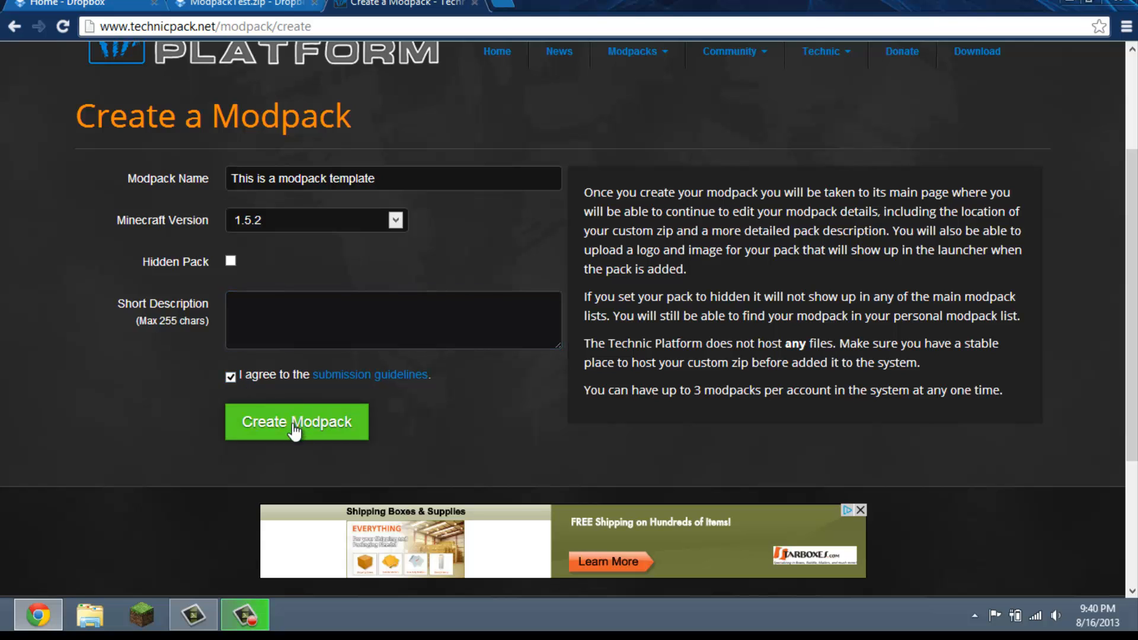
{"action": "left_click", "coordinate": [296, 421]}
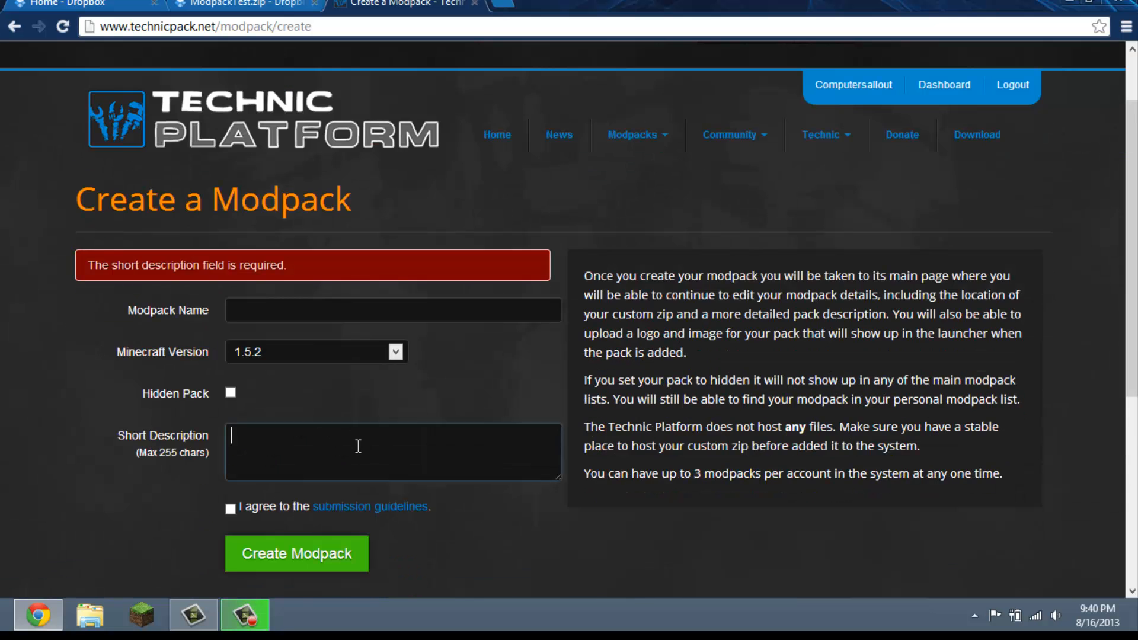
Re-enter 'This is a modpack template', accept the guidelines again and resubmit the modpack
{"action": "left_click", "coordinate": [392, 310]}
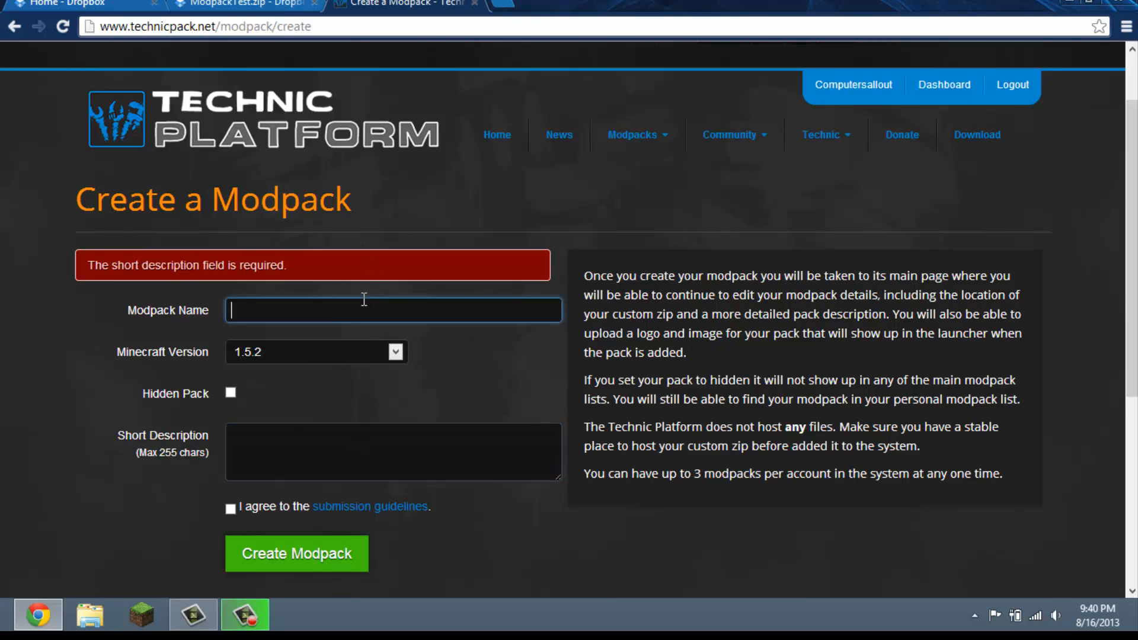
{"action": "type", "text": "This is a modpack template"}
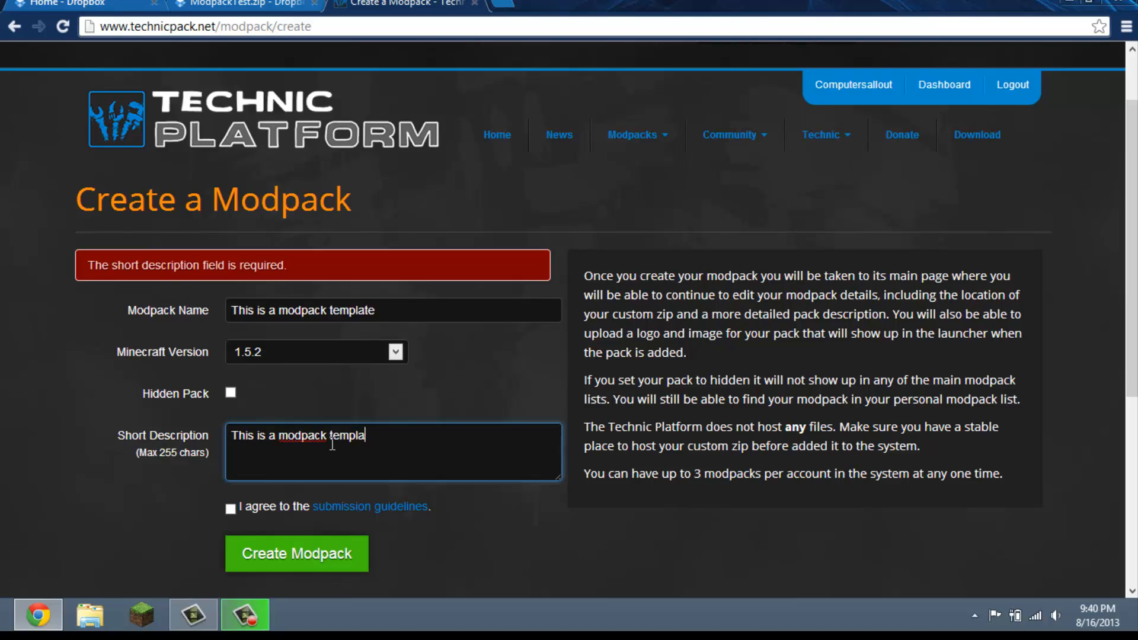
{"action": "left_click", "coordinate": [230, 508]}
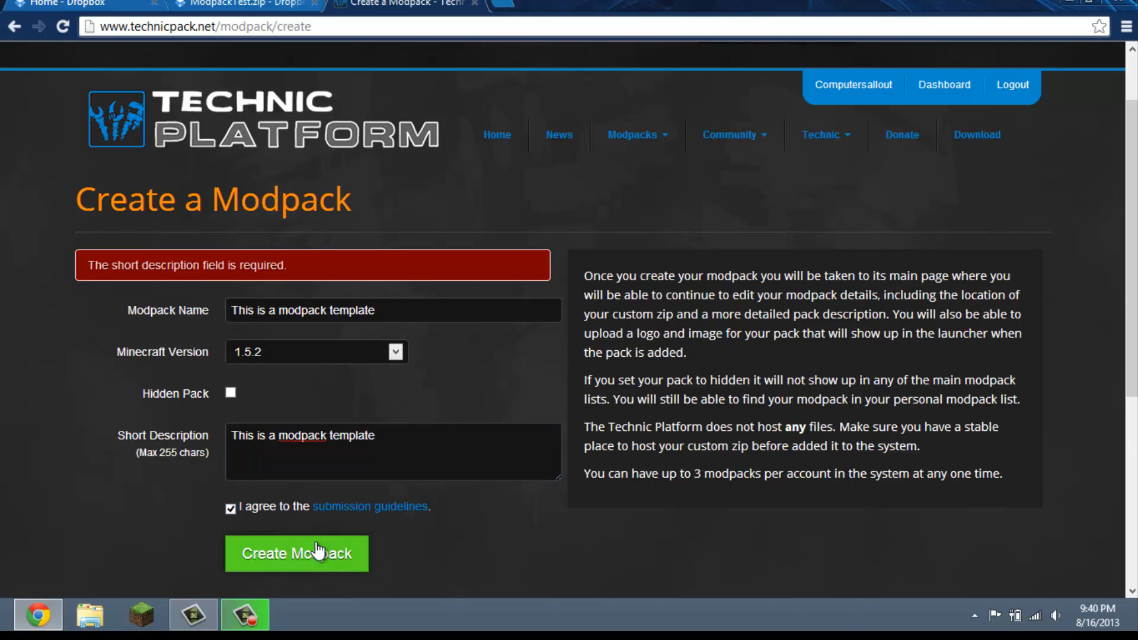
{"action": "left_click", "coordinate": [296, 553]}
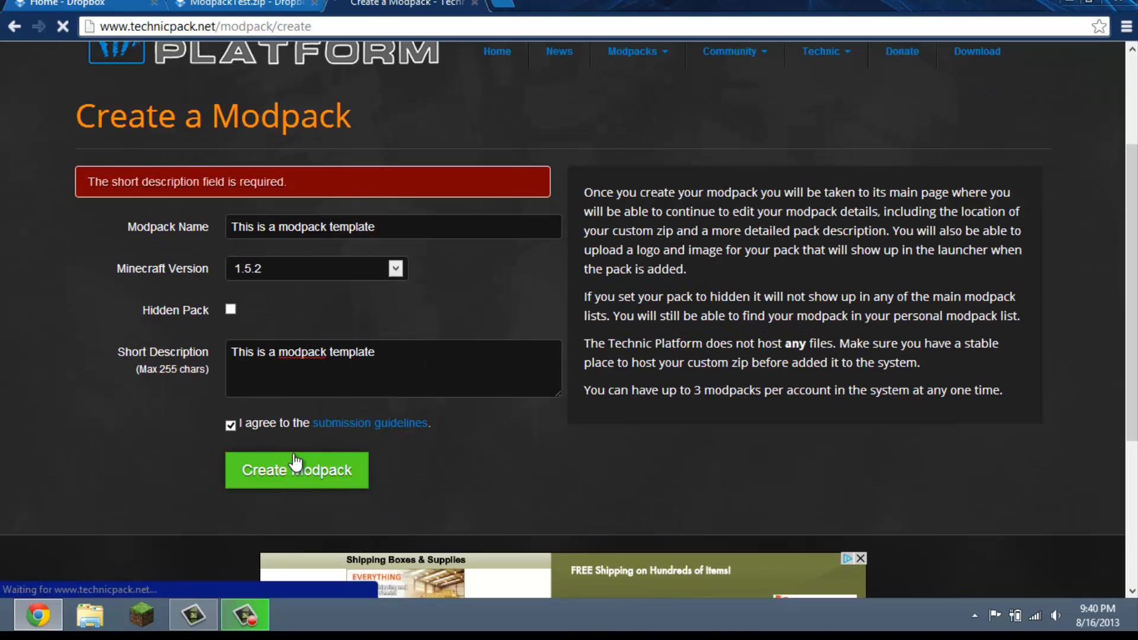
{"action": "left_click", "coordinate": [297, 469]}
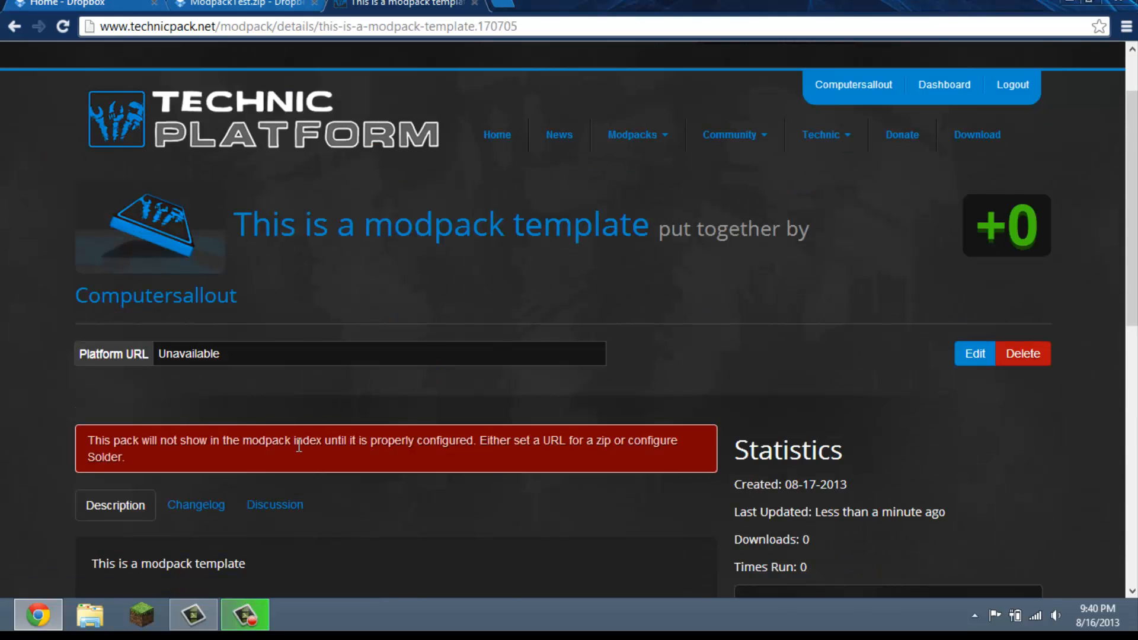
{"action": "scroll", "scroll_direction": "down", "scroll_amount": 3}
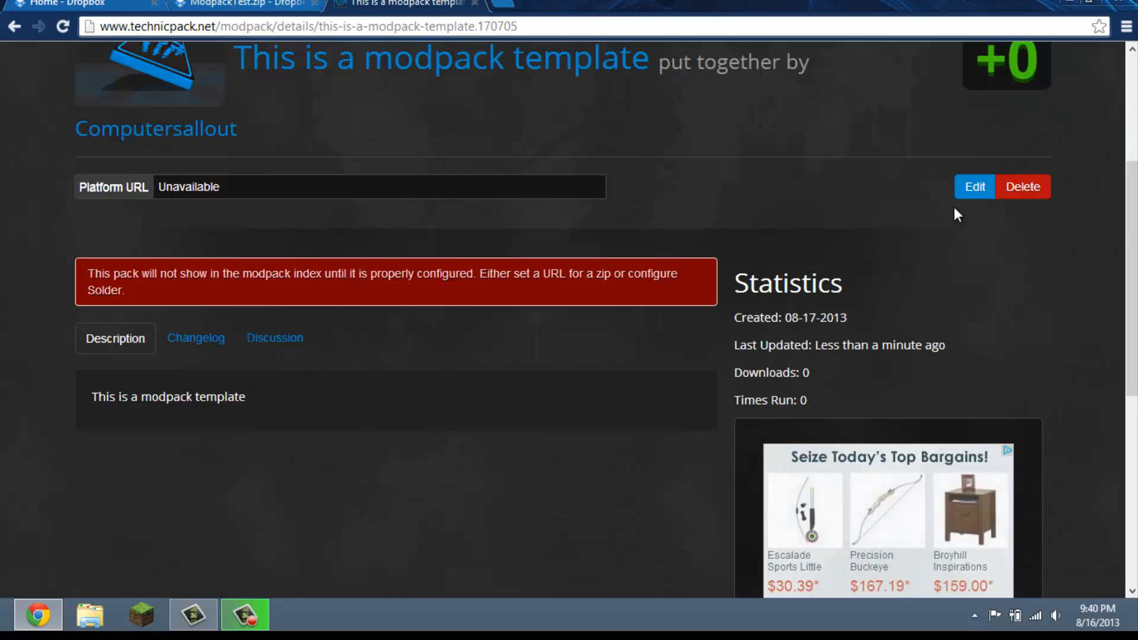
{"action": "mouse_move", "coordinate": [973, 187]}
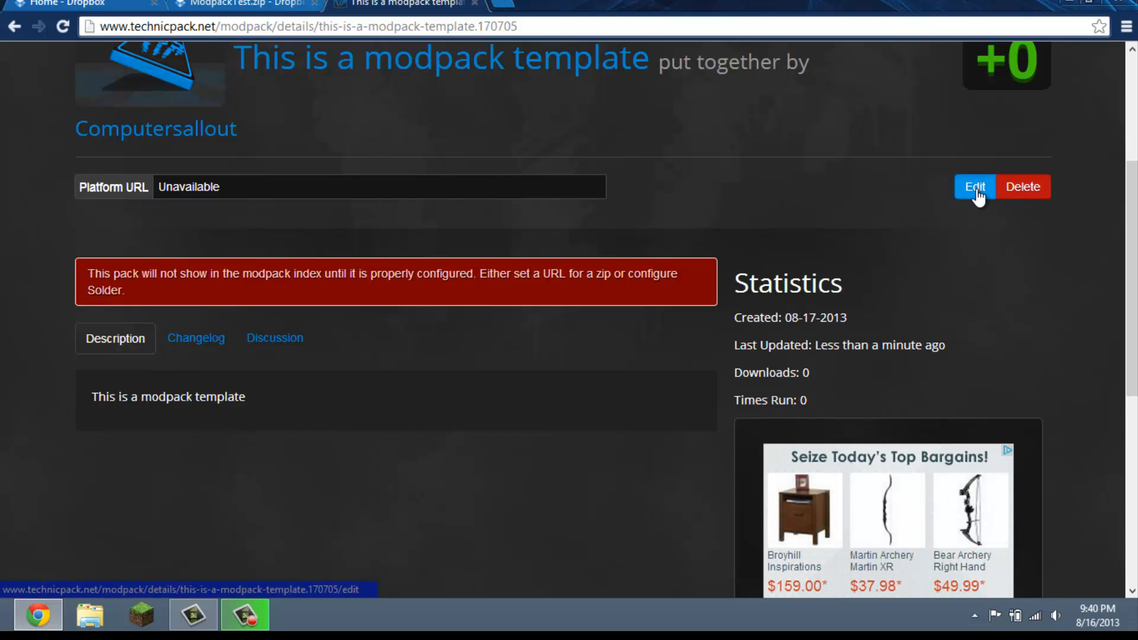
Edit the modpack, paste the Dropbox ModpackTest.zip dl=1 link as Modpack Location, and save
{"action": "left_click", "coordinate": [975, 187]}
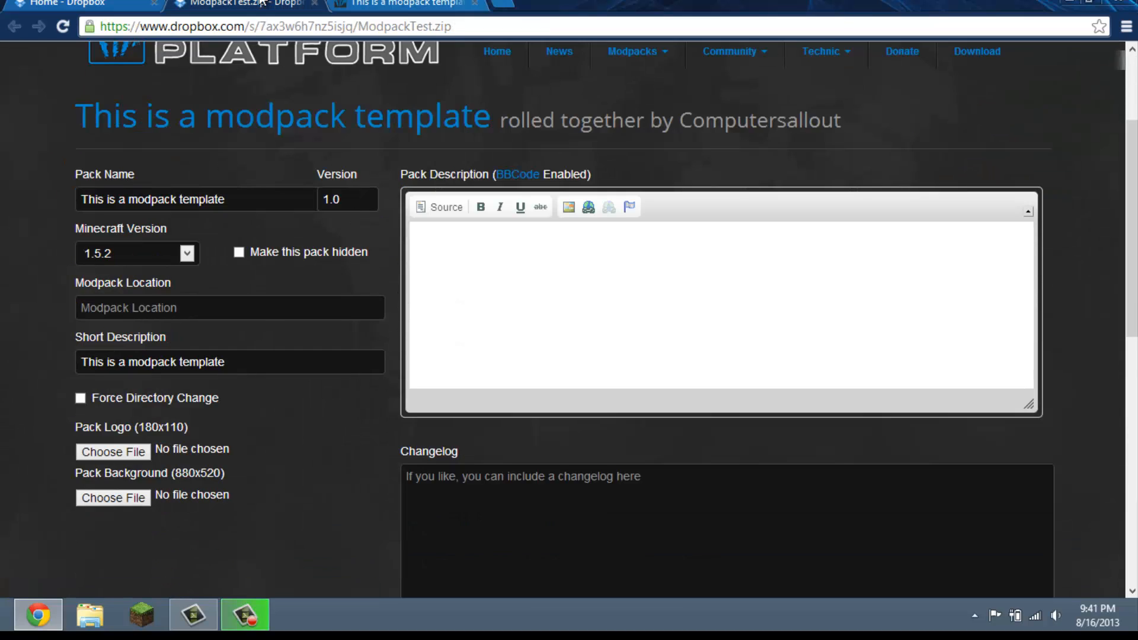
{"action": "right_click", "coordinate": [558, 372]}
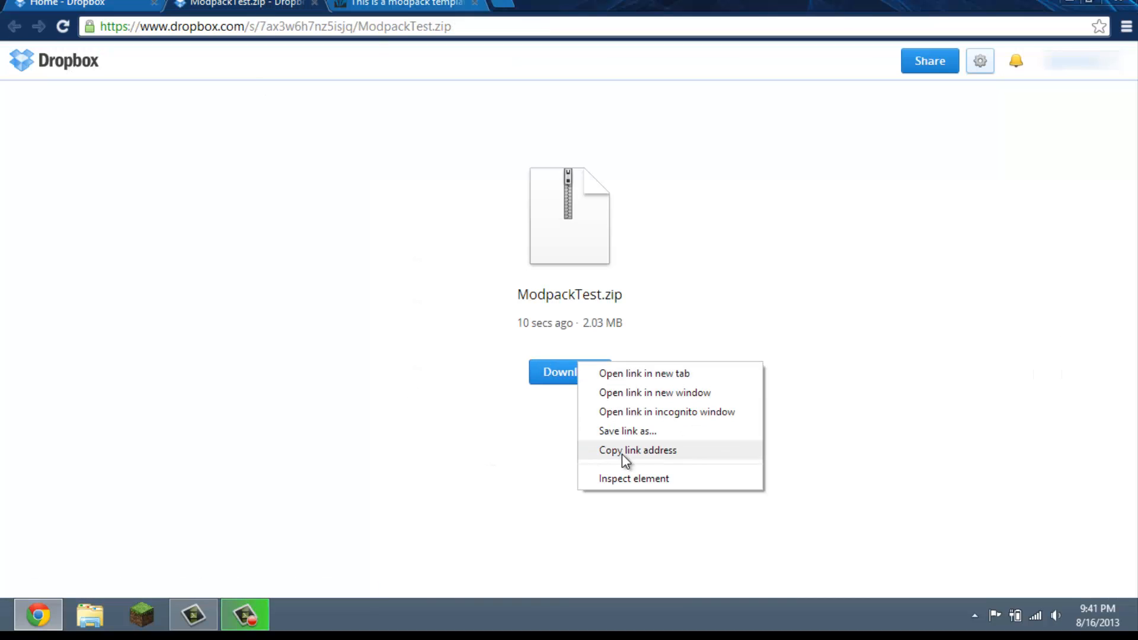
{"action": "left_click", "coordinate": [403, 4]}
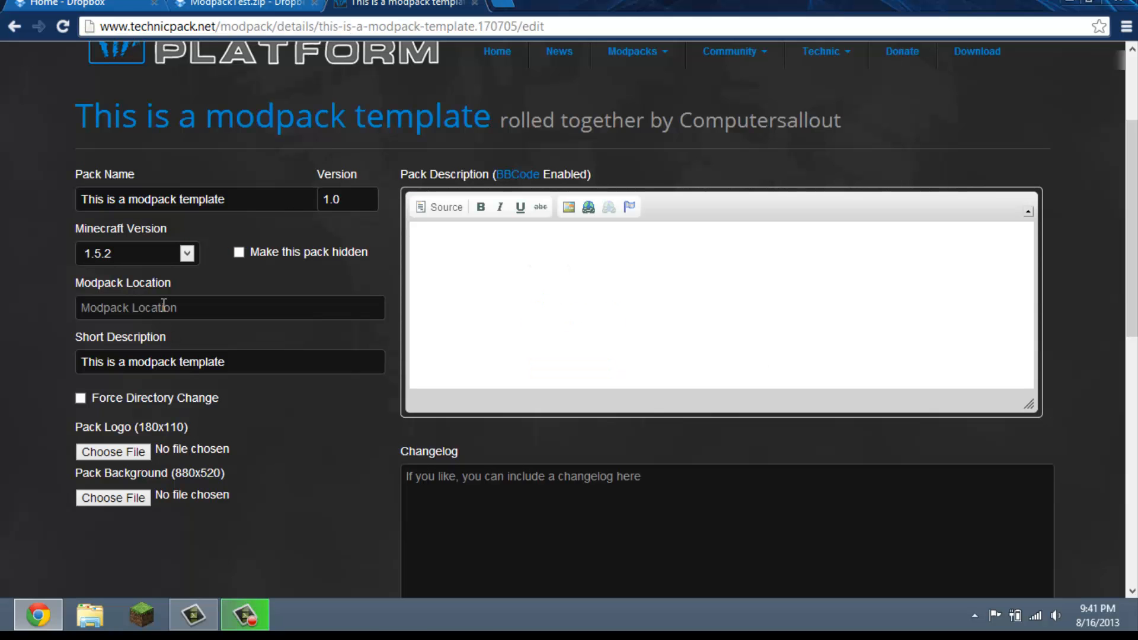
{"action": "type", "text": "nRQ9spcteFd29W9xVZBmHqYfxKhes0lKXVevqKVg&dl=1"}
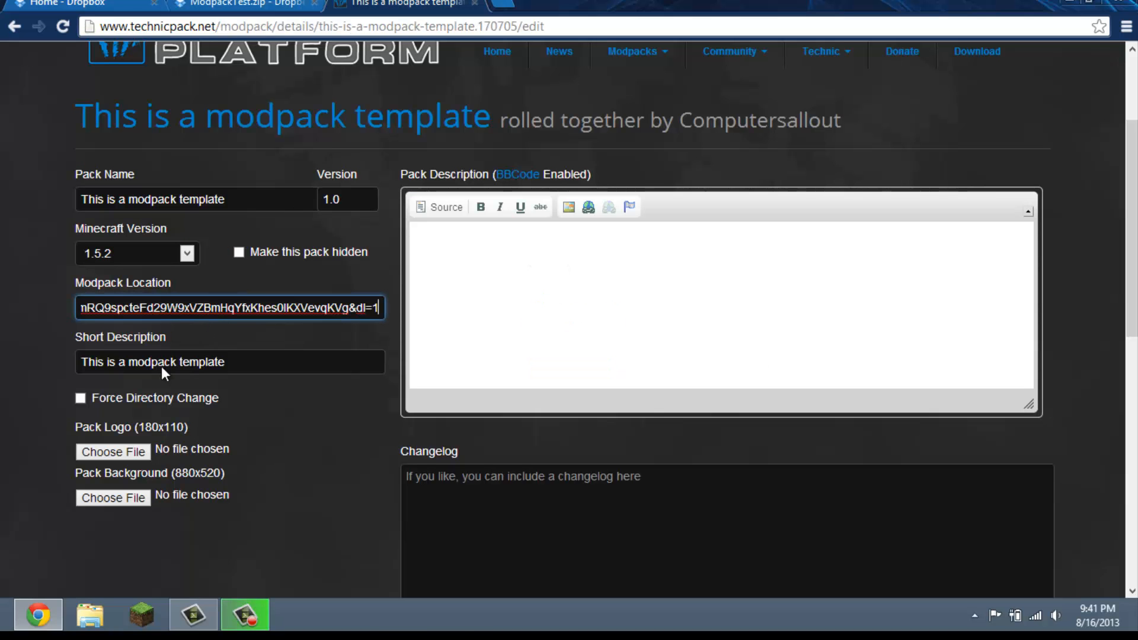
{"action": "scroll", "scroll_direction": "down", "scroll_amount": 3}
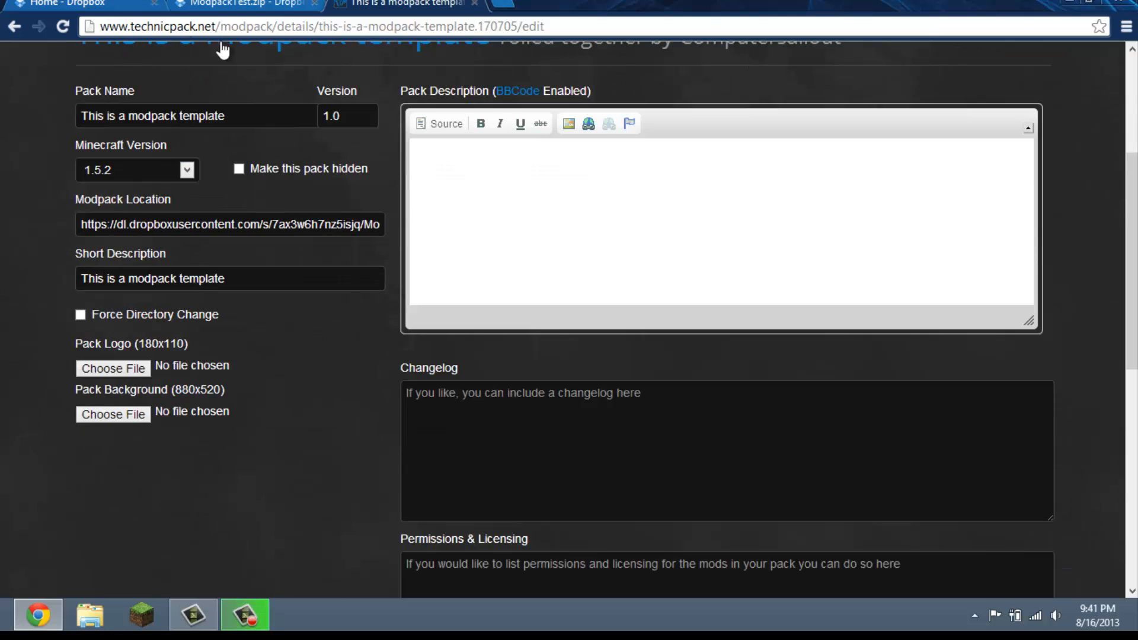
{"action": "mouse_move", "coordinate": [417, 96]}
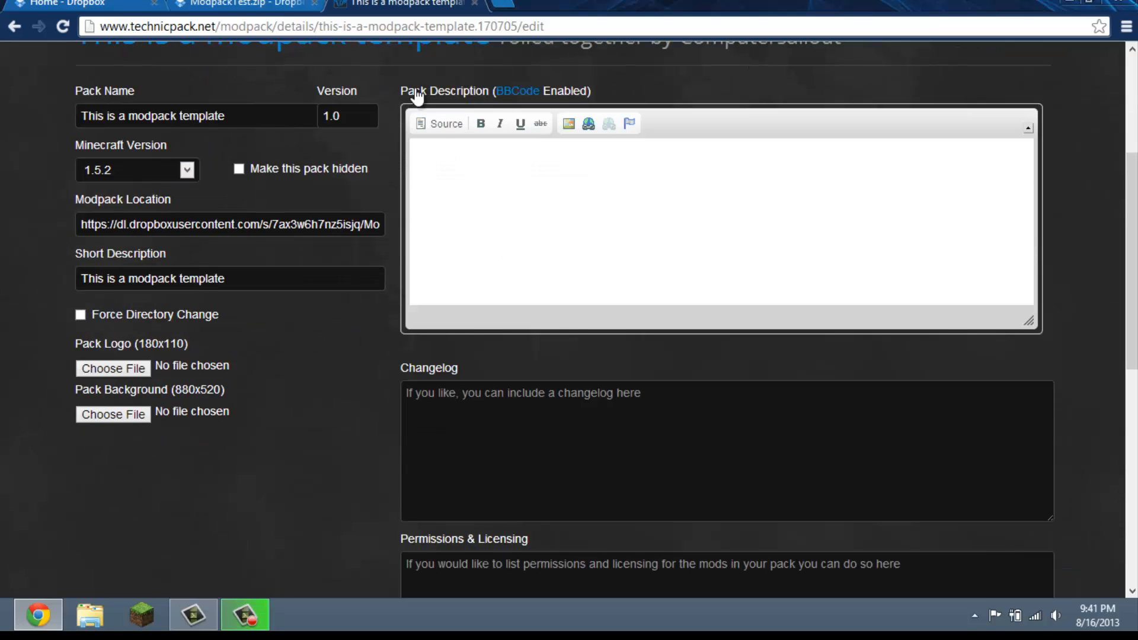
{"action": "scroll", "scroll_direction": "down", "scroll_amount": 3}
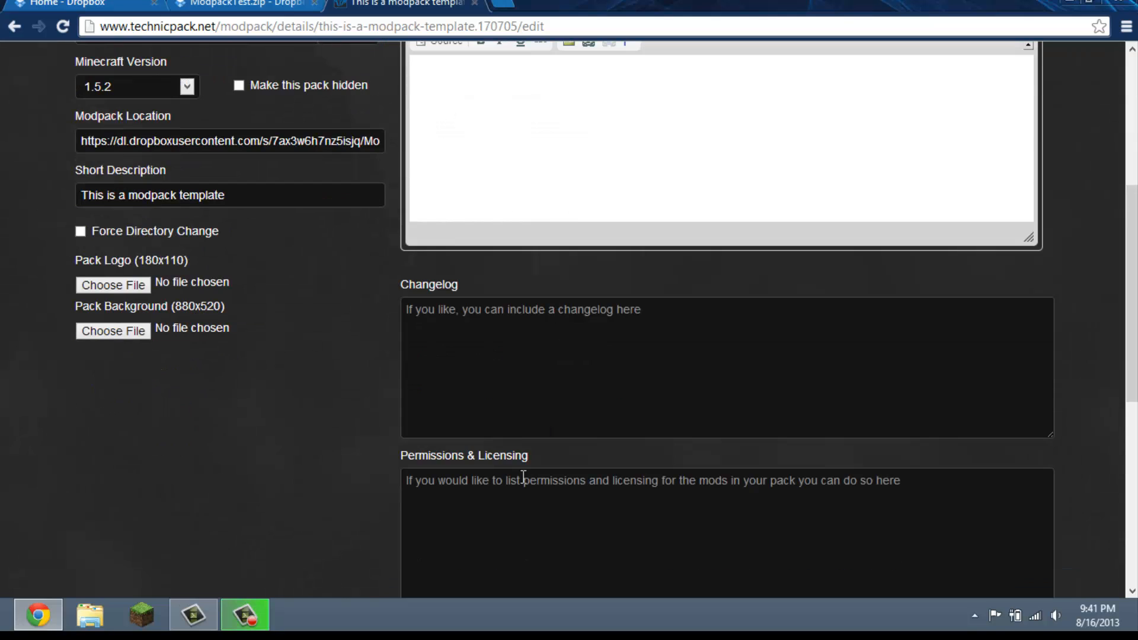
{"action": "mouse_move", "coordinate": [319, 270]}
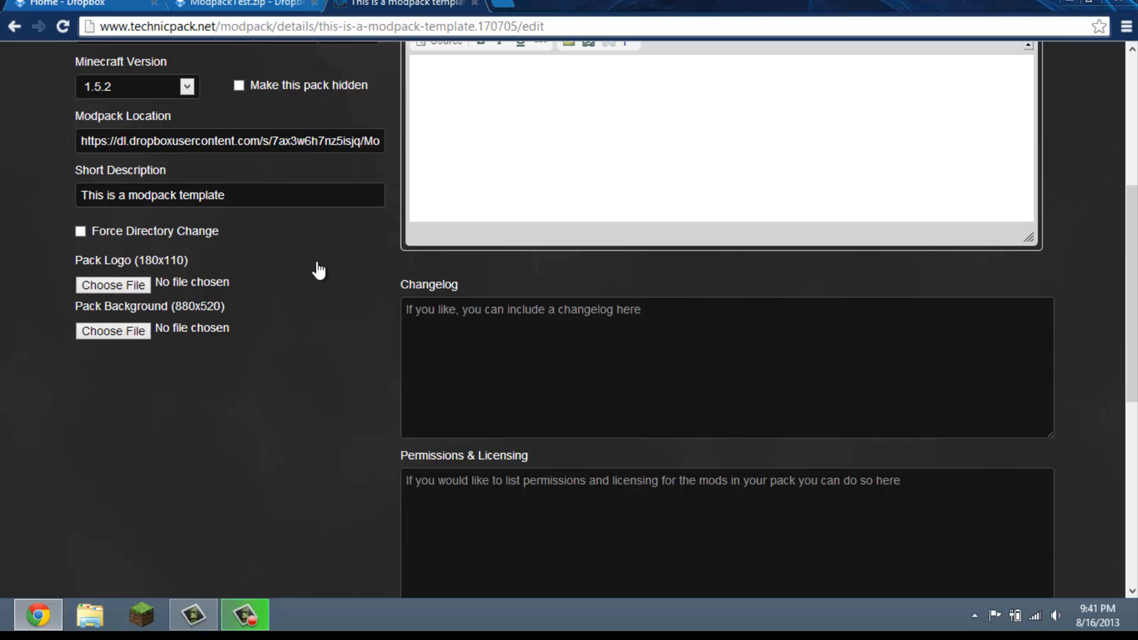
{"action": "scroll", "scroll_direction": "down", "scroll_amount": 3}
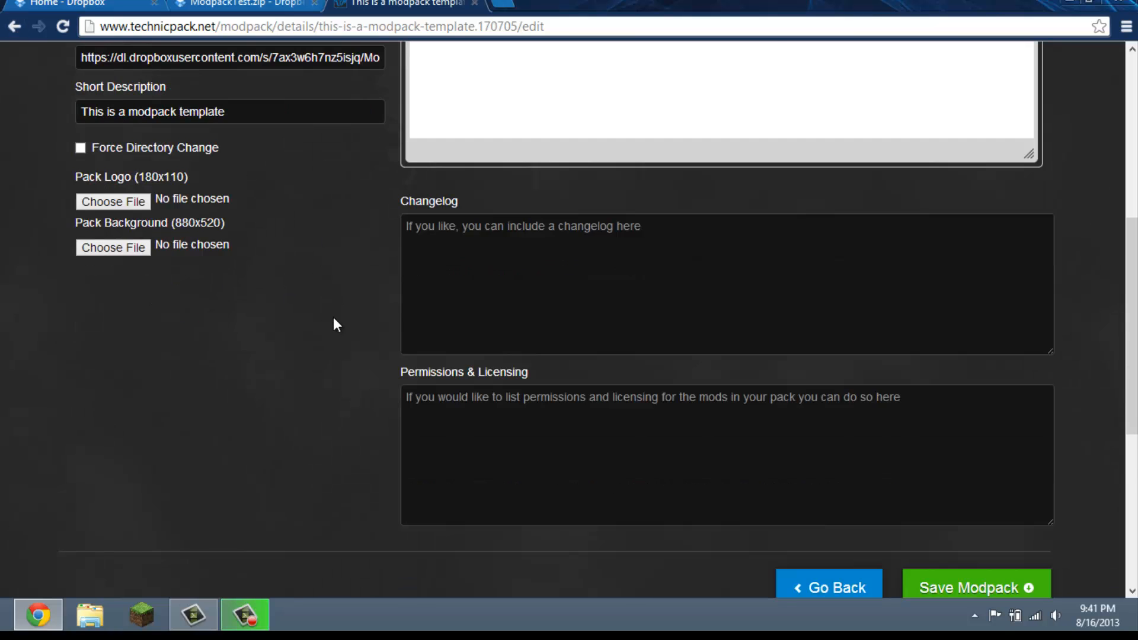
{"action": "mouse_move", "coordinate": [790, 562]}
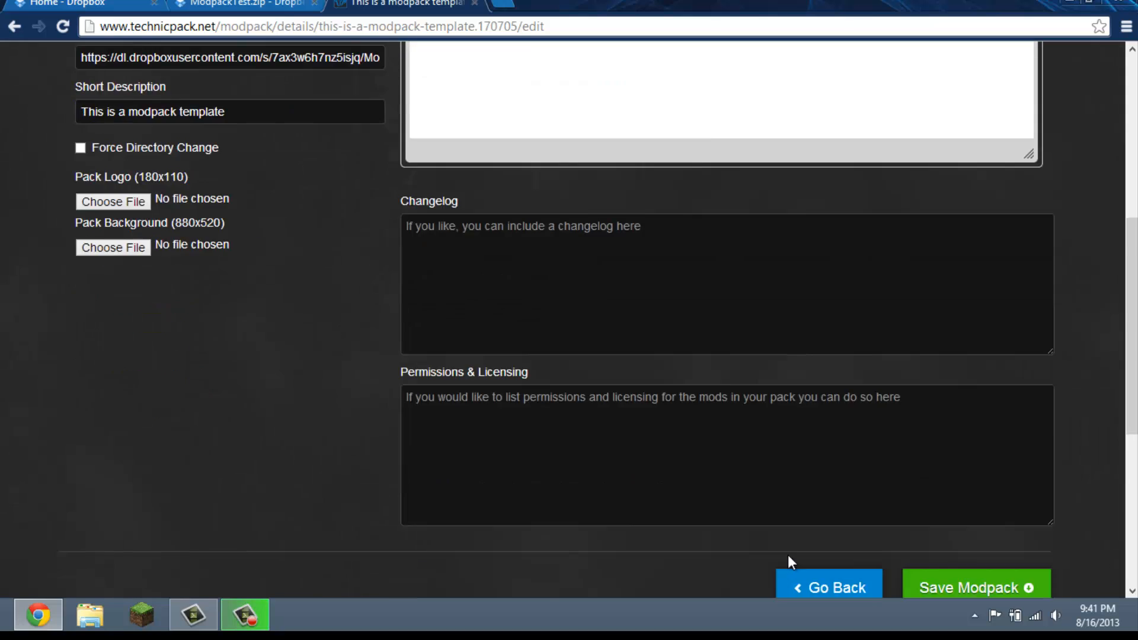
{"action": "scroll", "scroll_direction": "down", "scroll_amount": 3}
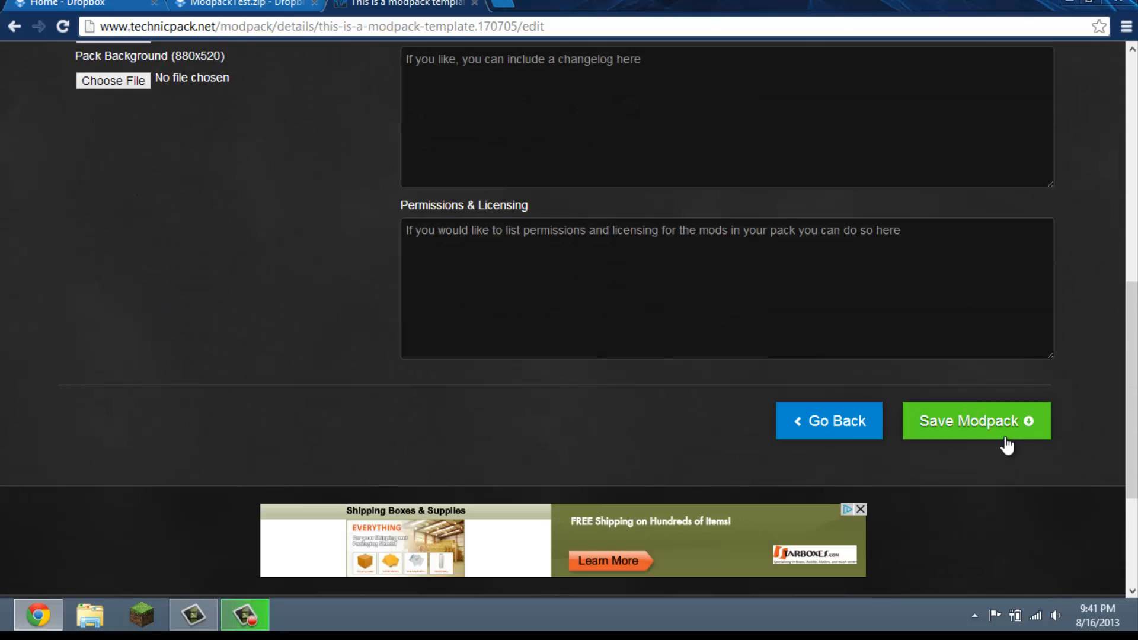
{"action": "left_click", "coordinate": [975, 421]}
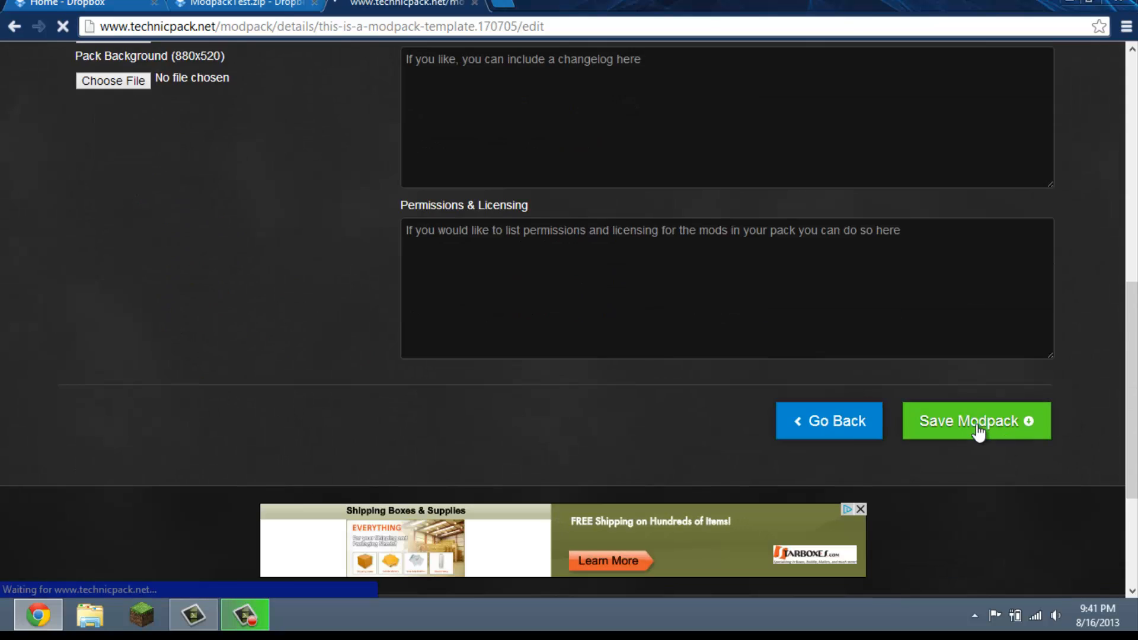
Go to My Modpacks and open the 'This is a modpack template' page
{"action": "left_click", "coordinate": [976, 421]}
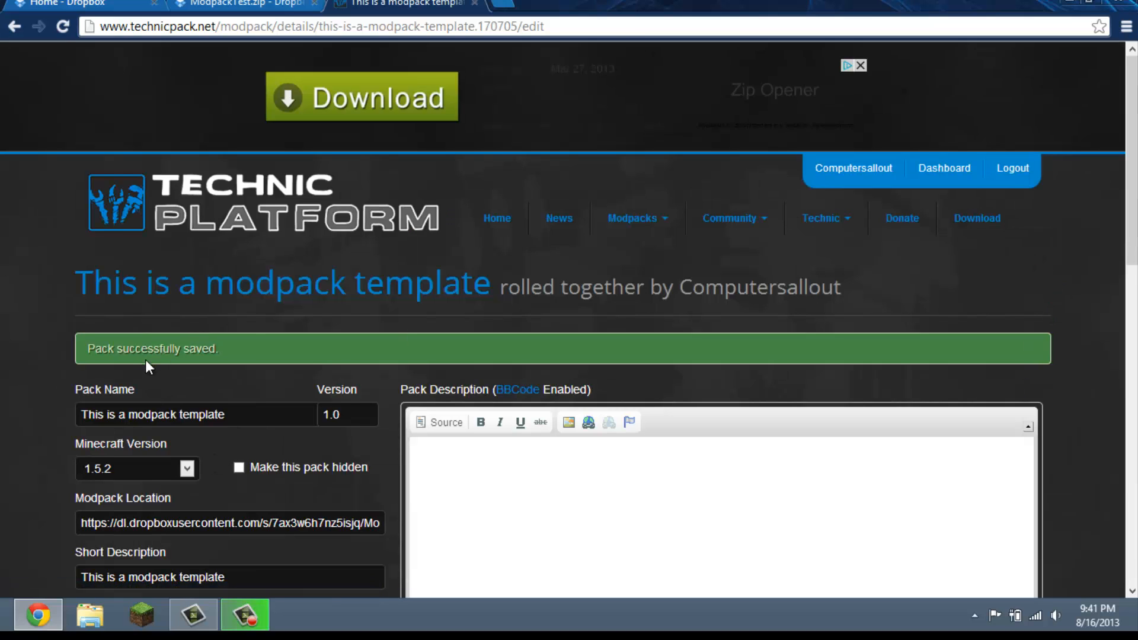
{"action": "left_click", "coordinate": [733, 217]}
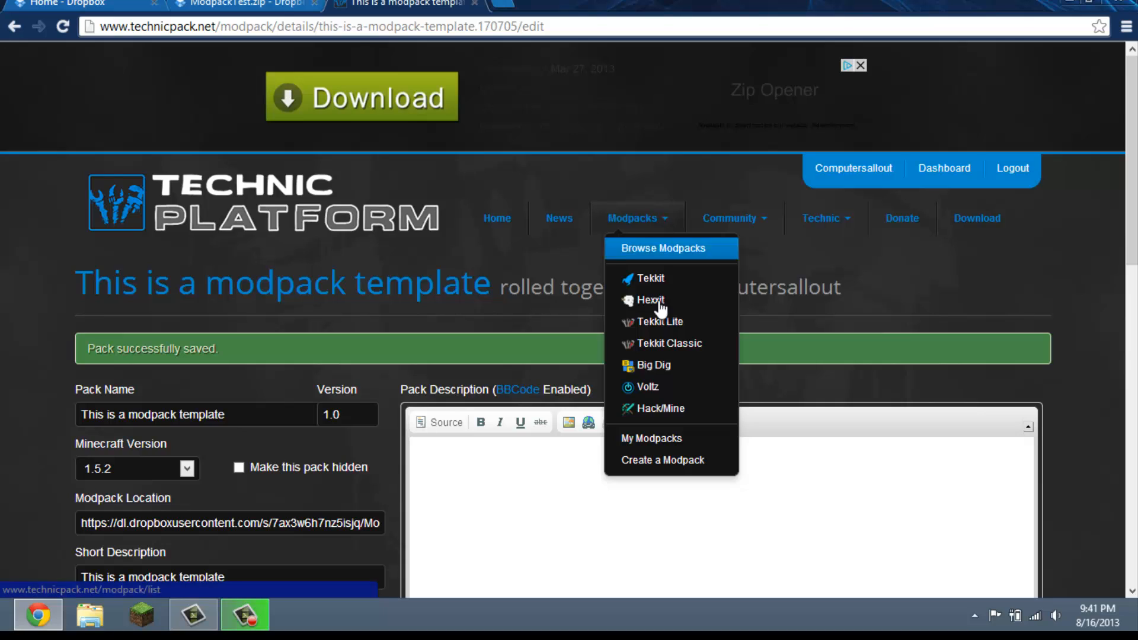
{"action": "left_click", "coordinate": [651, 439]}
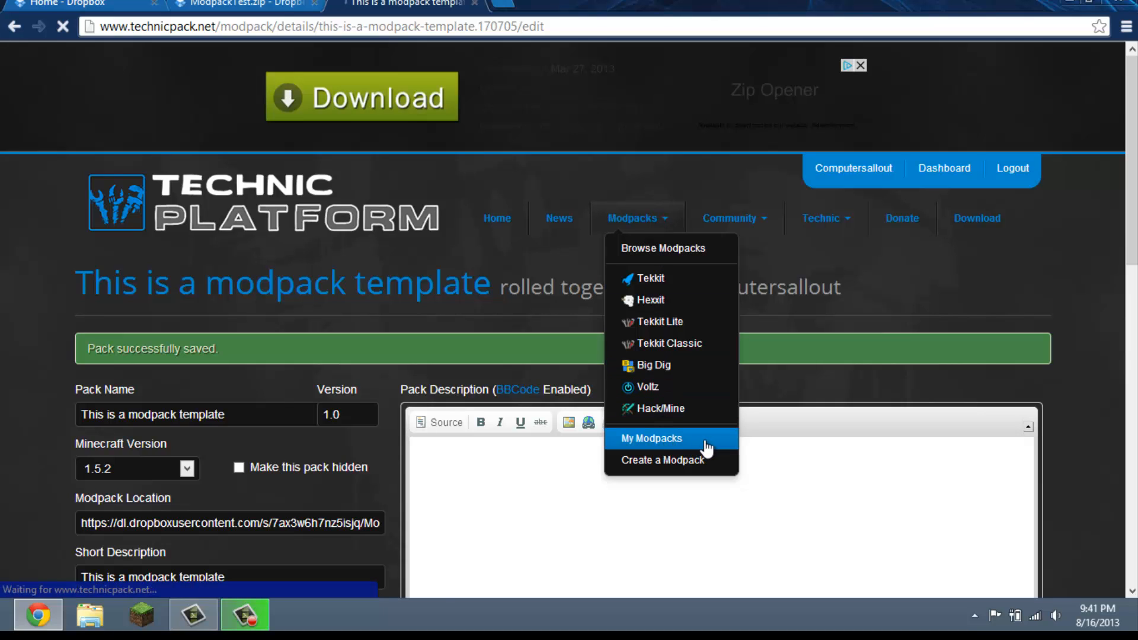
{"action": "left_click", "coordinate": [650, 438]}
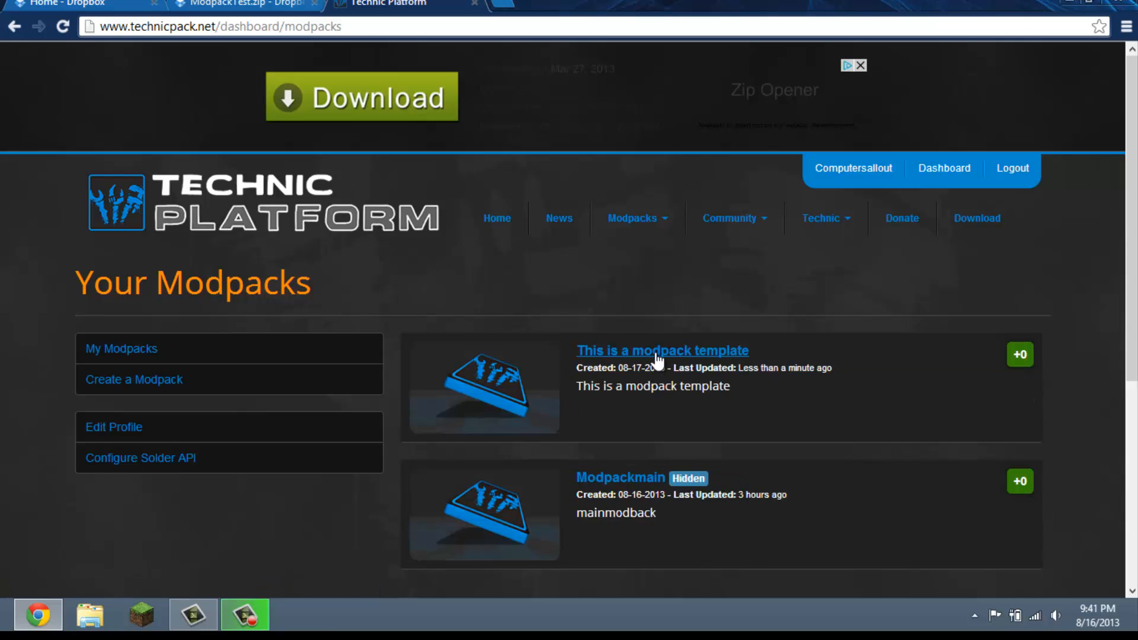
{"action": "left_click", "coordinate": [662, 350]}
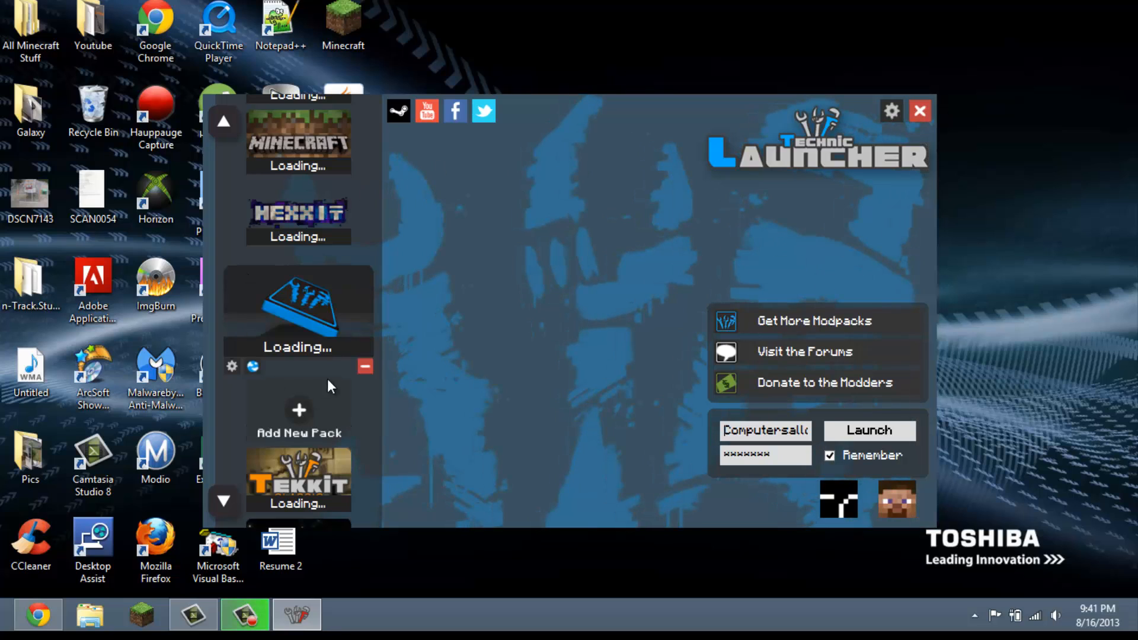
Add the template pack via its pasted delivery URL and select it in the launcher
{"action": "scroll", "scroll_direction": "down", "scroll_amount": 3}
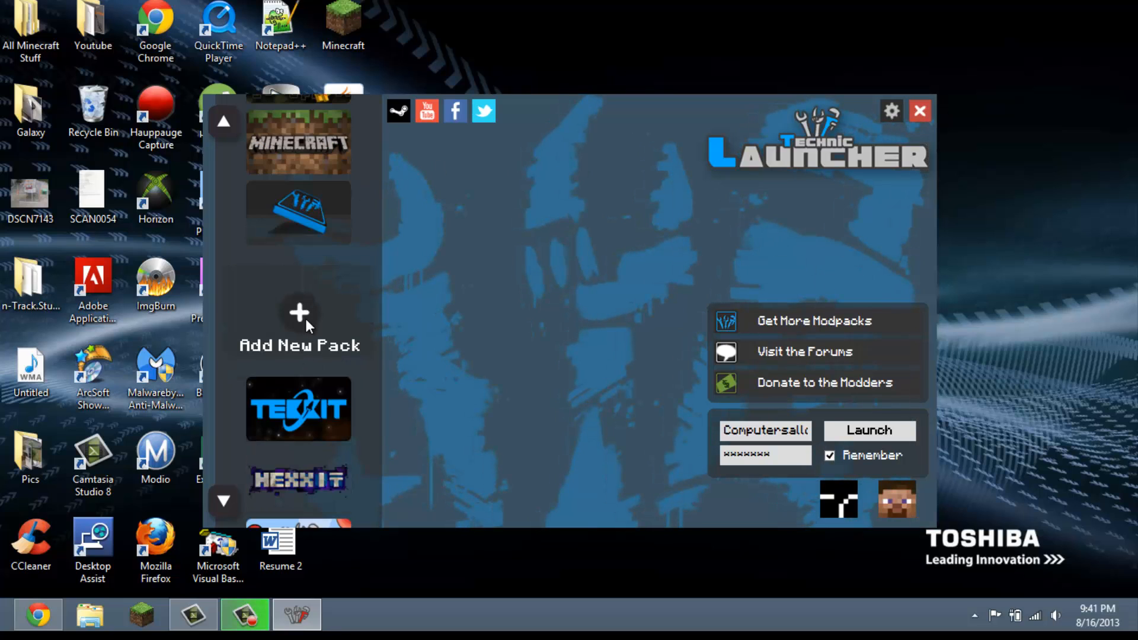
{"action": "left_click", "coordinate": [298, 314]}
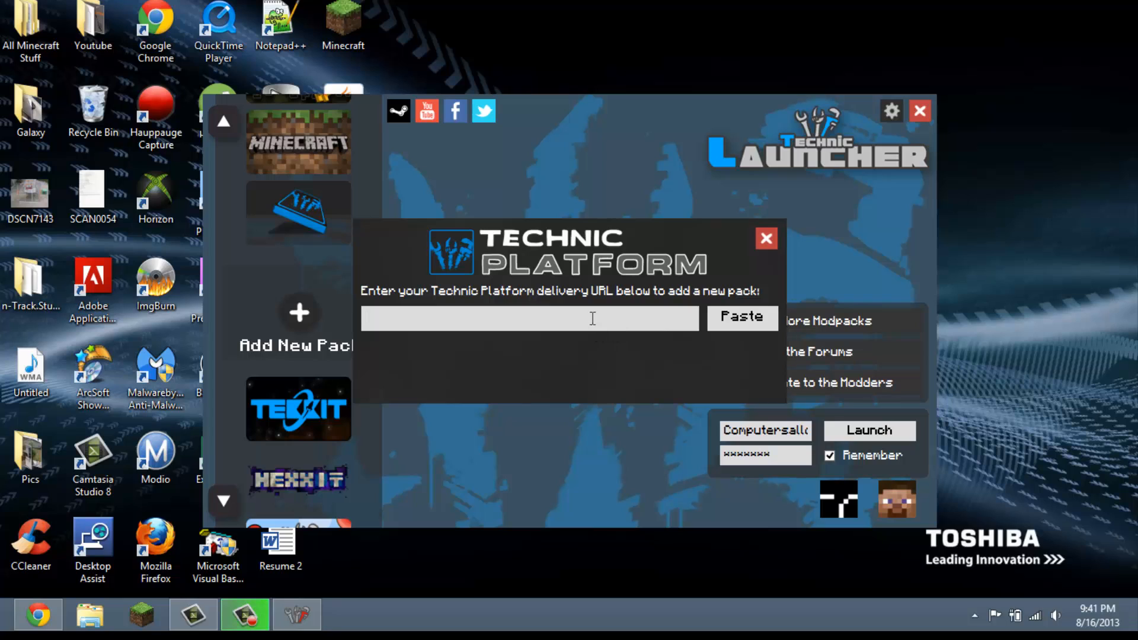
{"action": "left_click", "coordinate": [741, 317]}
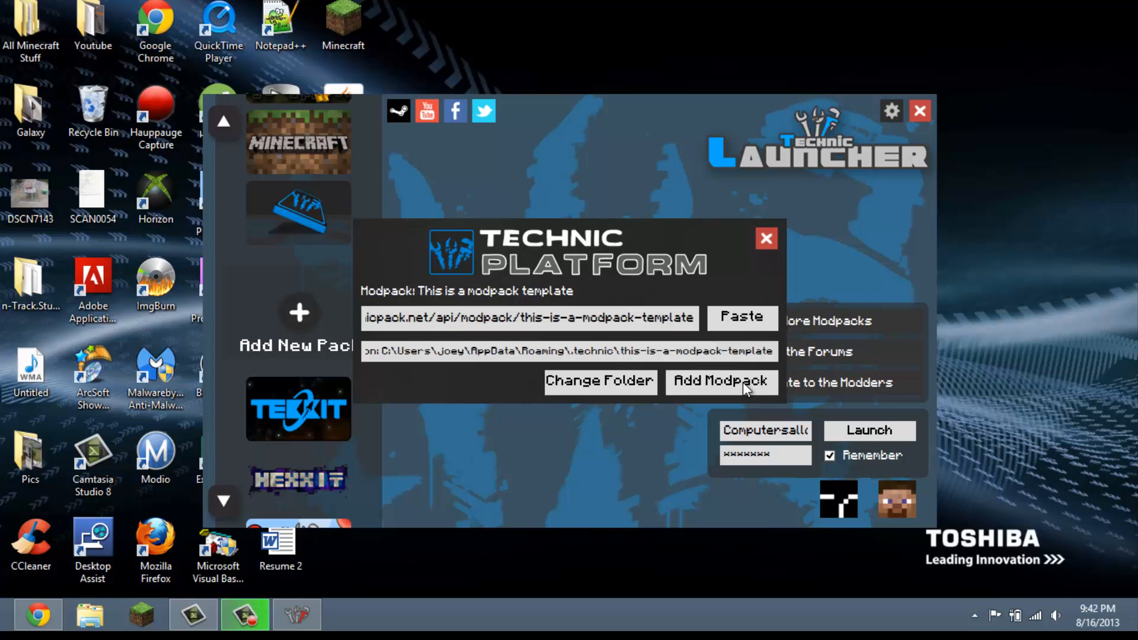
{"action": "left_click", "coordinate": [719, 382]}
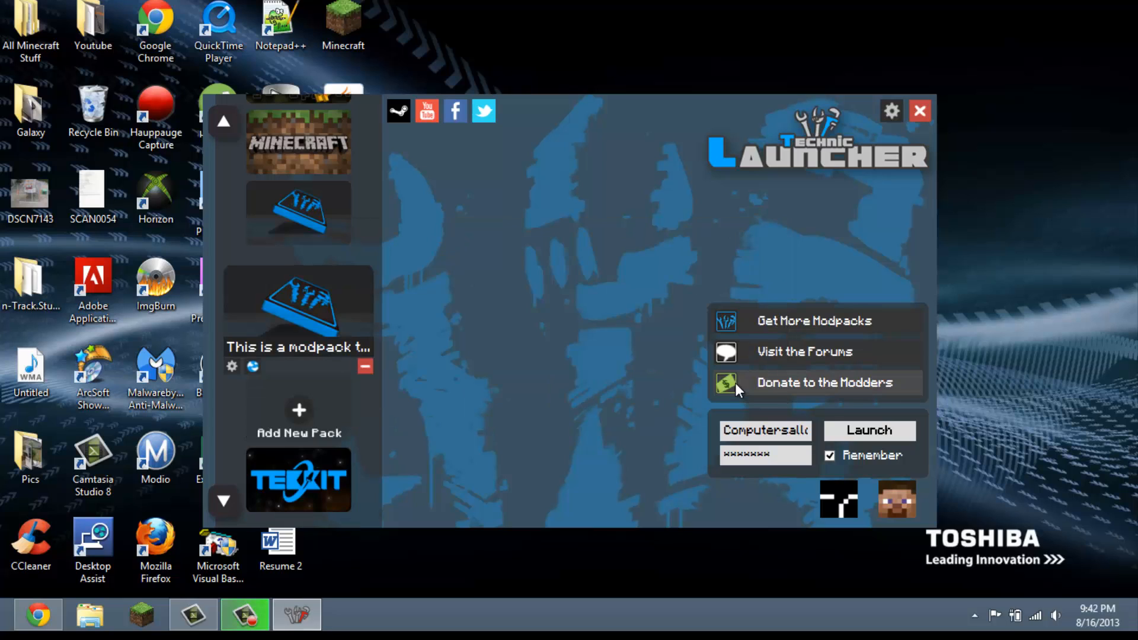
{"action": "left_click", "coordinate": [869, 431]}
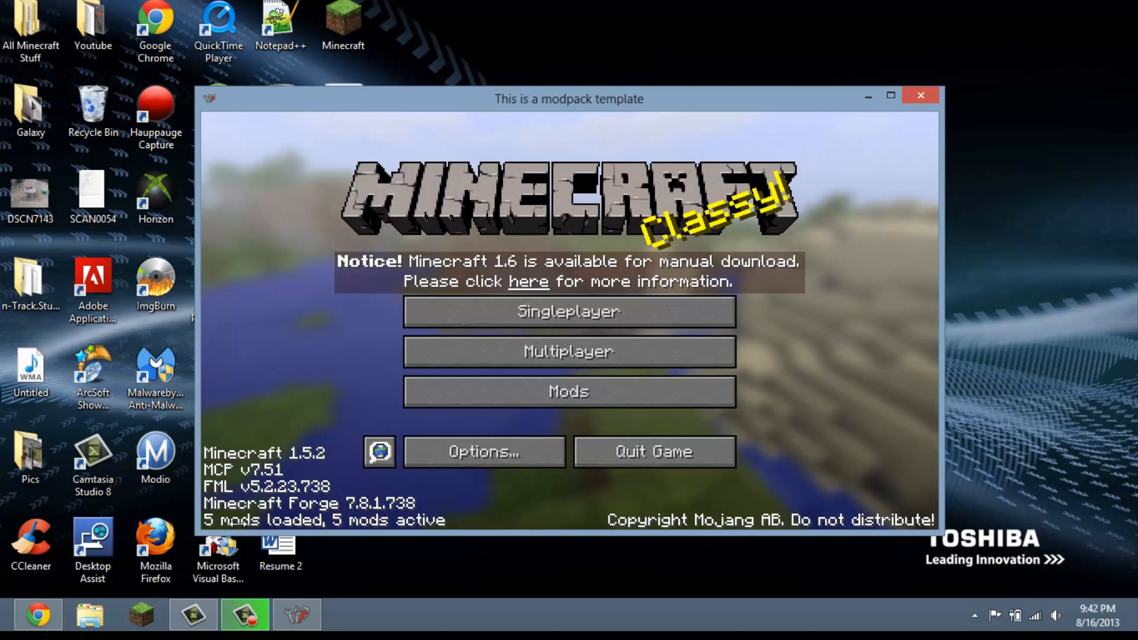
{"action": "mouse_move", "coordinate": [669, 116]}
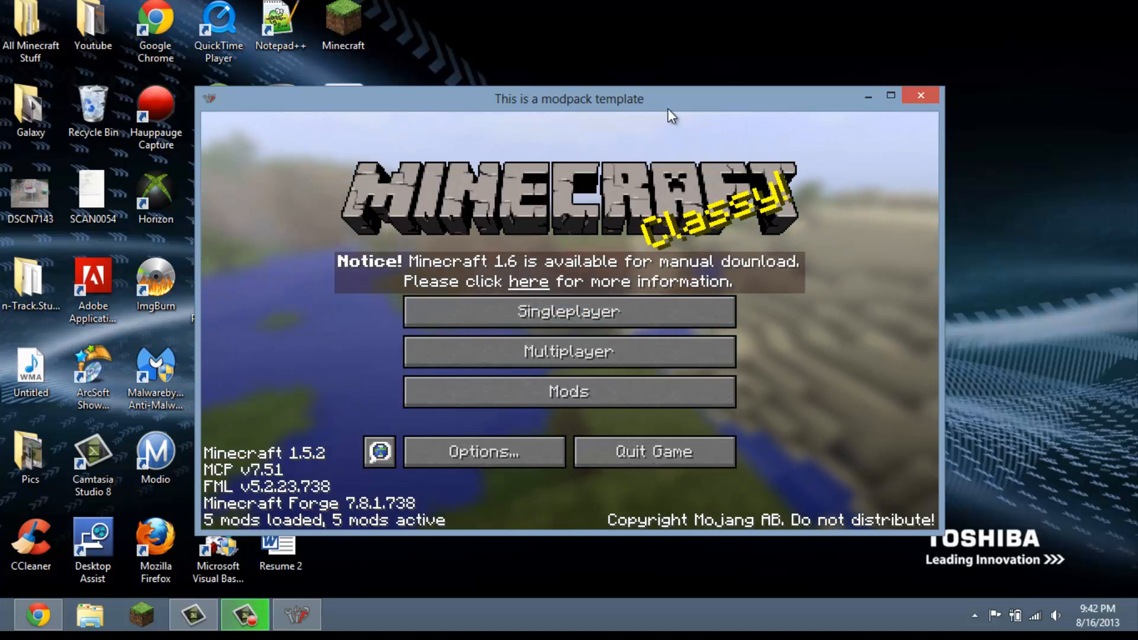
Create a new singleplayer world with Creative game mode and enter it
{"action": "left_click", "coordinate": [569, 312]}
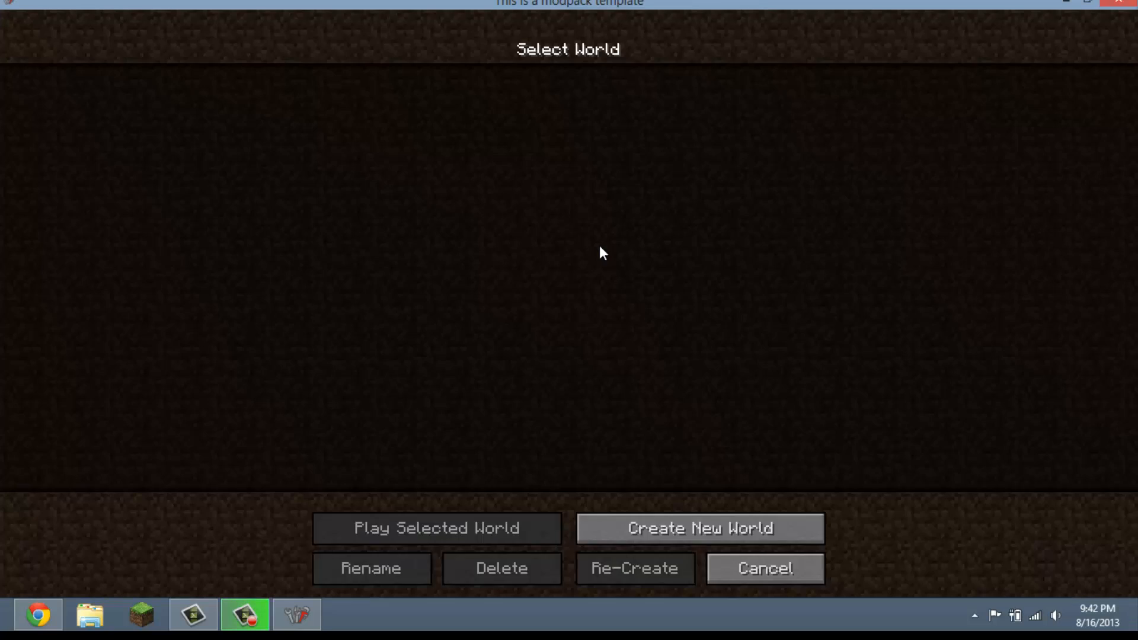
{"action": "left_click", "coordinate": [699, 527]}
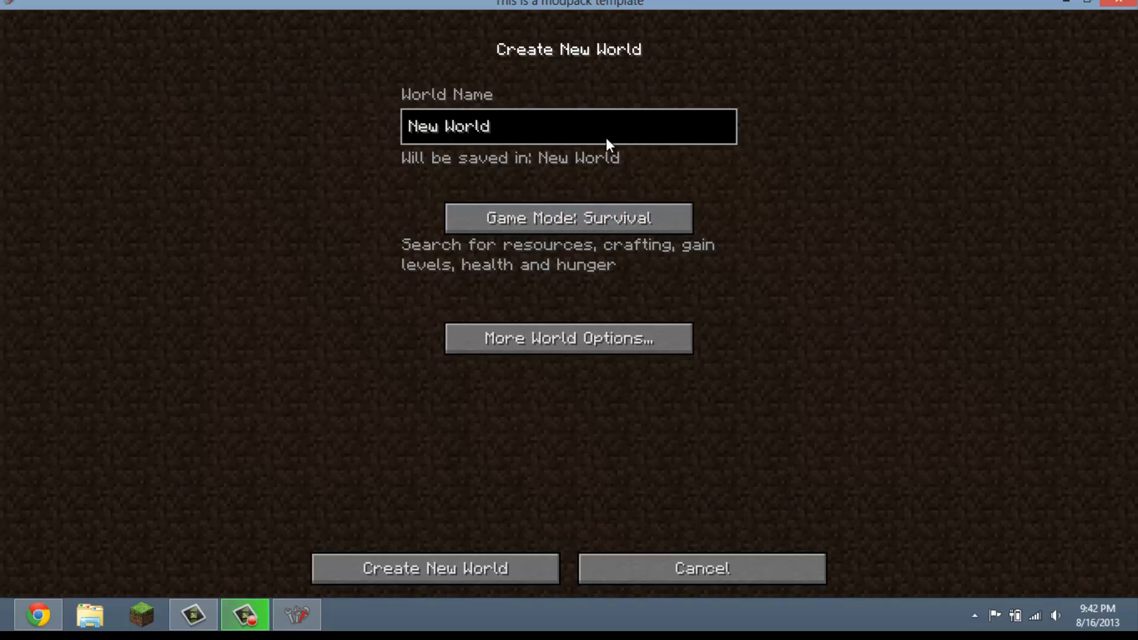
{"action": "left_click", "coordinate": [567, 218]}
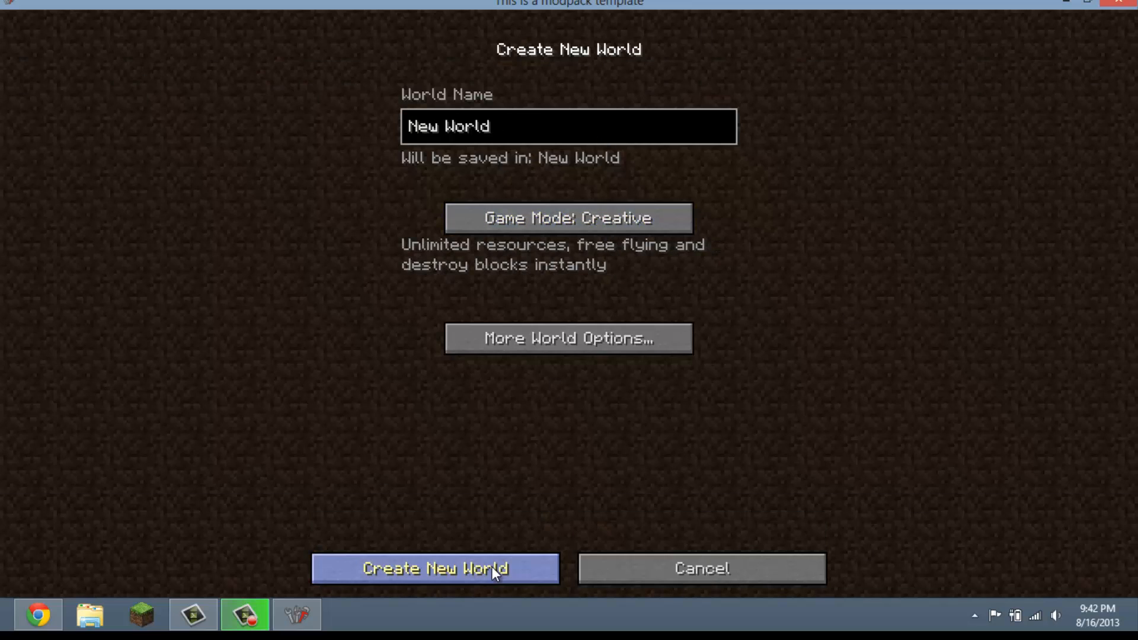
{"action": "left_click", "coordinate": [434, 568]}
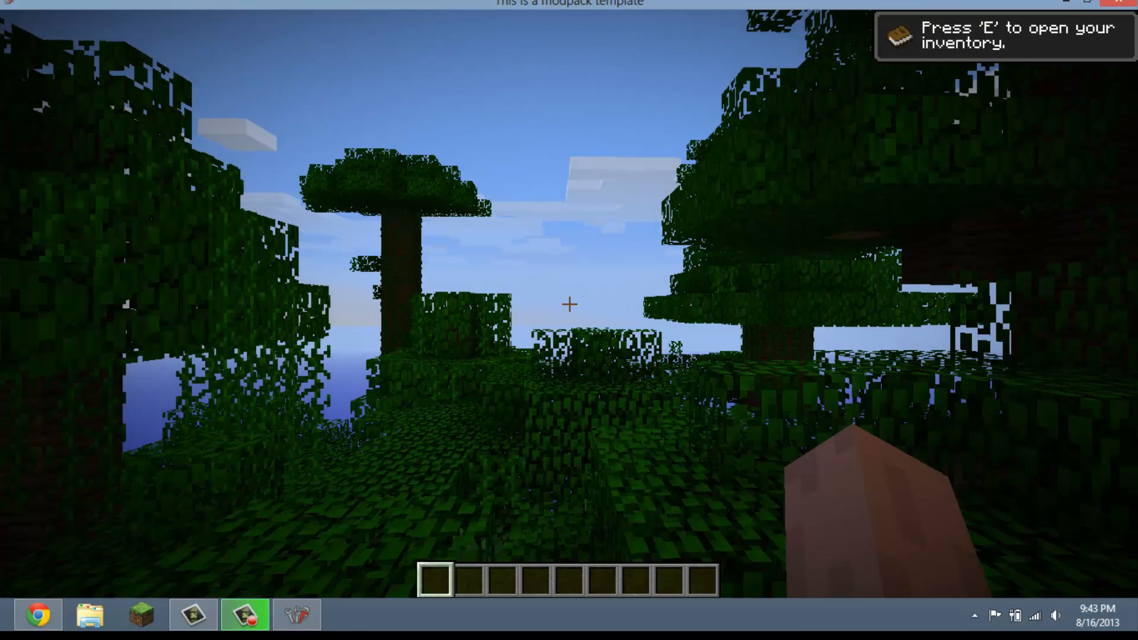
Set Fast graphics, Normal render distance and clouds off in Video Settings
{"action": "key", "text": "Escape"}
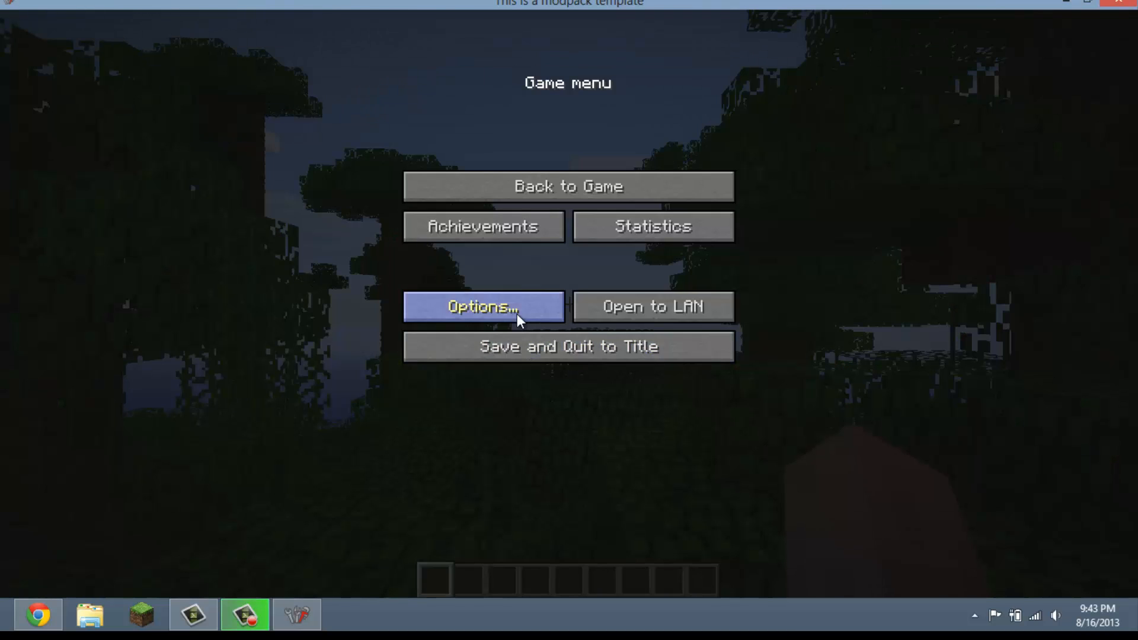
{"action": "left_click", "coordinate": [484, 306]}
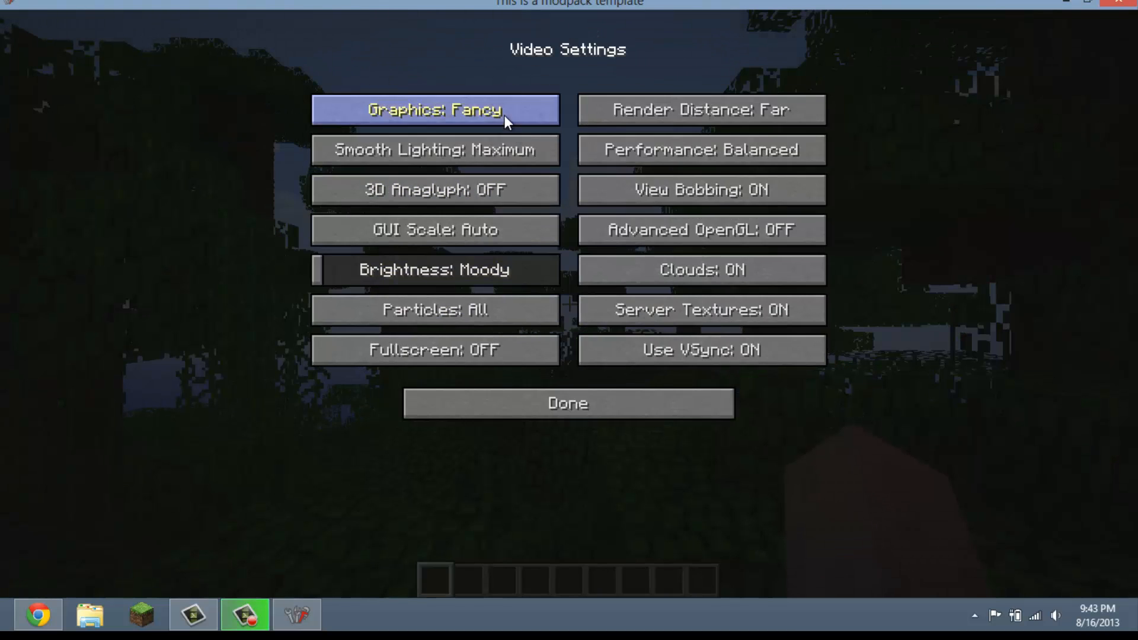
{"action": "left_click", "coordinate": [701, 109]}
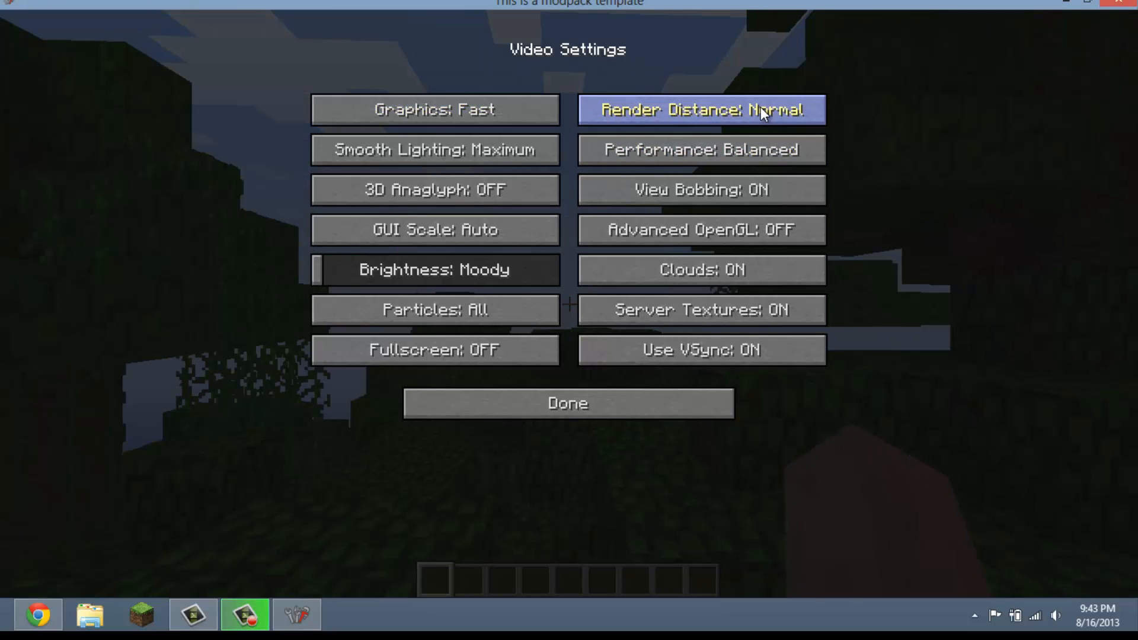
{"action": "left_click", "coordinate": [699, 150]}
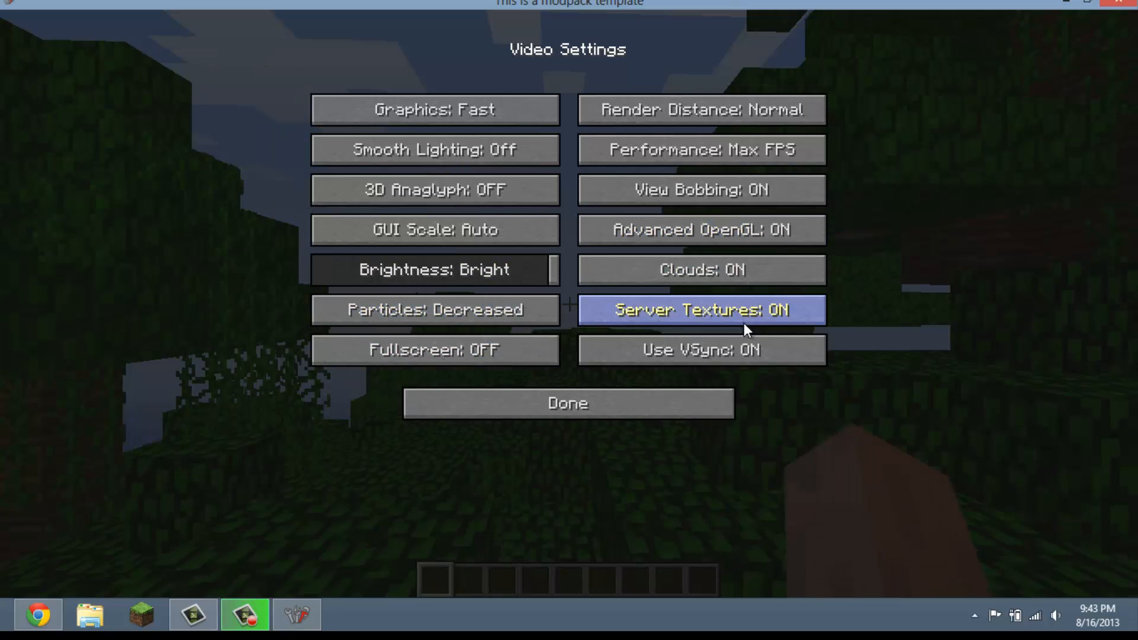
{"action": "left_click", "coordinate": [701, 269]}
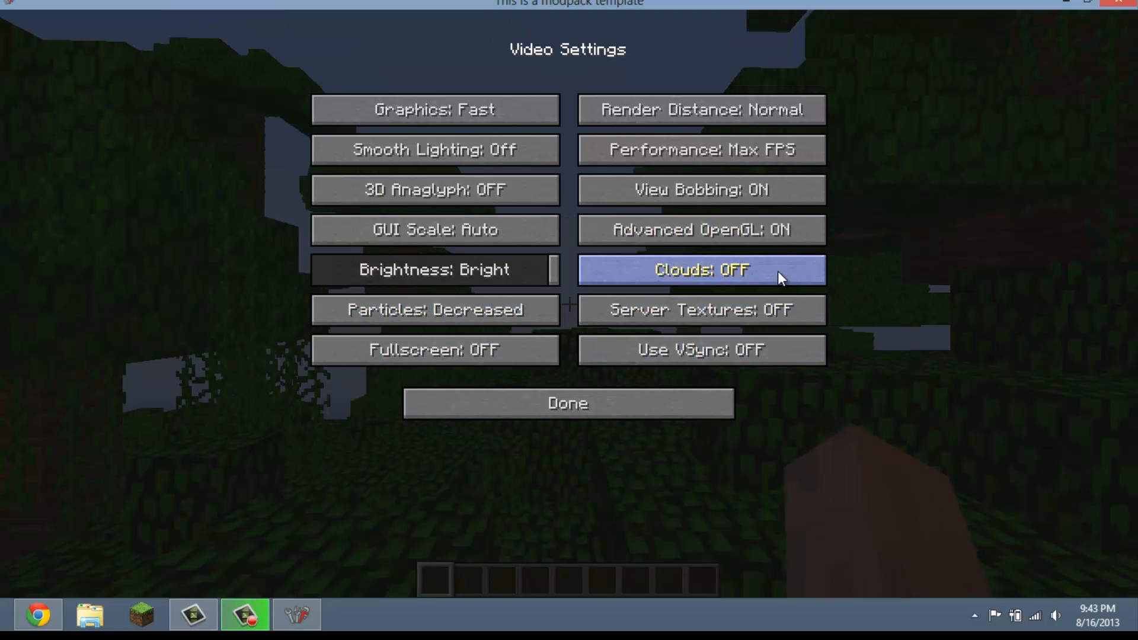
{"action": "left_click", "coordinate": [568, 404]}
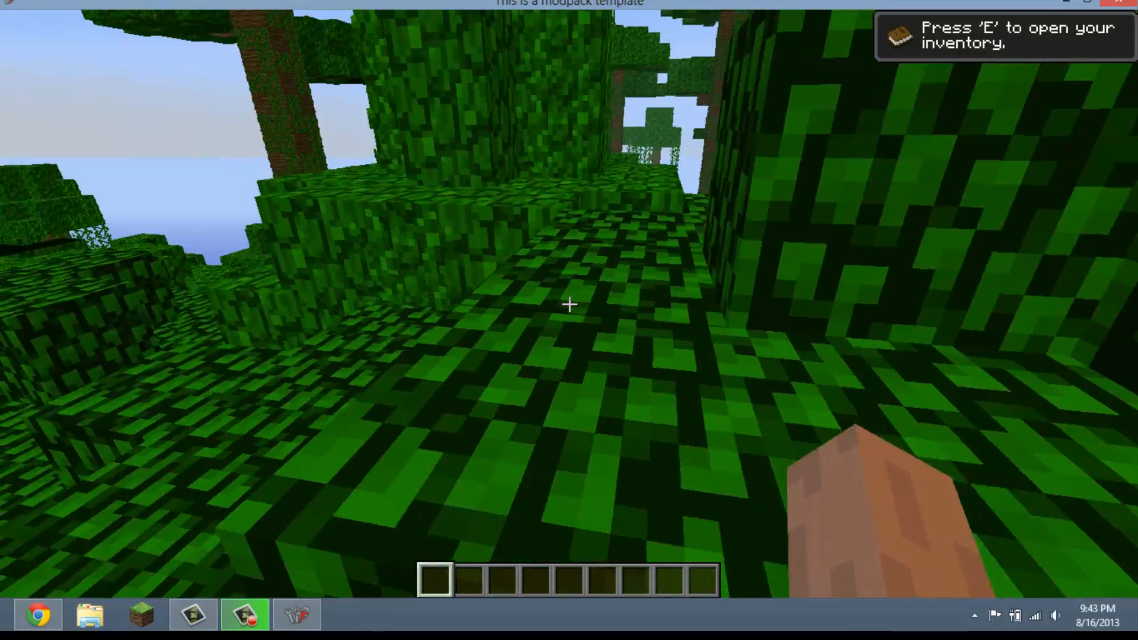
Browse the Better Furnaces inventory tab, then save and quit to title
{"action": "key", "text": "e"}
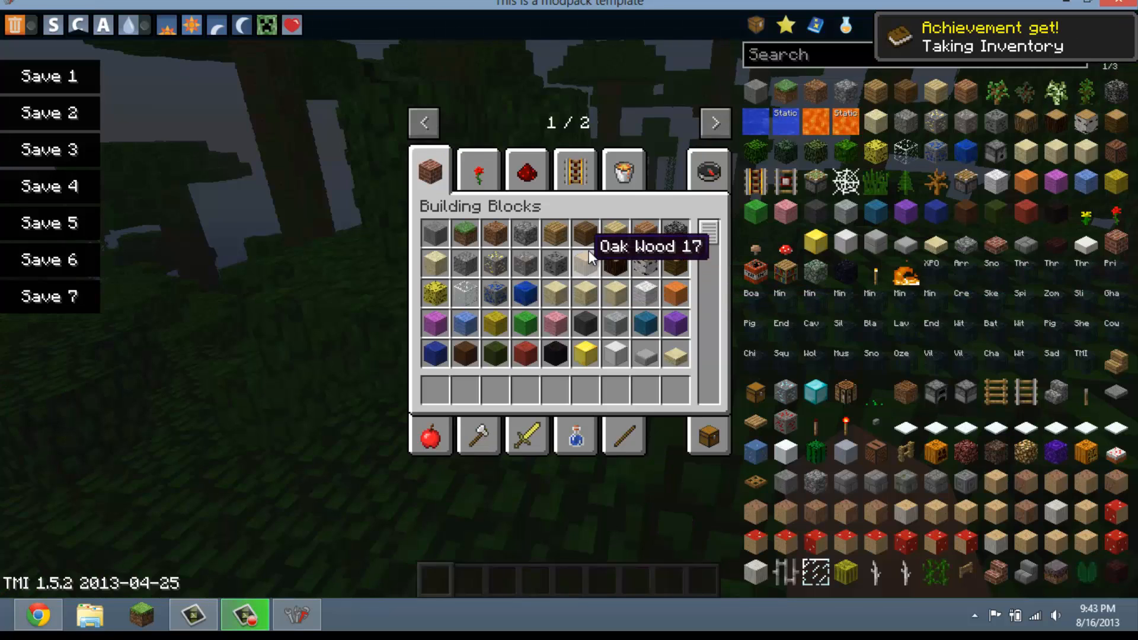
{"action": "left_click", "coordinate": [713, 123]}
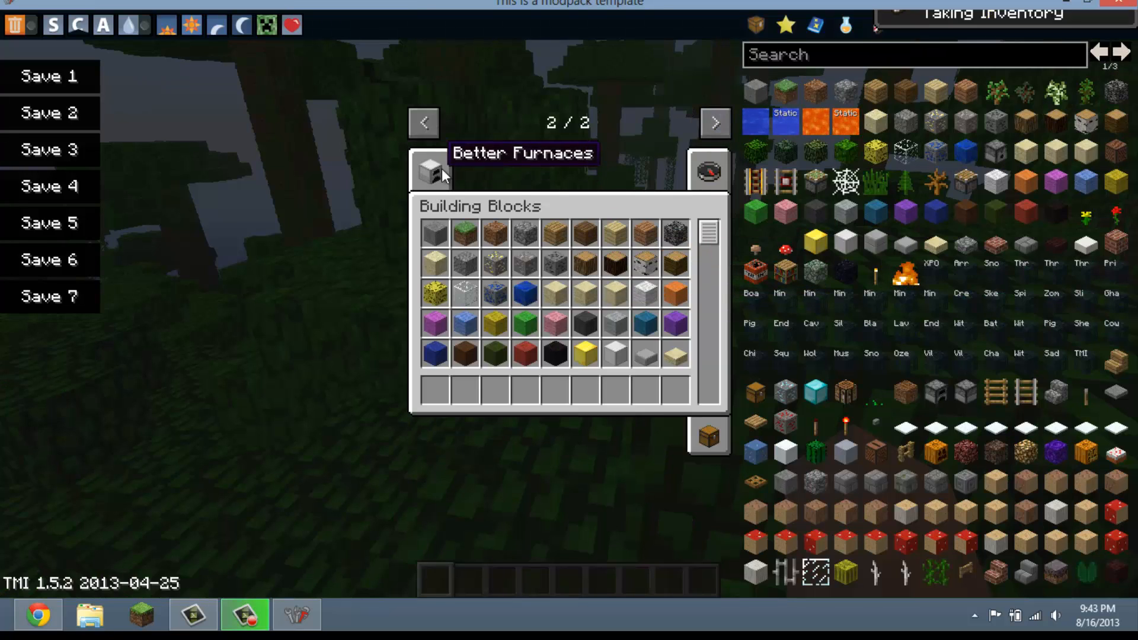
{"action": "left_click", "coordinate": [430, 169]}
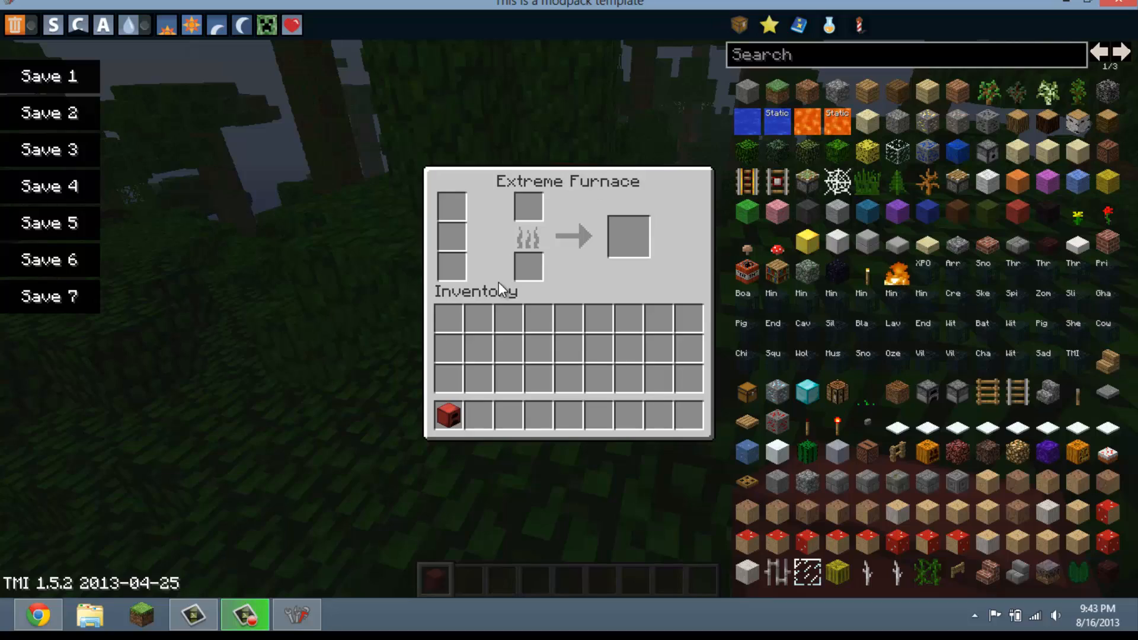
{"action": "key", "text": "Escape"}
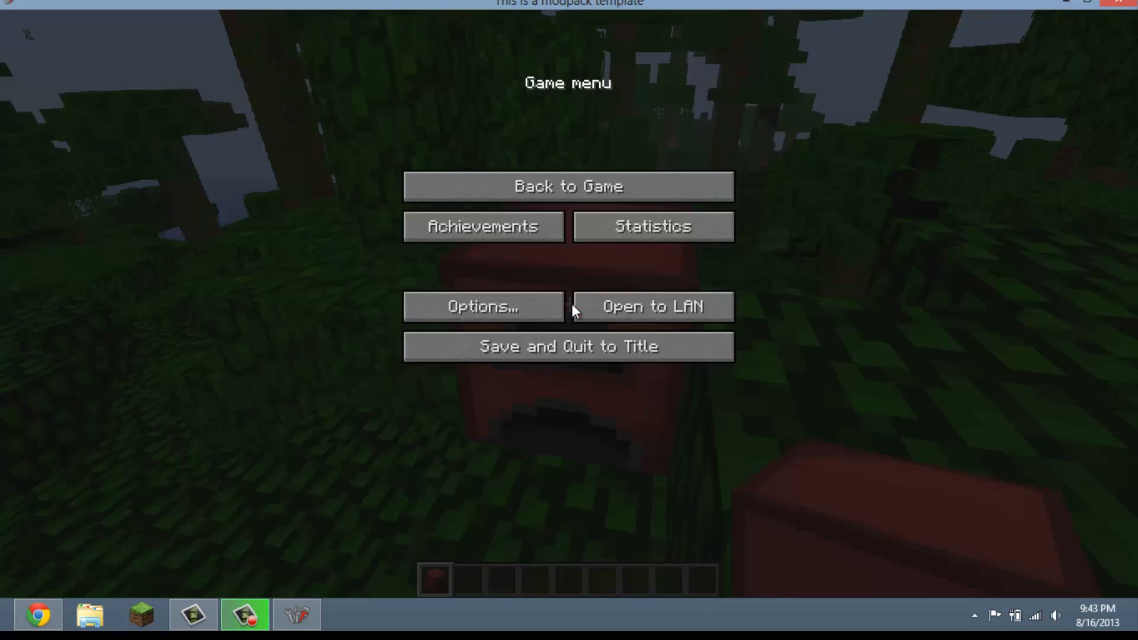
{"action": "left_click", "coordinate": [568, 346]}
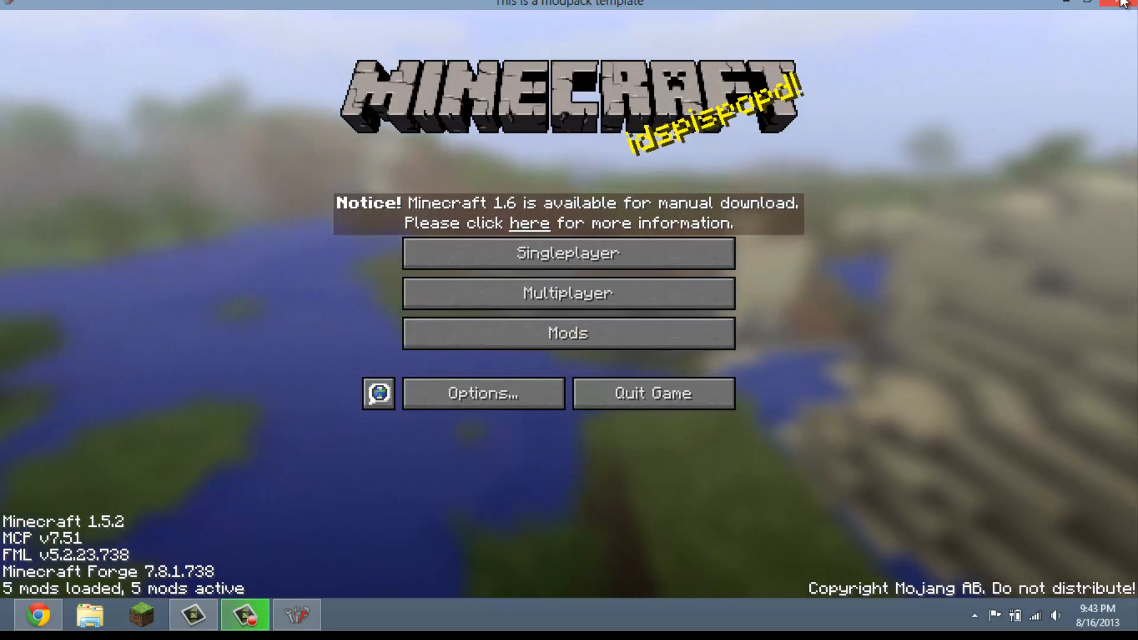
Close the Minecraft window from the title screen
{"action": "left_click", "coordinate": [1092, 2]}
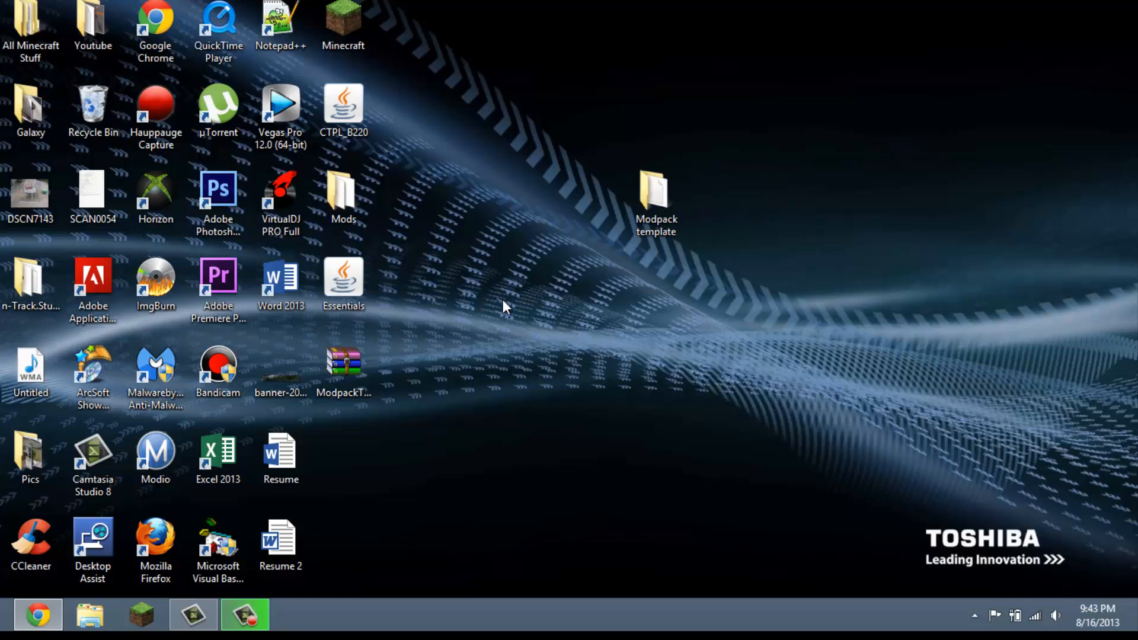